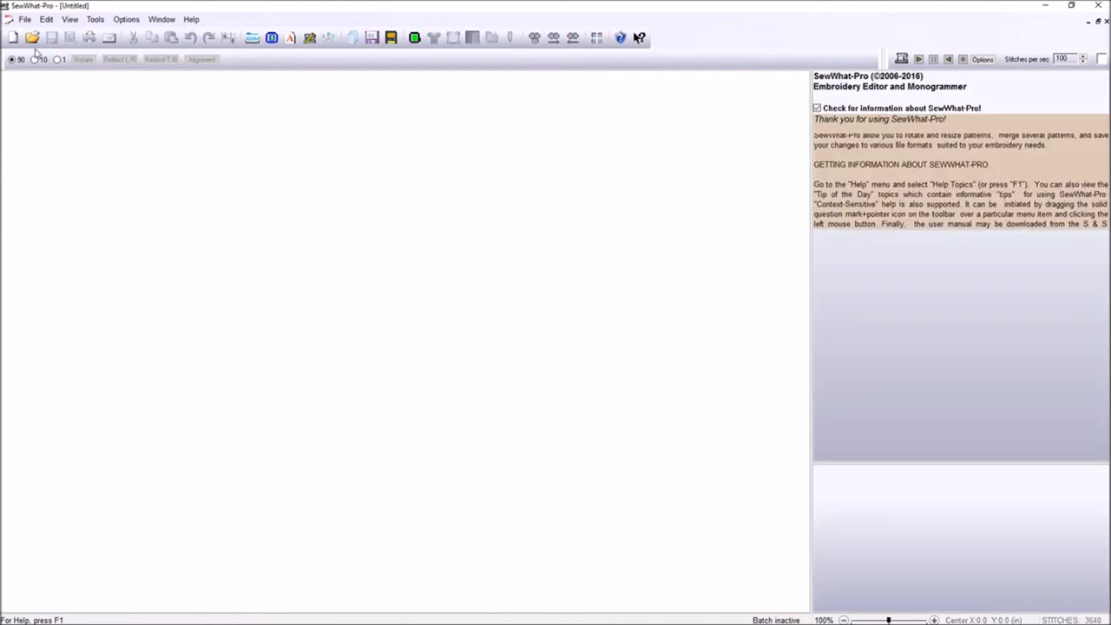
# Step: Open the Autmn3 fox embroidery design from the Open Embroidery File dialog
pyautogui.click(33, 37)
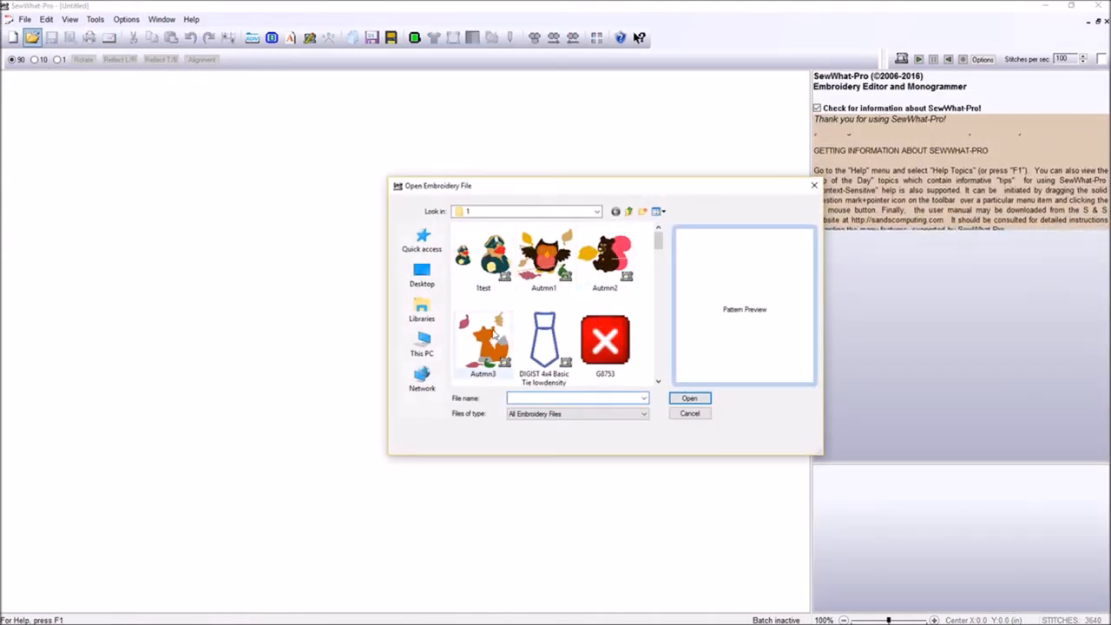
pyautogui.doubleClick(483, 339)
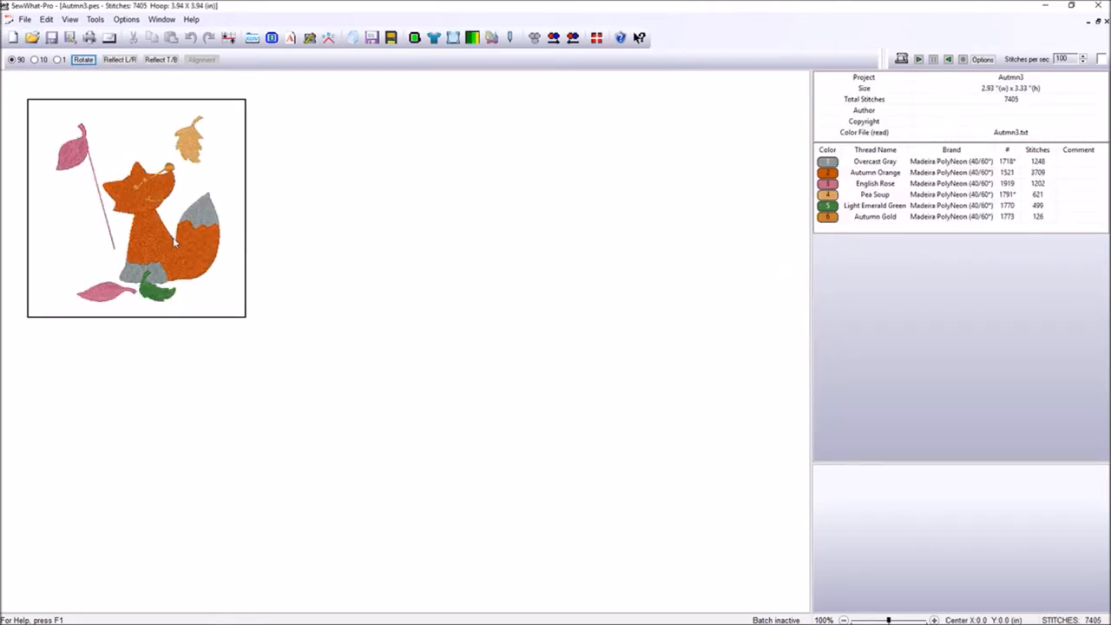
pyautogui.moveTo(55, 313)
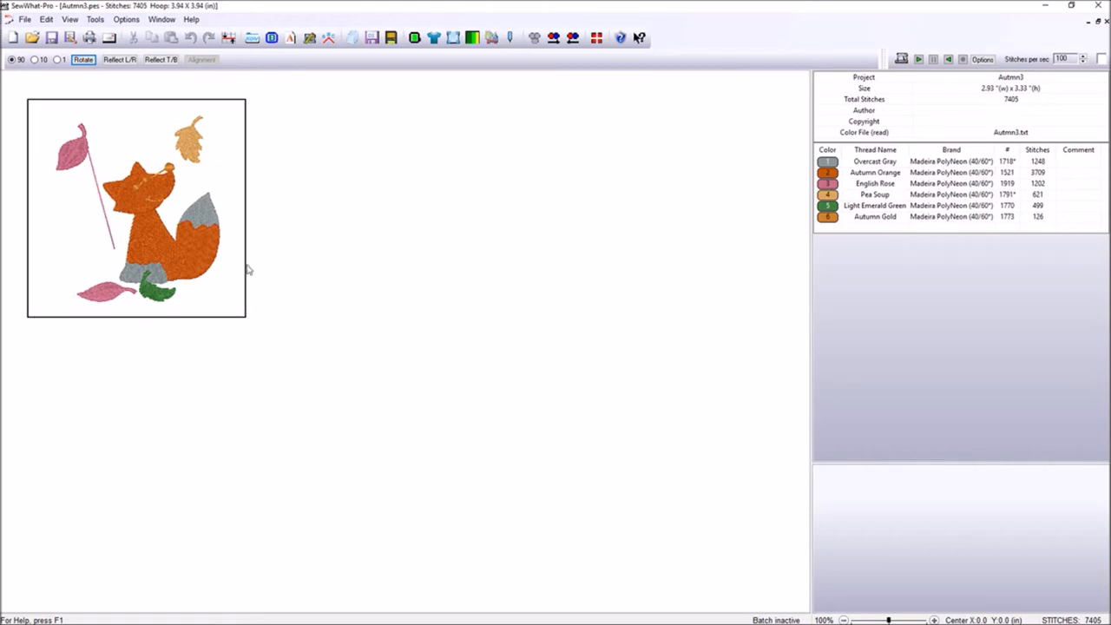
pyautogui.moveTo(133, 136)
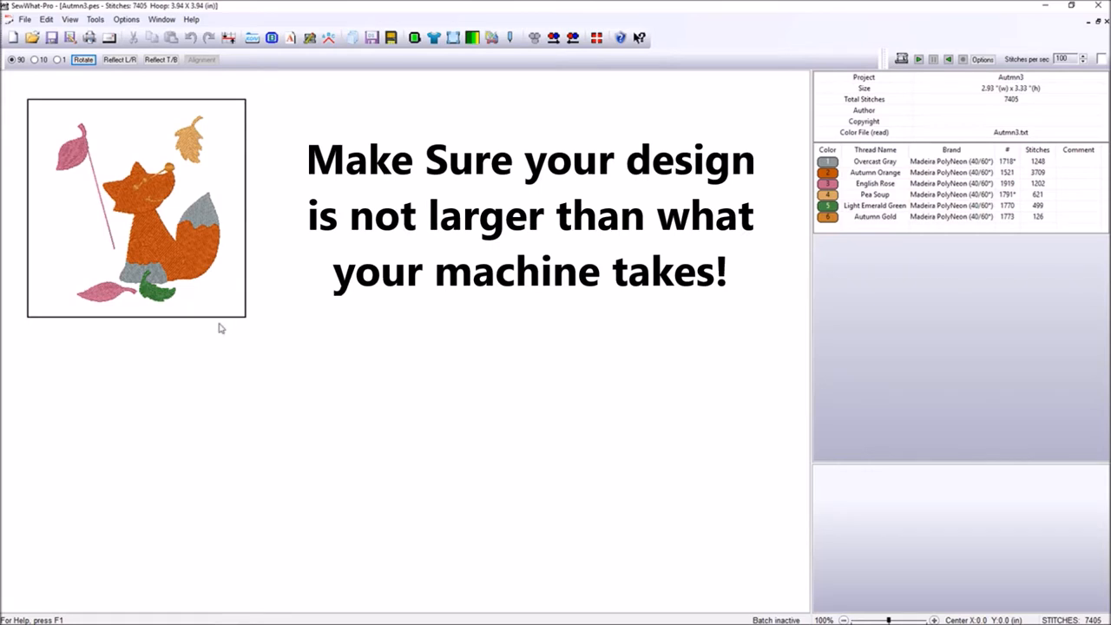
pyautogui.moveTo(245, 300)
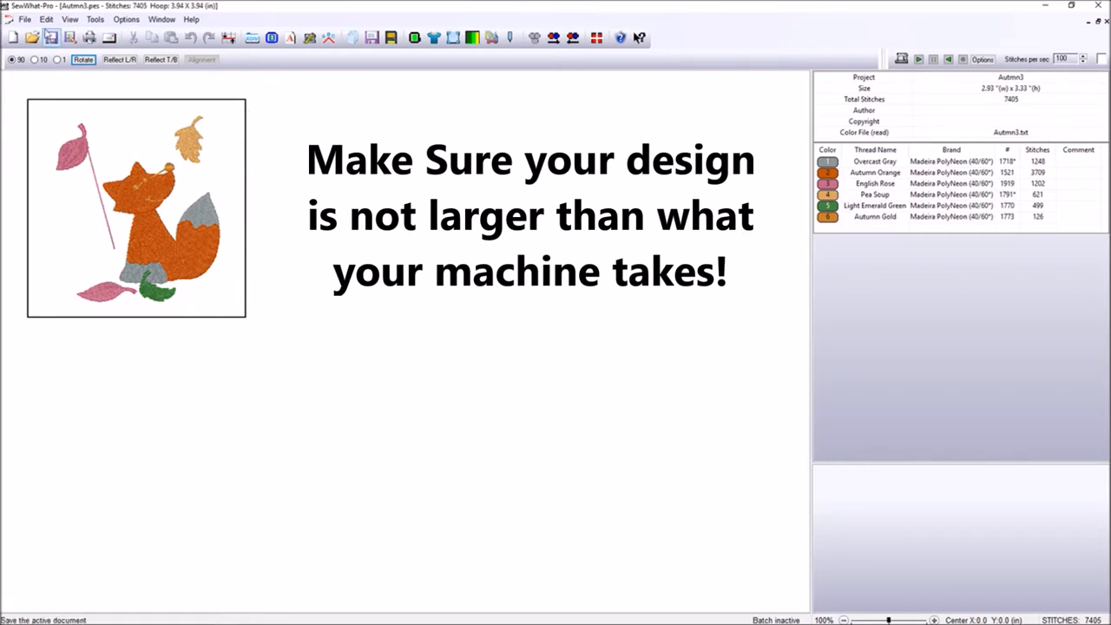
# Step: Turn on the measurement grid and rulers over the Autmn3 fox design
pyautogui.click(70, 19)
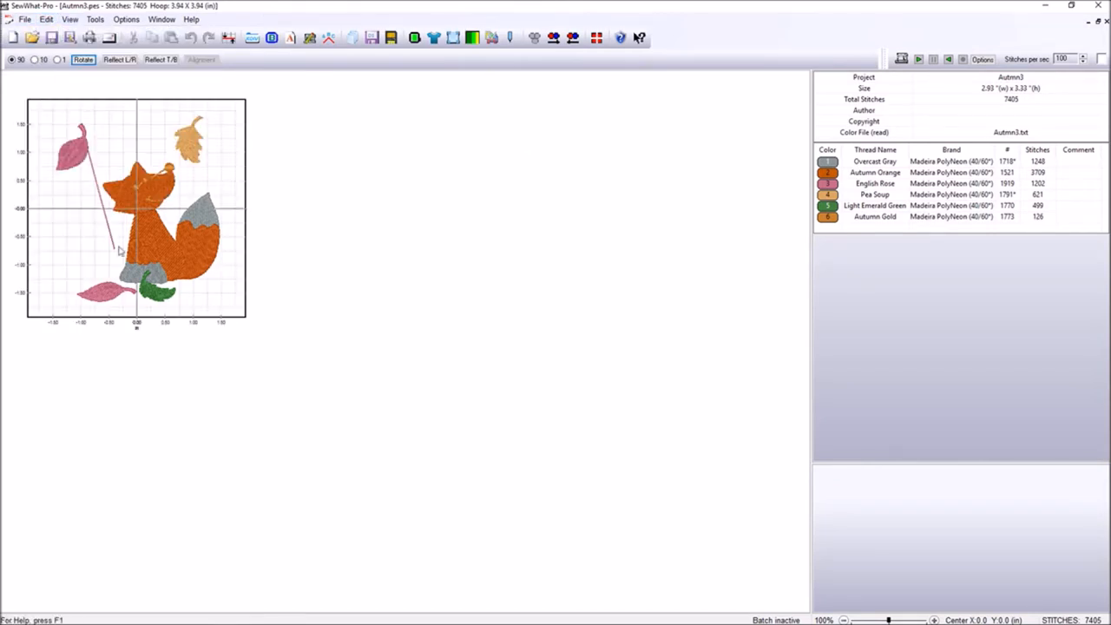
pyautogui.moveTo(163, 254)
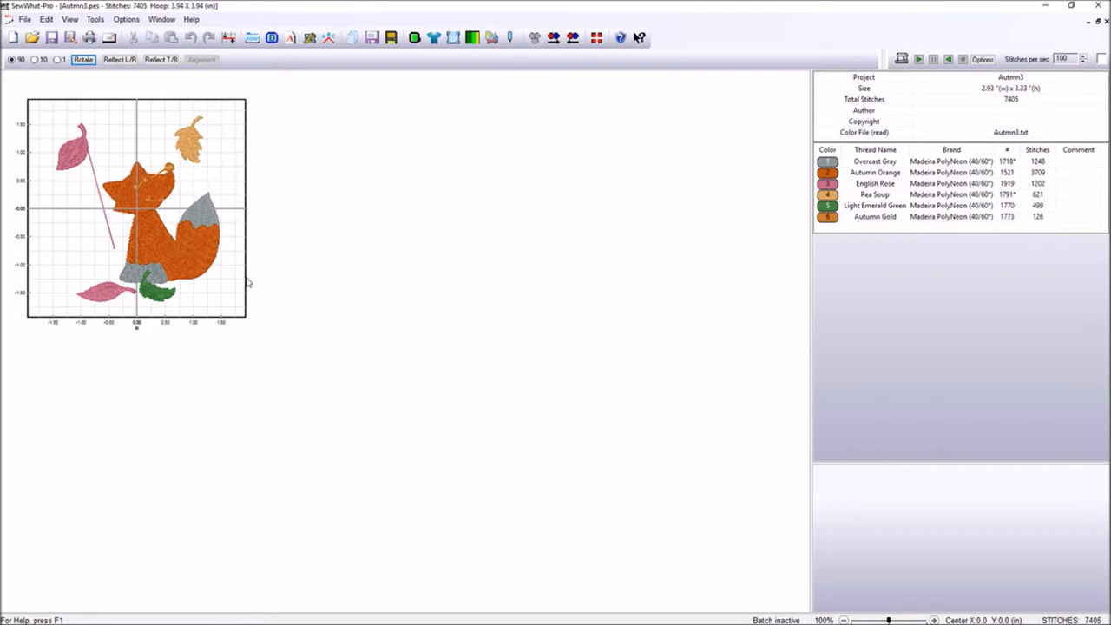
pyautogui.moveTo(234, 306)
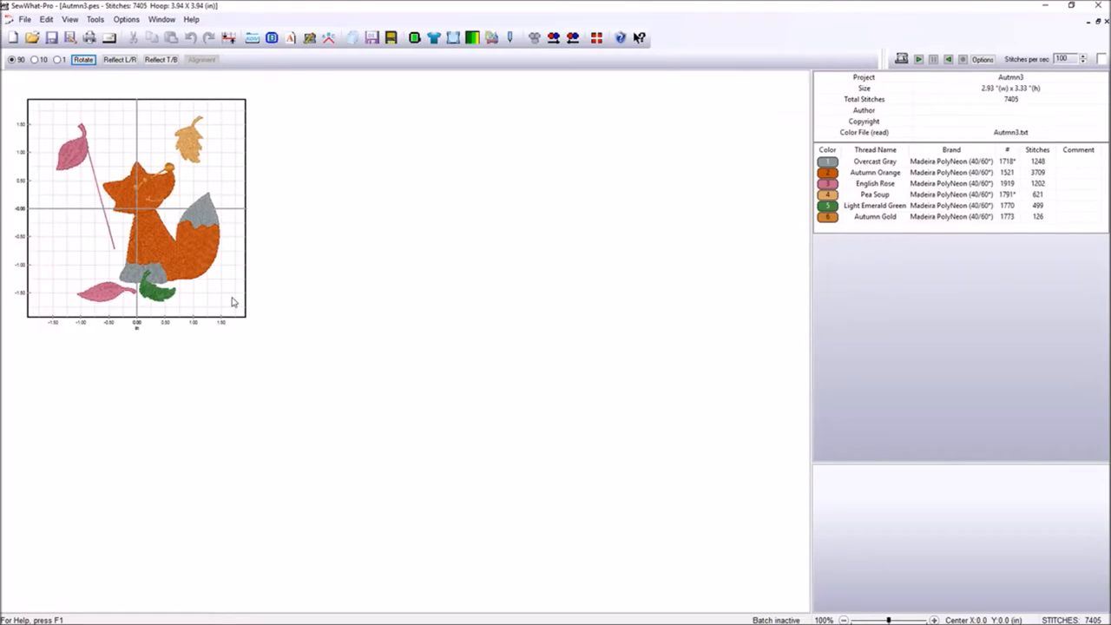
pyautogui.moveTo(199, 289)
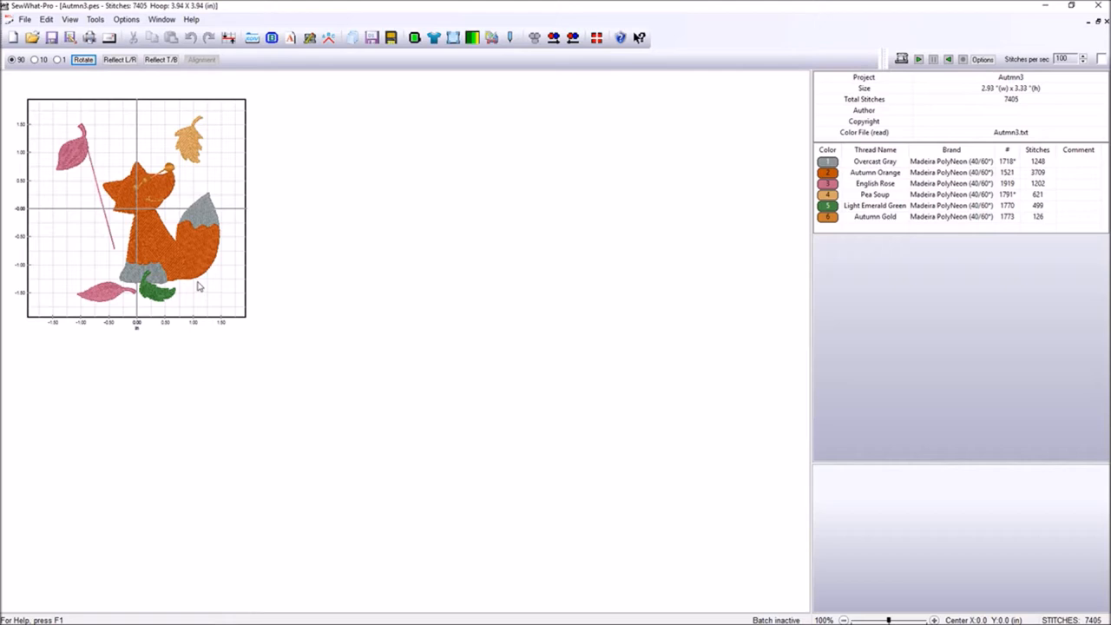
pyautogui.moveTo(33, 101)
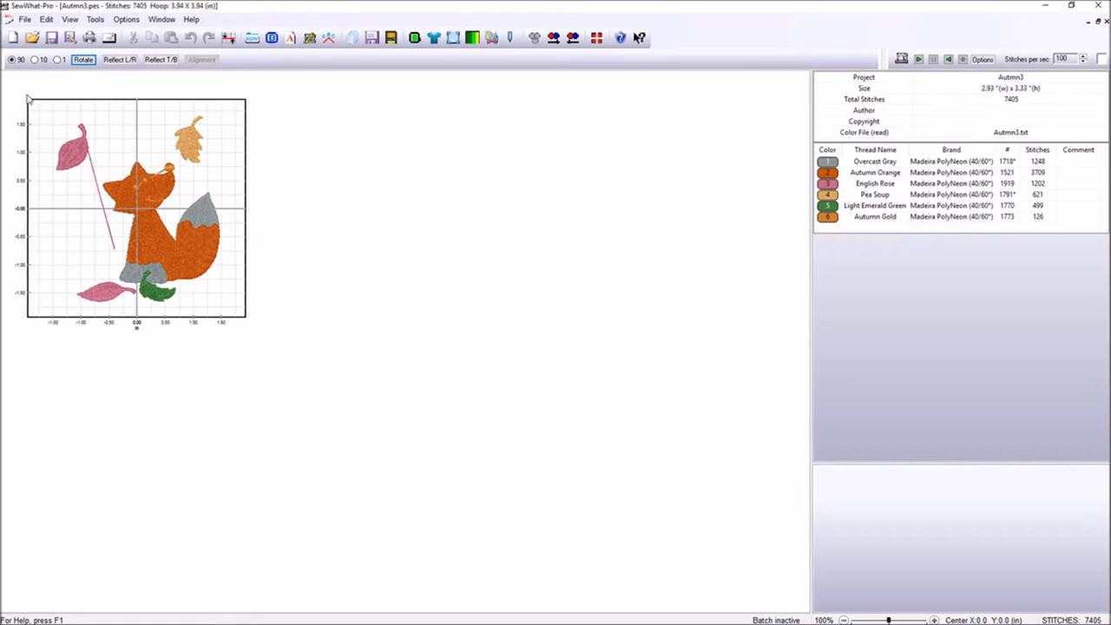
pyautogui.moveTo(232, 311)
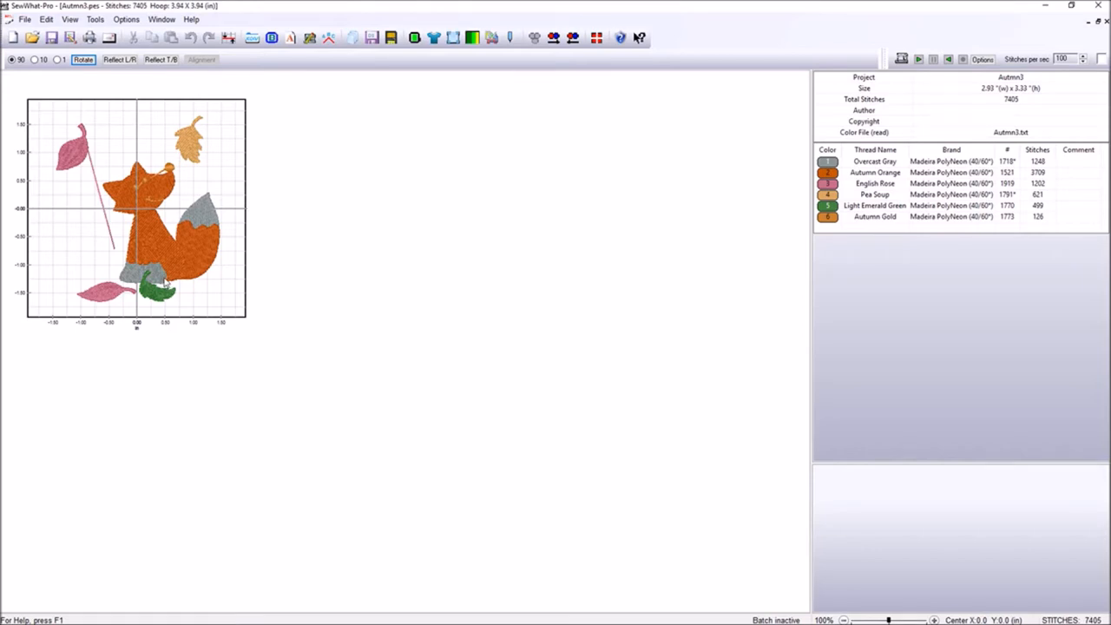
pyautogui.moveTo(81, 238)
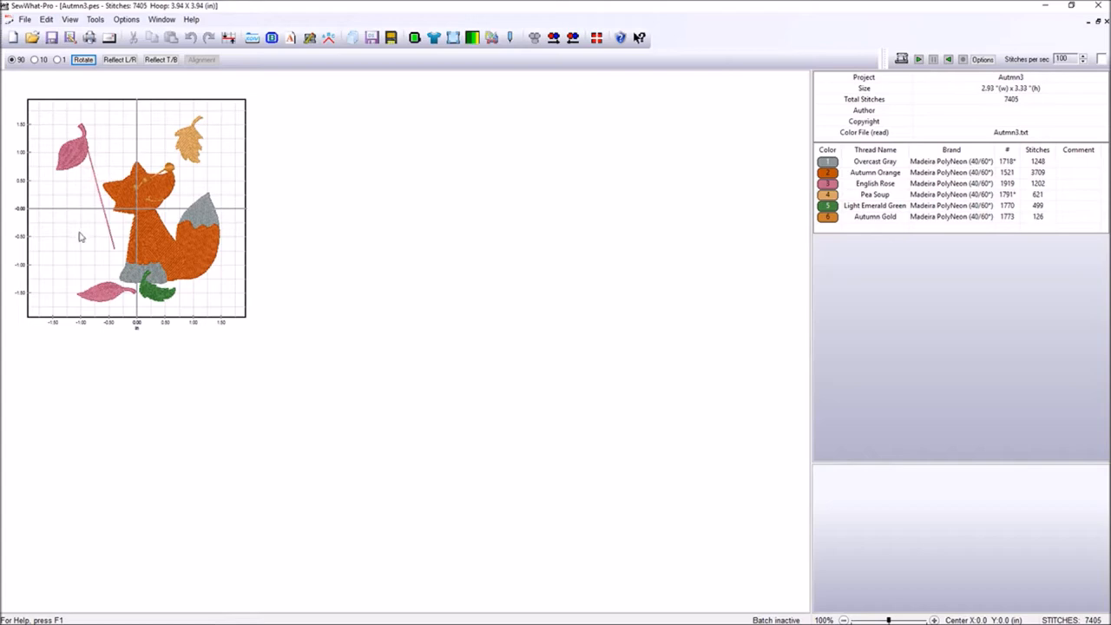
pyautogui.moveTo(224, 316)
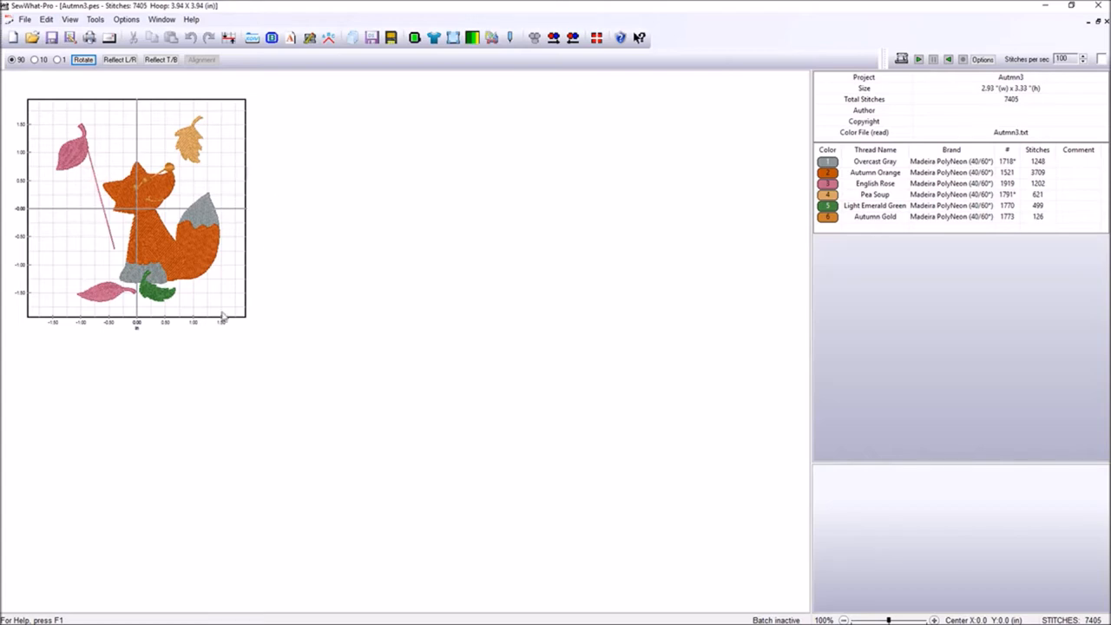
pyautogui.moveTo(260, 135)
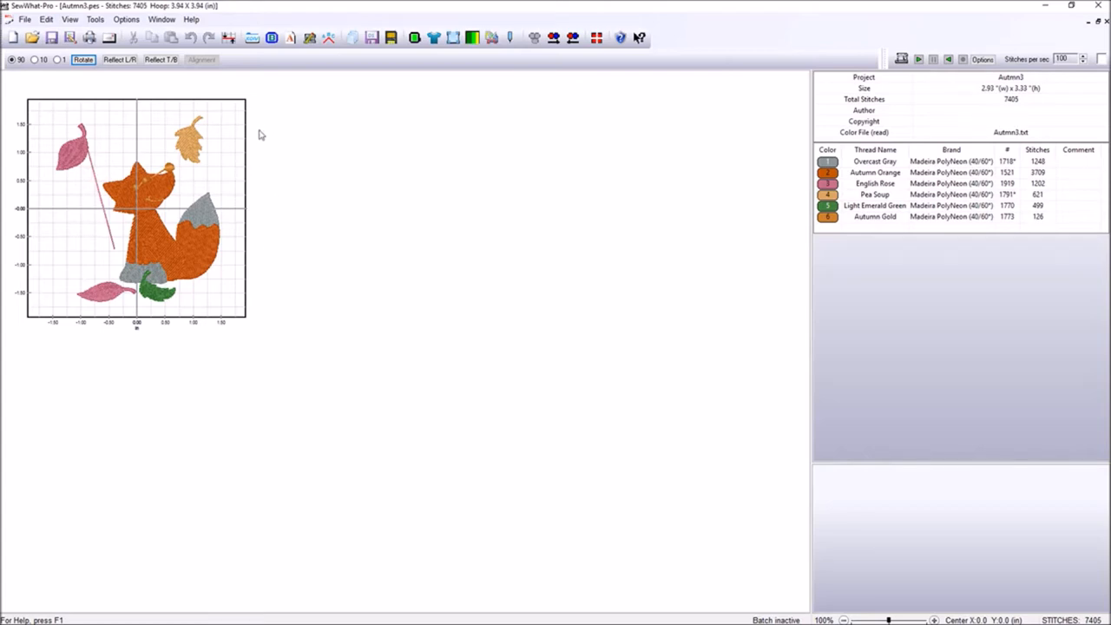
pyautogui.moveTo(255, 143)
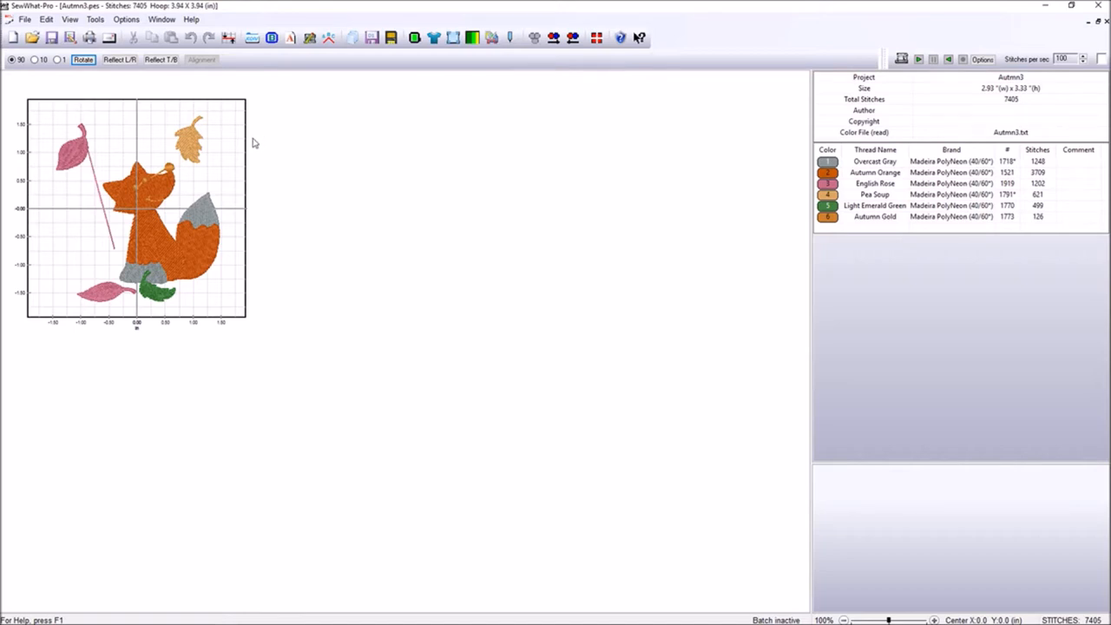
pyautogui.moveTo(233, 157)
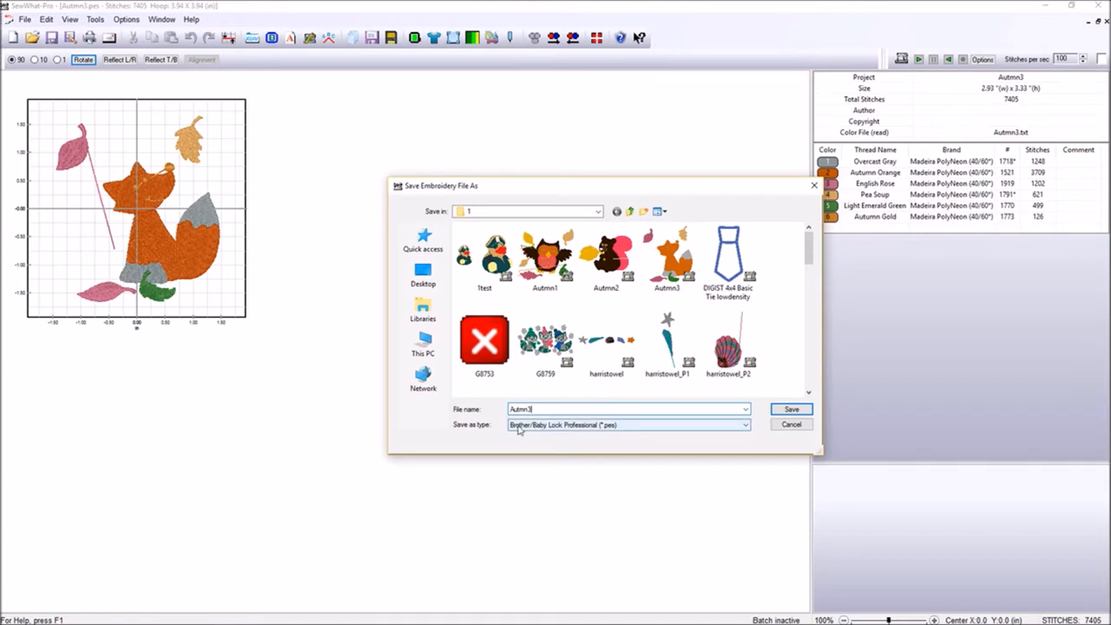
pyautogui.moveTo(669, 432)
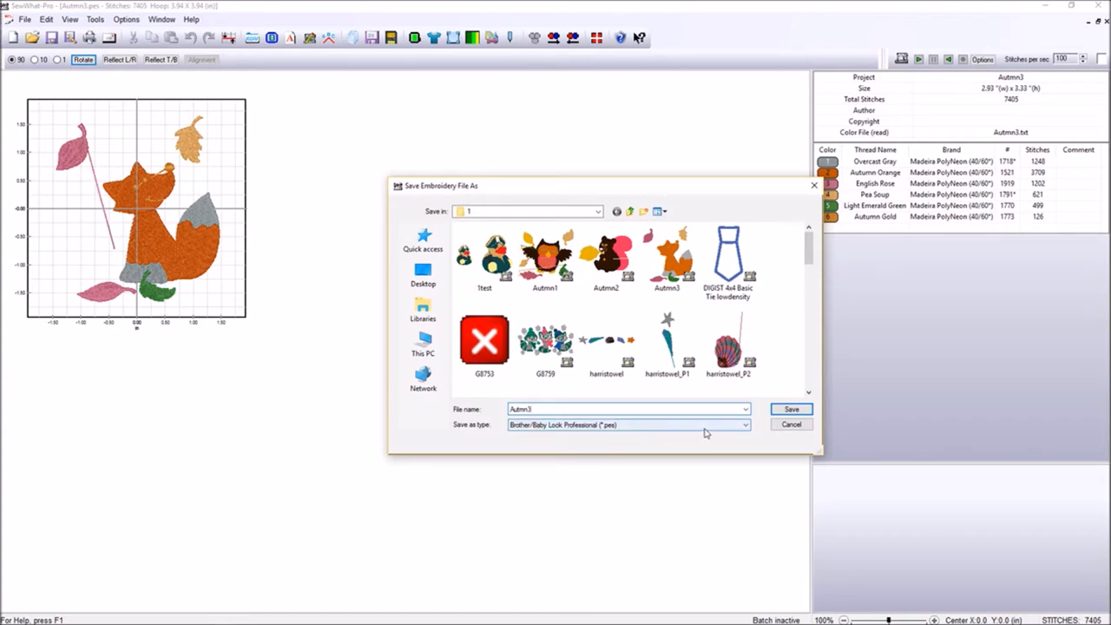
pyautogui.moveTo(580, 425)
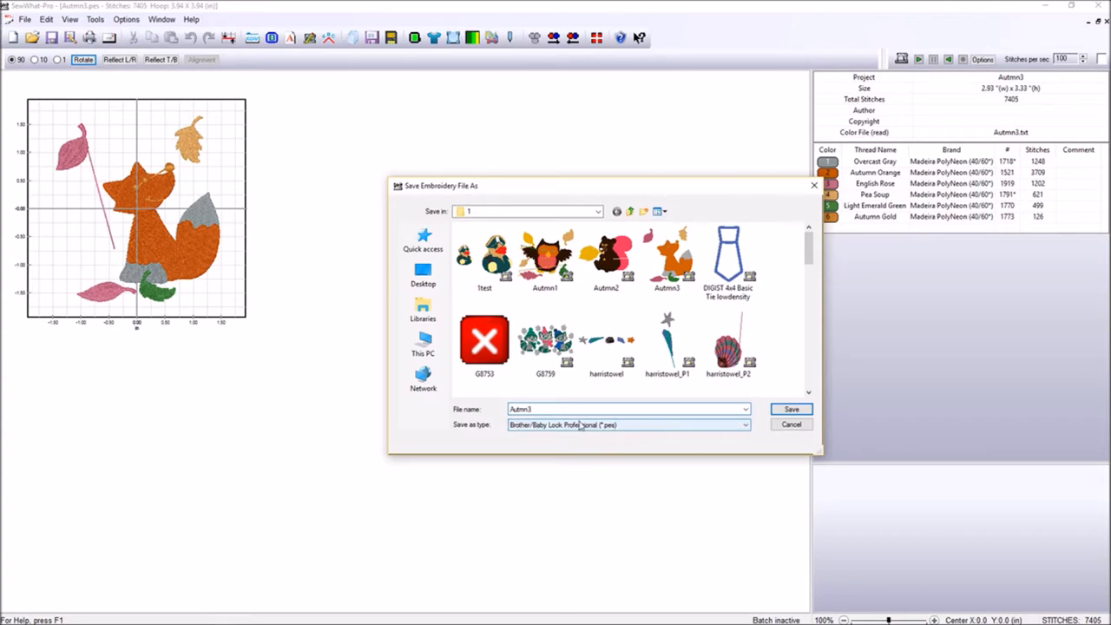
pyautogui.moveTo(609, 434)
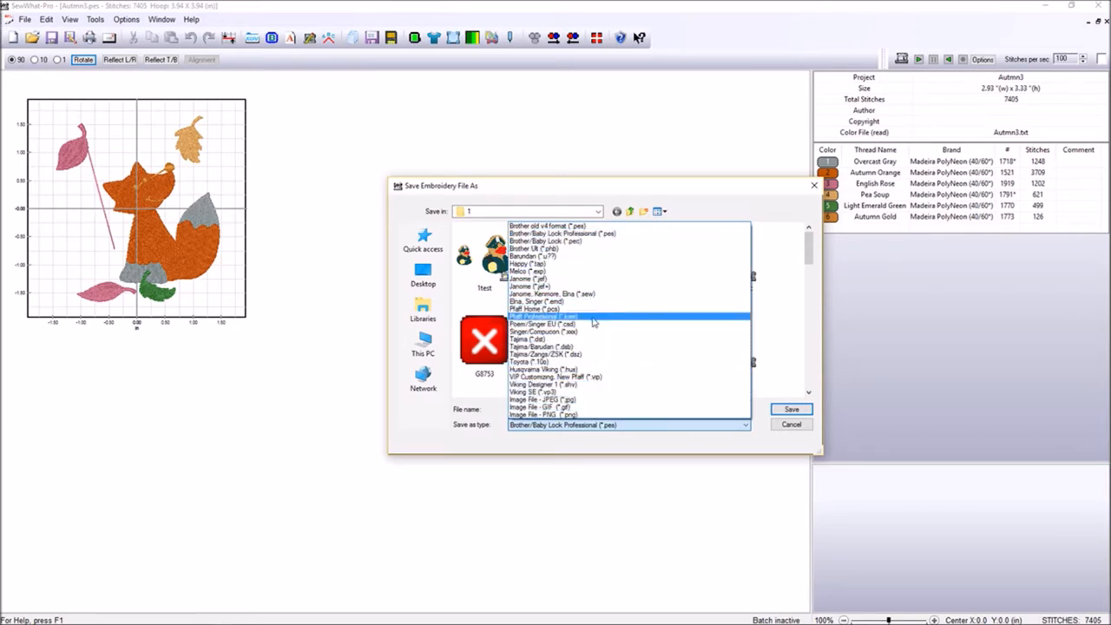
# Step: Select Brother/Baby Lock Professional (*.pes) as the save file type for Autmn3
pyautogui.click(590, 249)
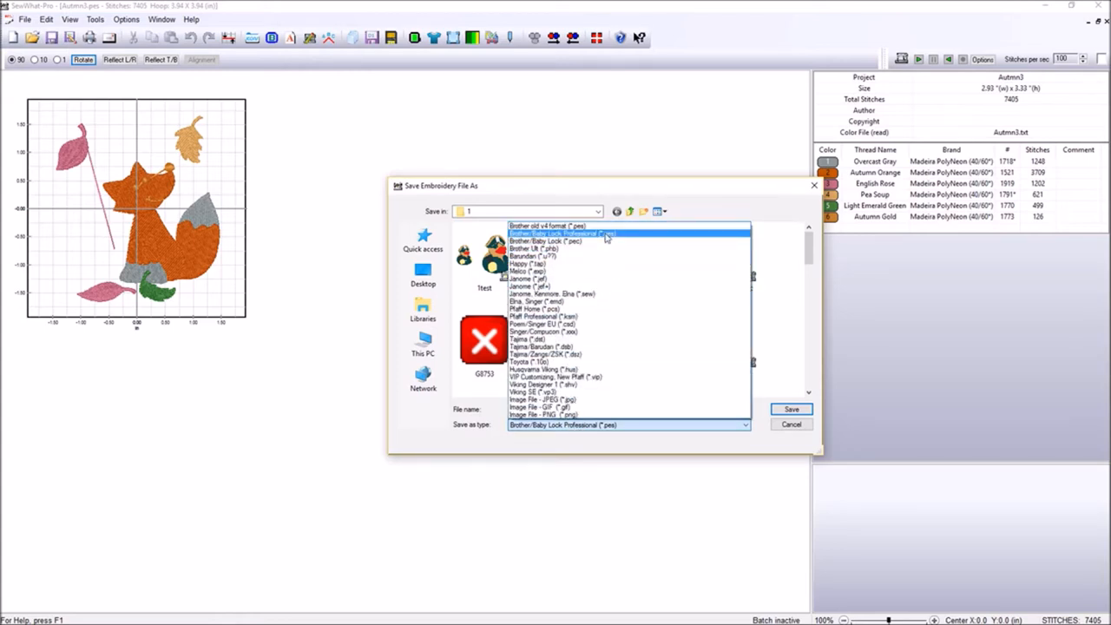
pyautogui.click(562, 233)
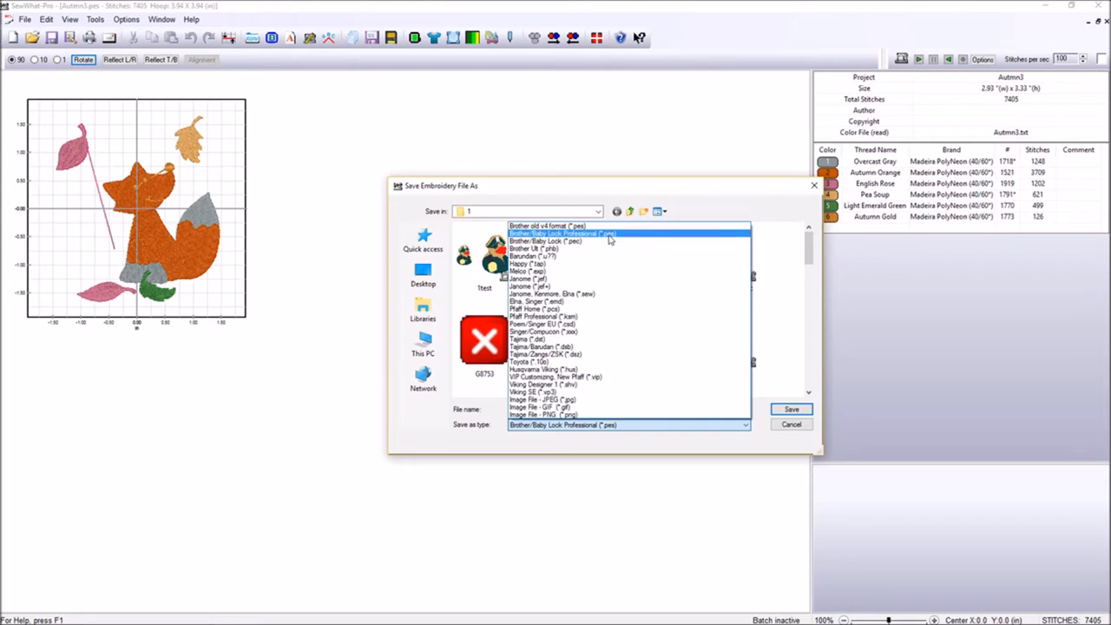
pyautogui.click(536, 286)
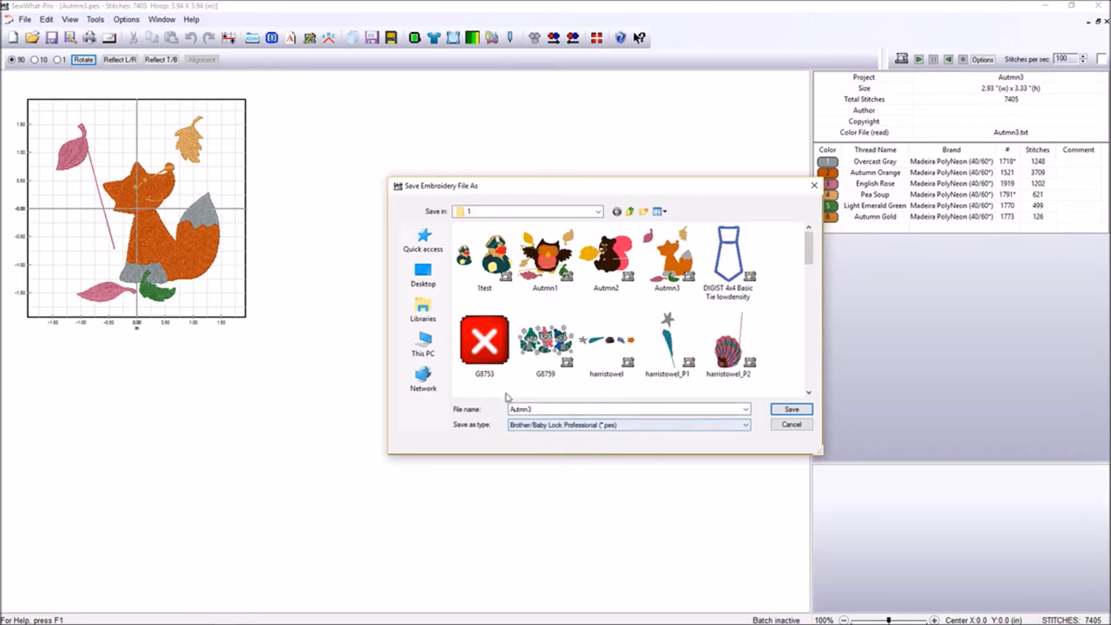
# Step: Save the design as Autmn3.pes and confirm replacing the existing file
pyautogui.click(625, 409)
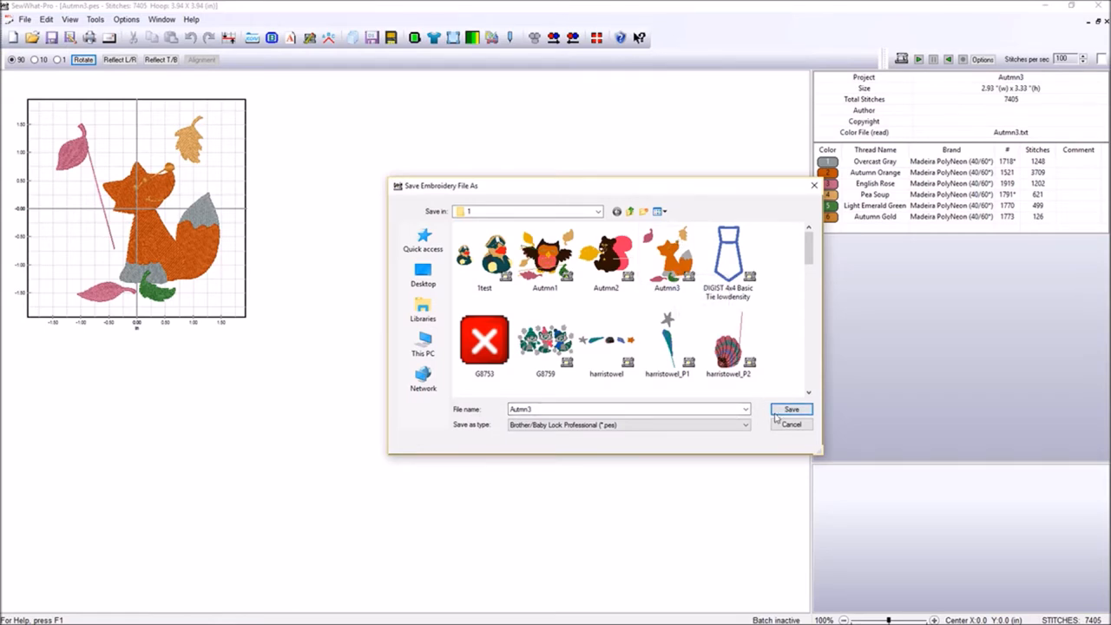
pyautogui.click(791, 409)
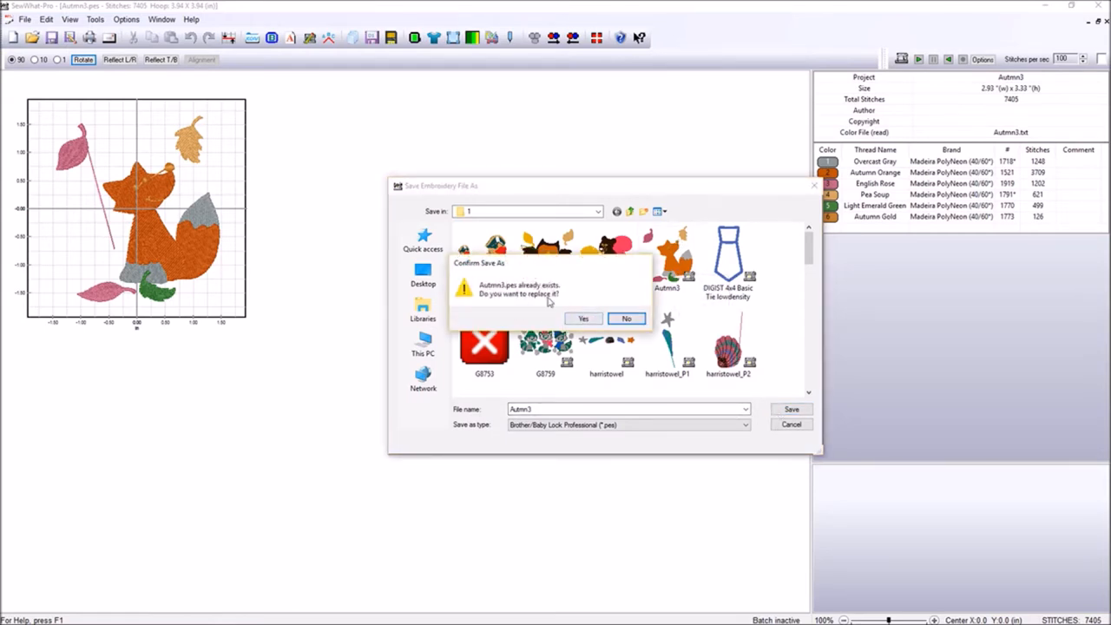
pyautogui.click(584, 319)
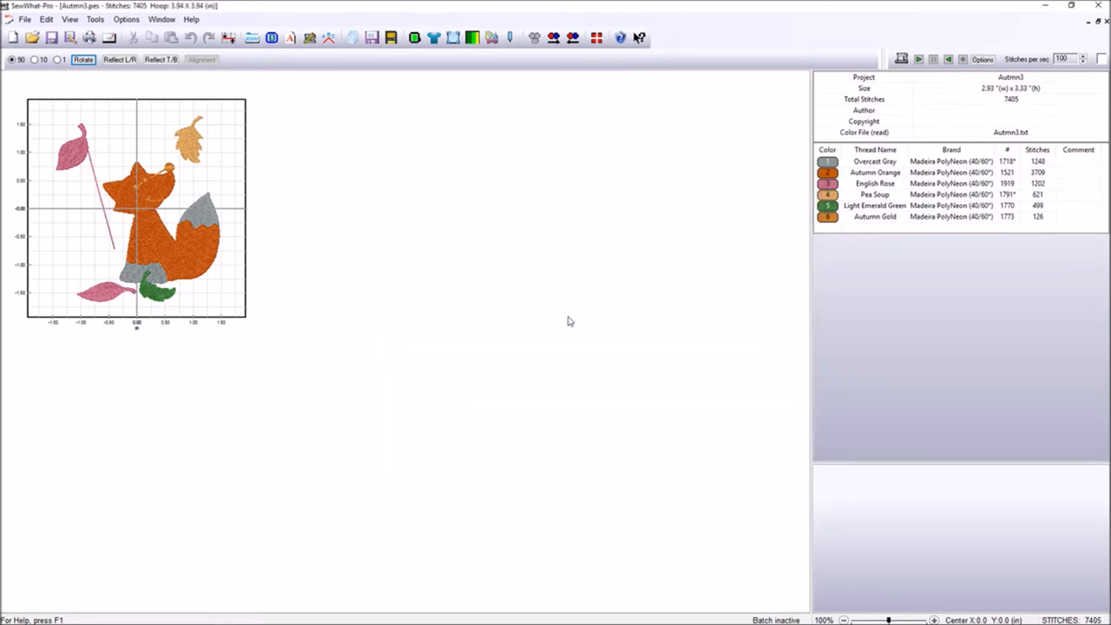
pyautogui.moveTo(544, 229)
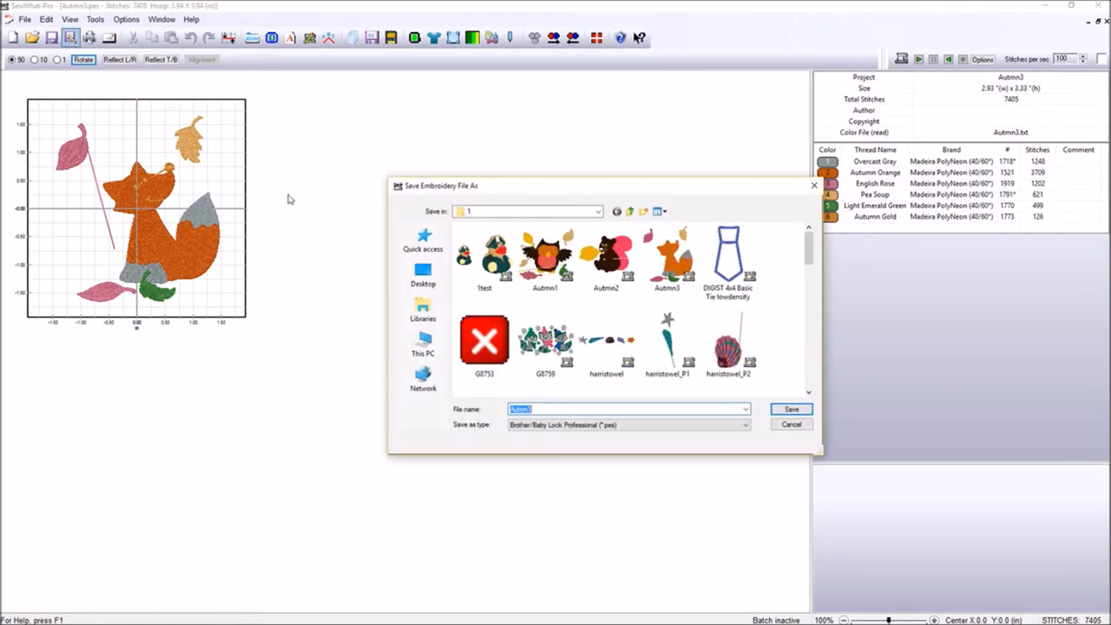
pyautogui.moveTo(559, 443)
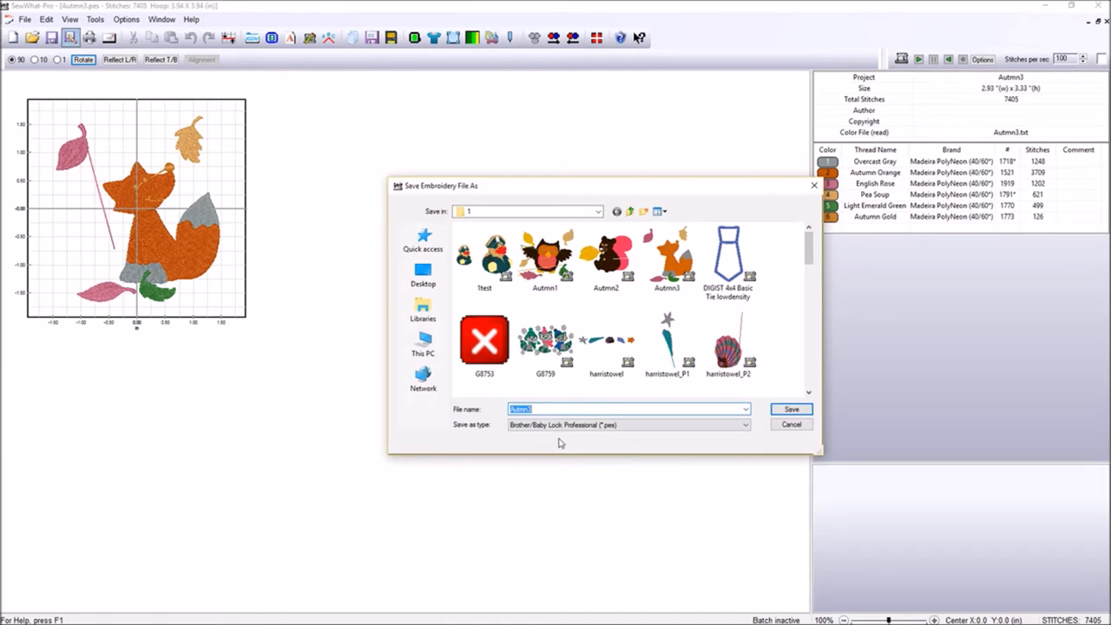
pyautogui.moveTo(426, 201)
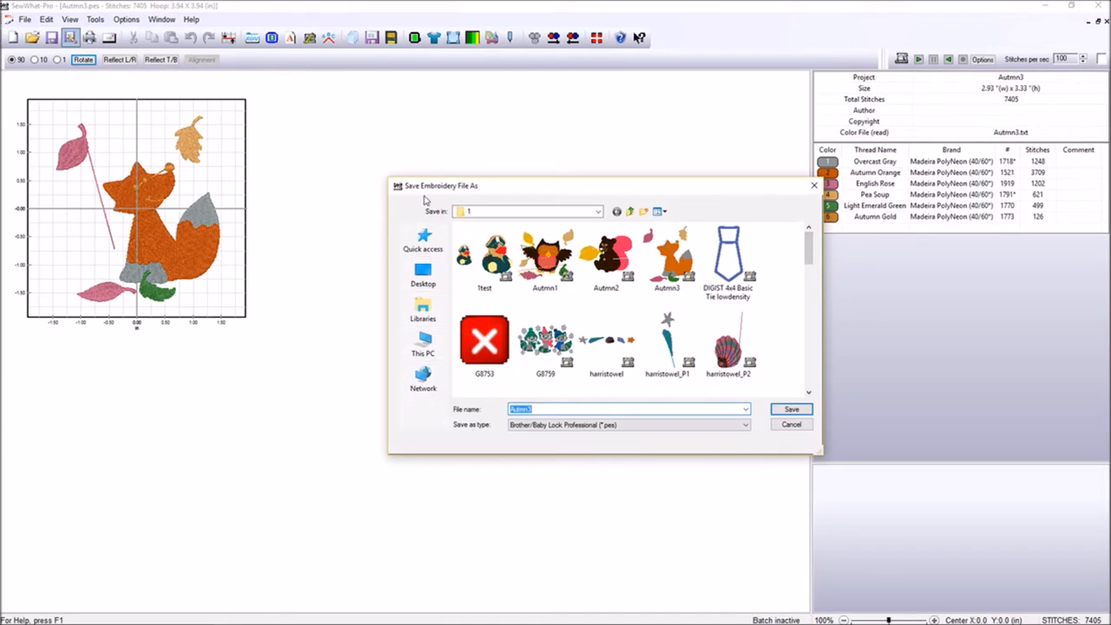
pyautogui.click(790, 409)
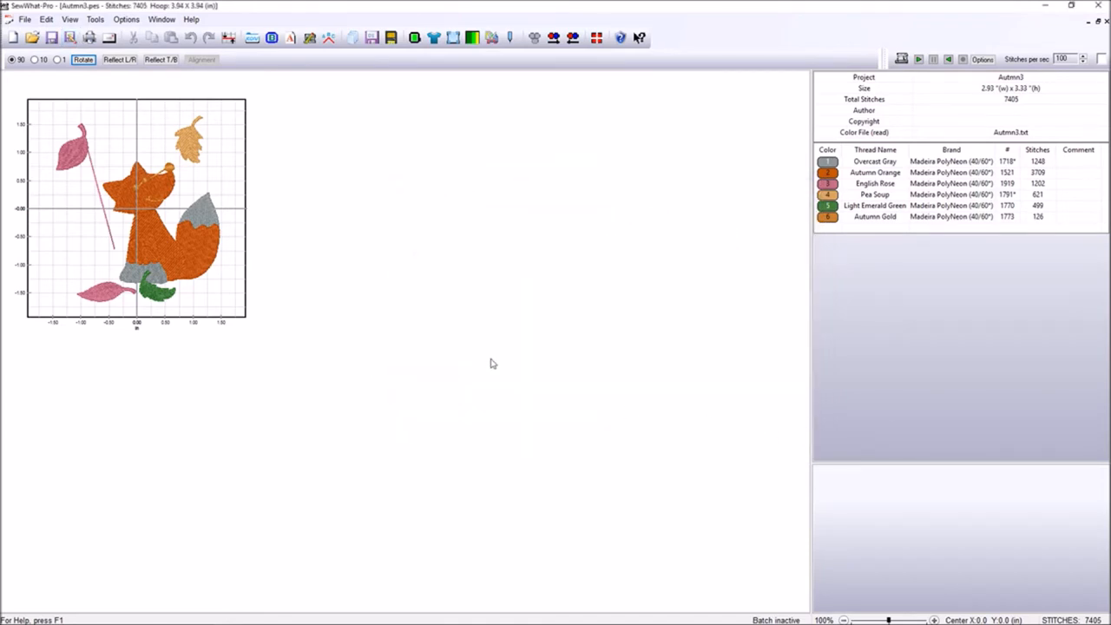
pyautogui.moveTo(19, 201)
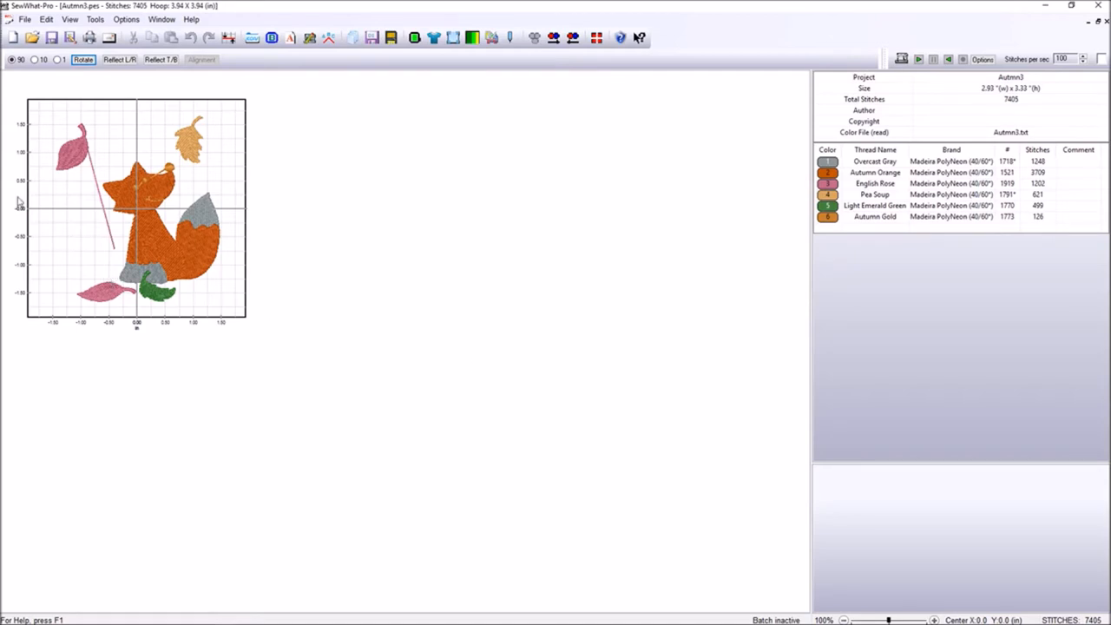
pyautogui.moveTo(19, 249)
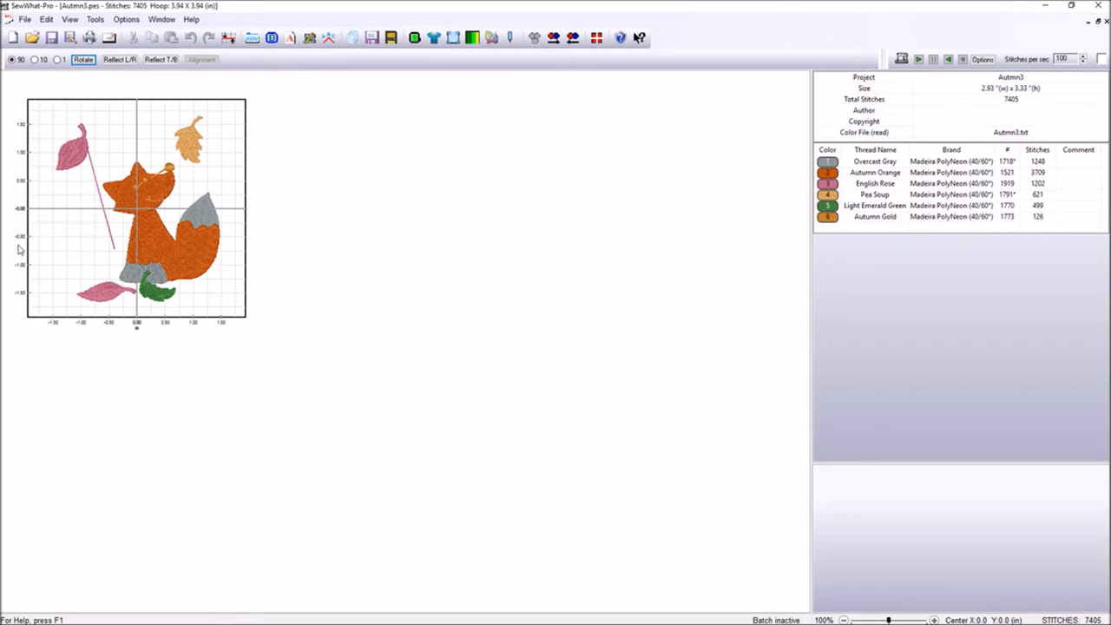
pyautogui.moveTo(20, 242)
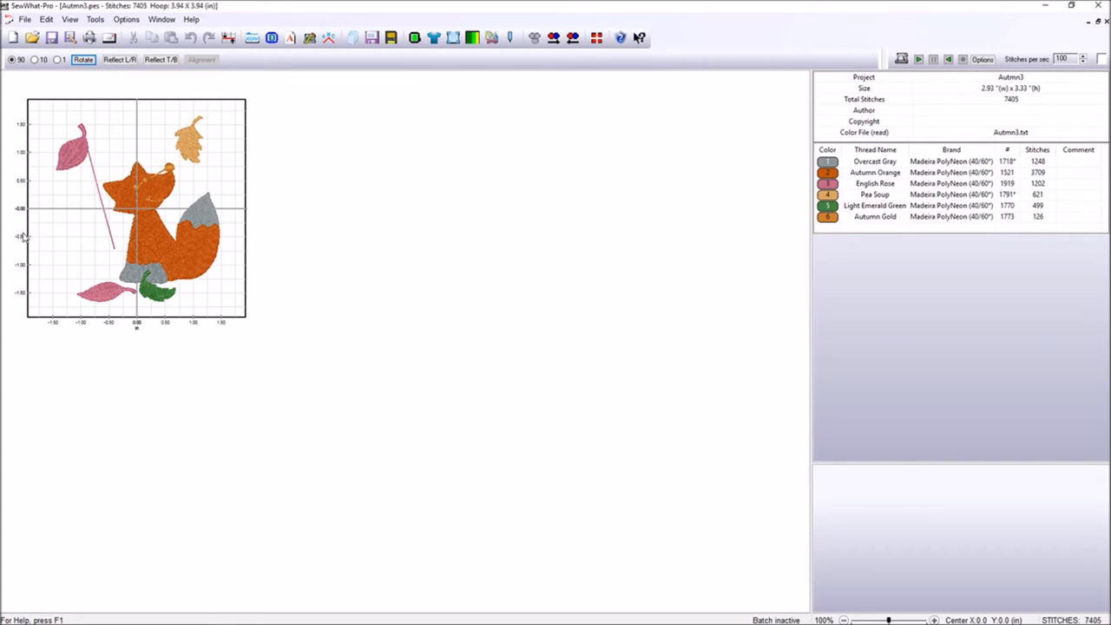
pyautogui.moveTo(424, 162)
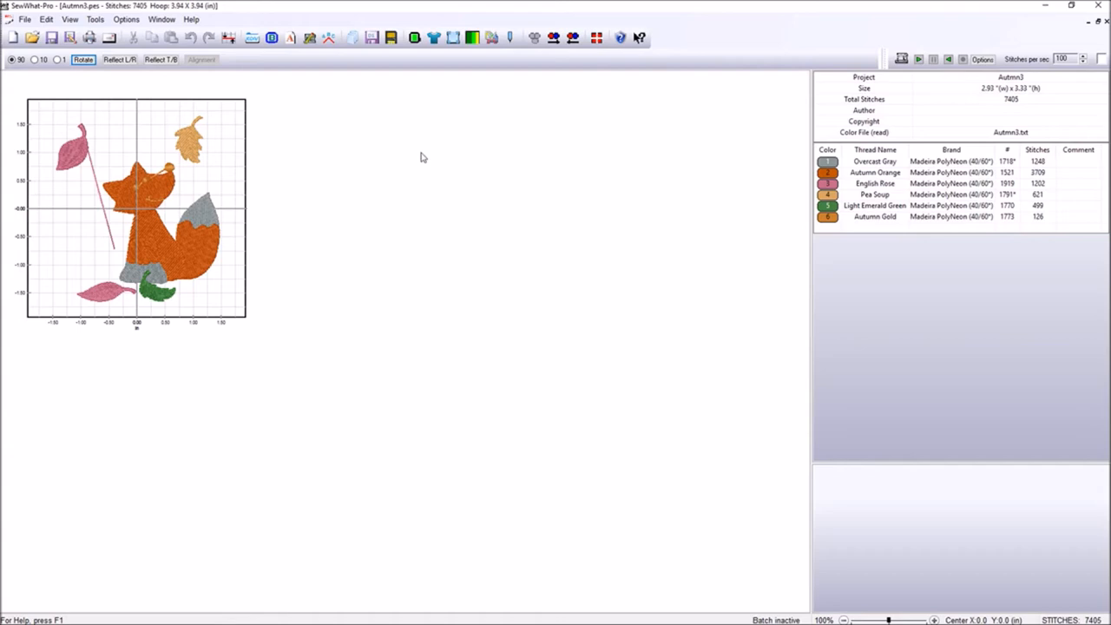
pyautogui.moveTo(1004, 70)
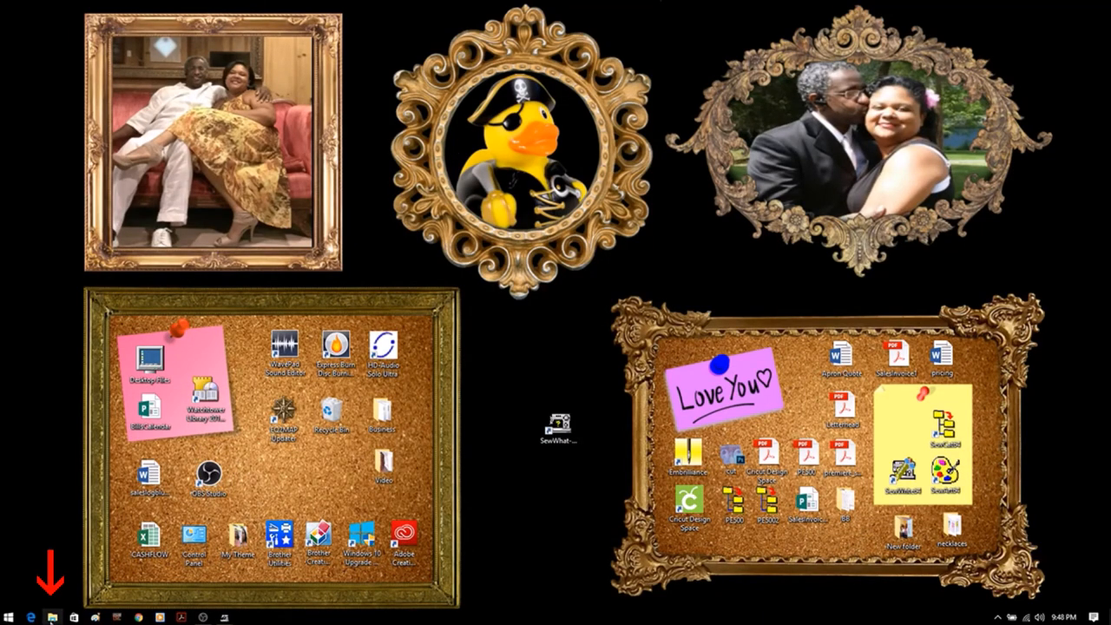
# Step: Launch File Explorer from the taskbar, showing Quick access
pyautogui.click(49, 618)
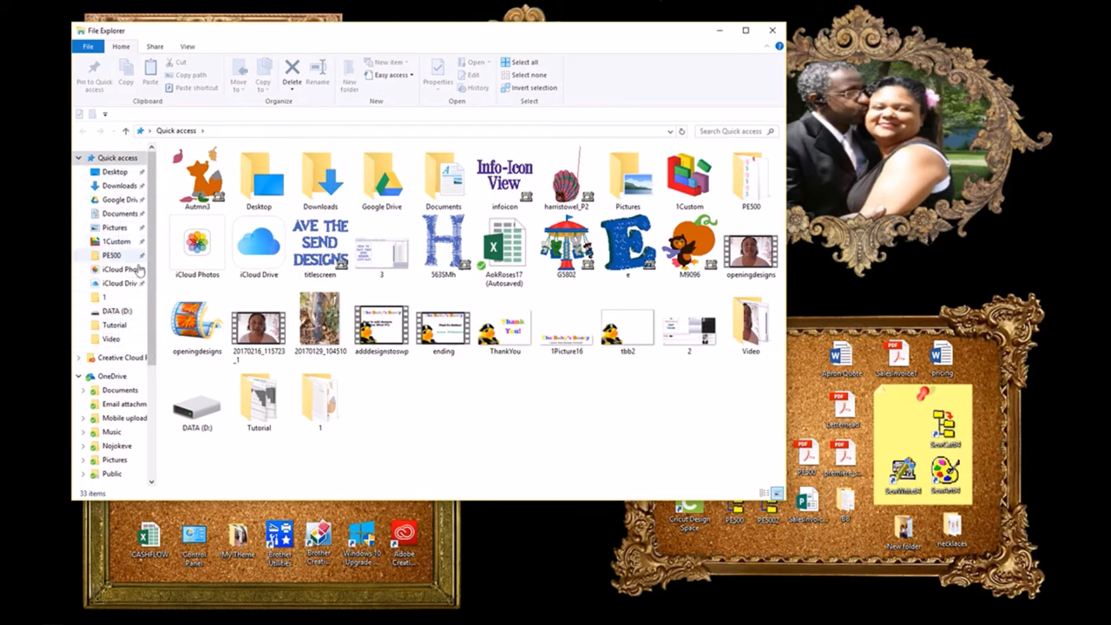
# Step: Browse Pictures > Embroidery > PE500 > 1Custom > 1 to reach the Autmn3 design
pyautogui.click(115, 227)
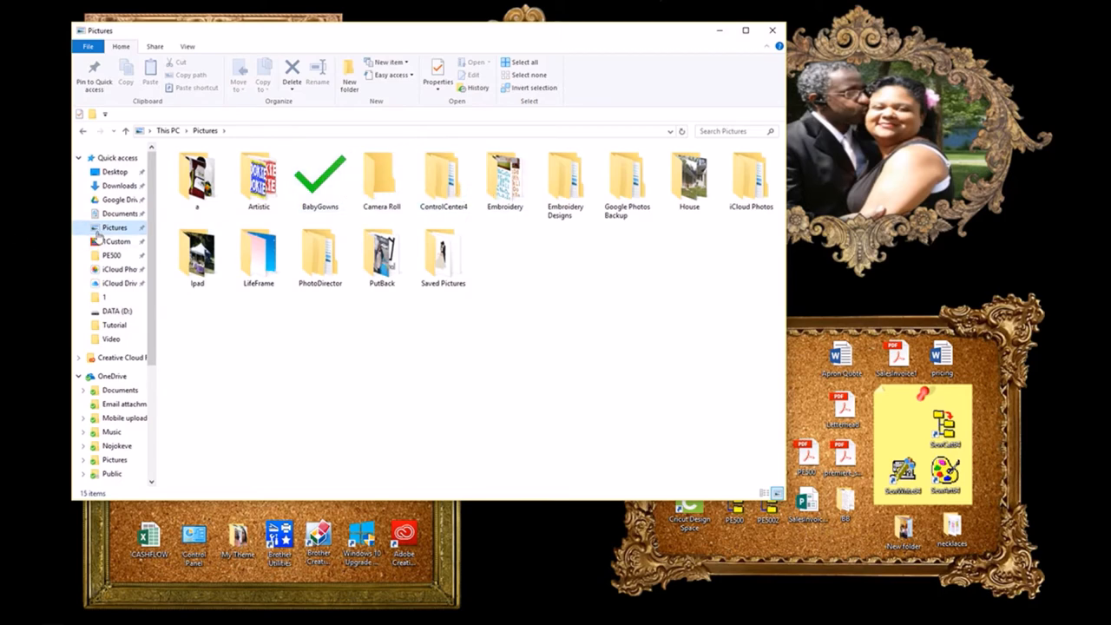
pyautogui.doubleClick(505, 174)
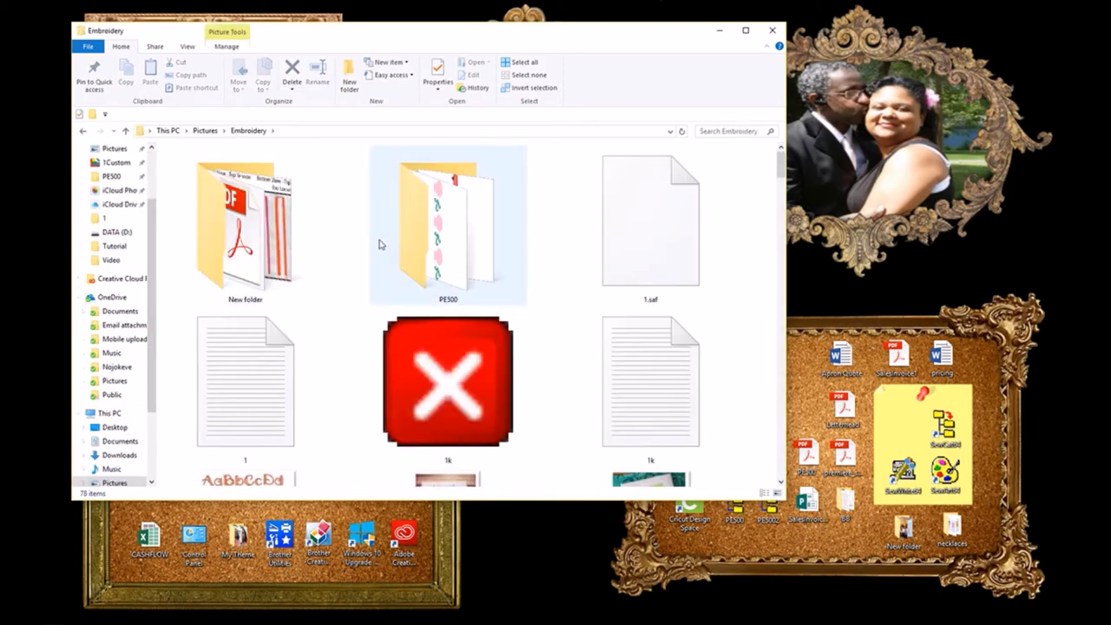
pyautogui.doubleClick(448, 221)
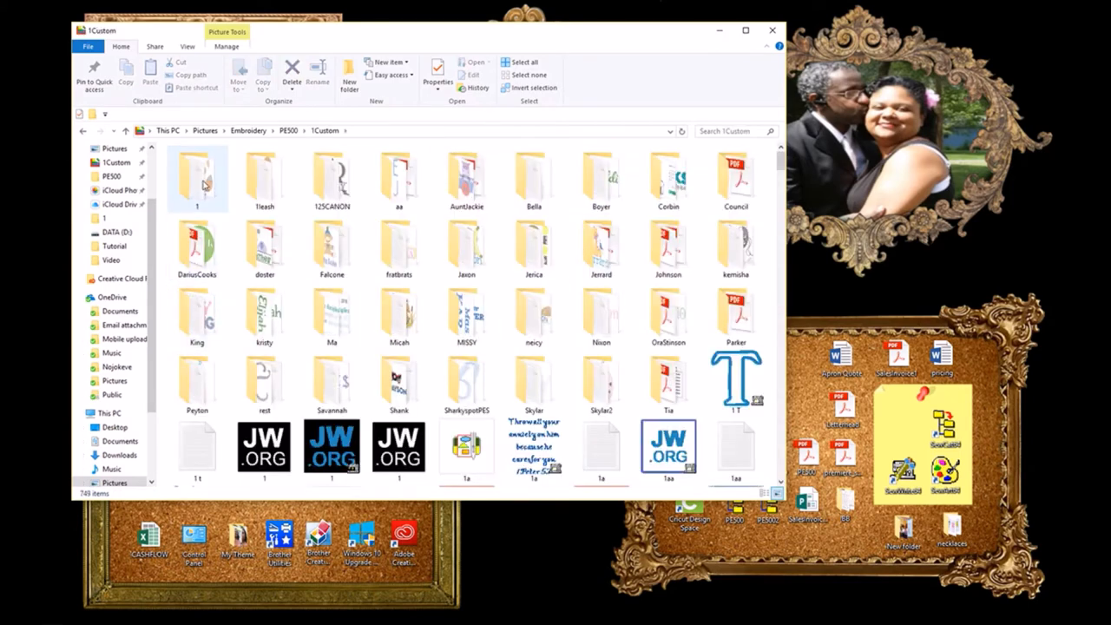
pyautogui.doubleClick(196, 178)
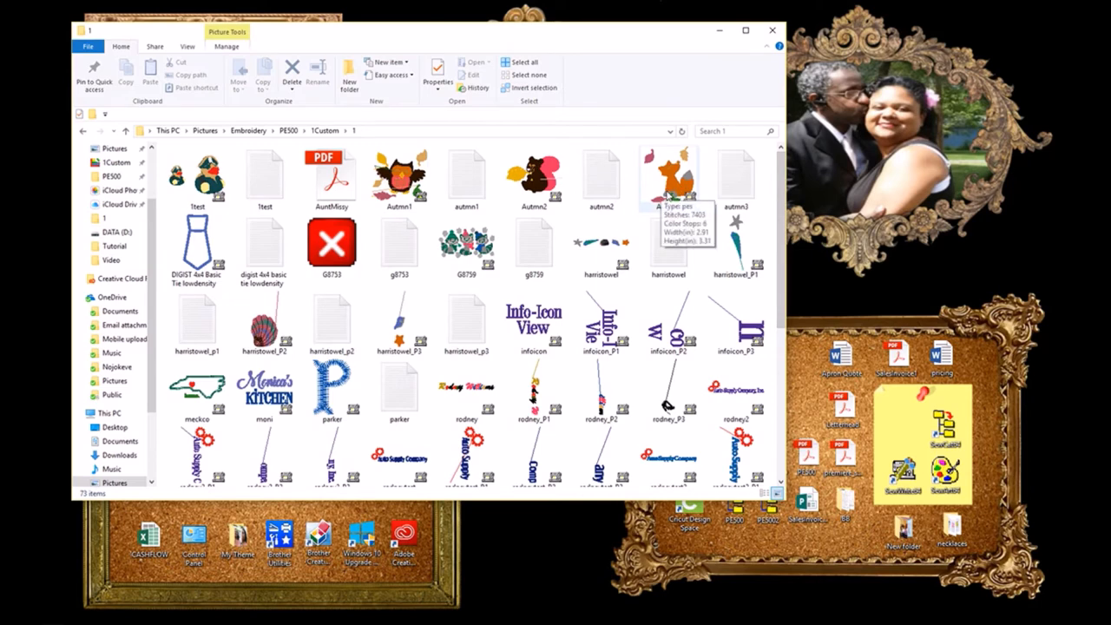
pyautogui.moveTo(575, 31)
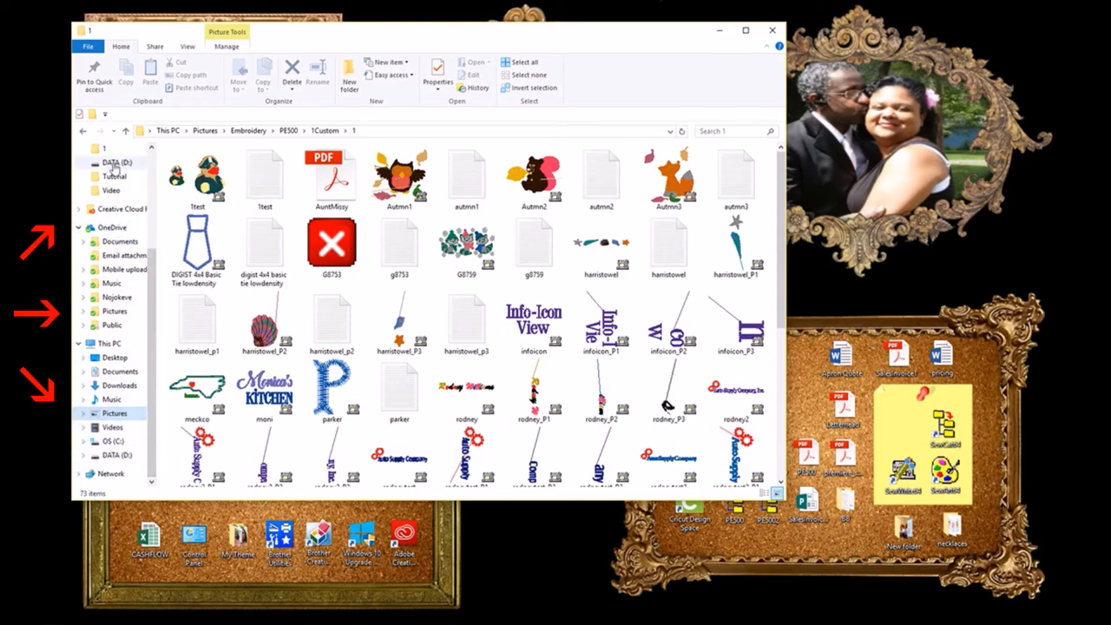
pyautogui.moveTo(119, 385)
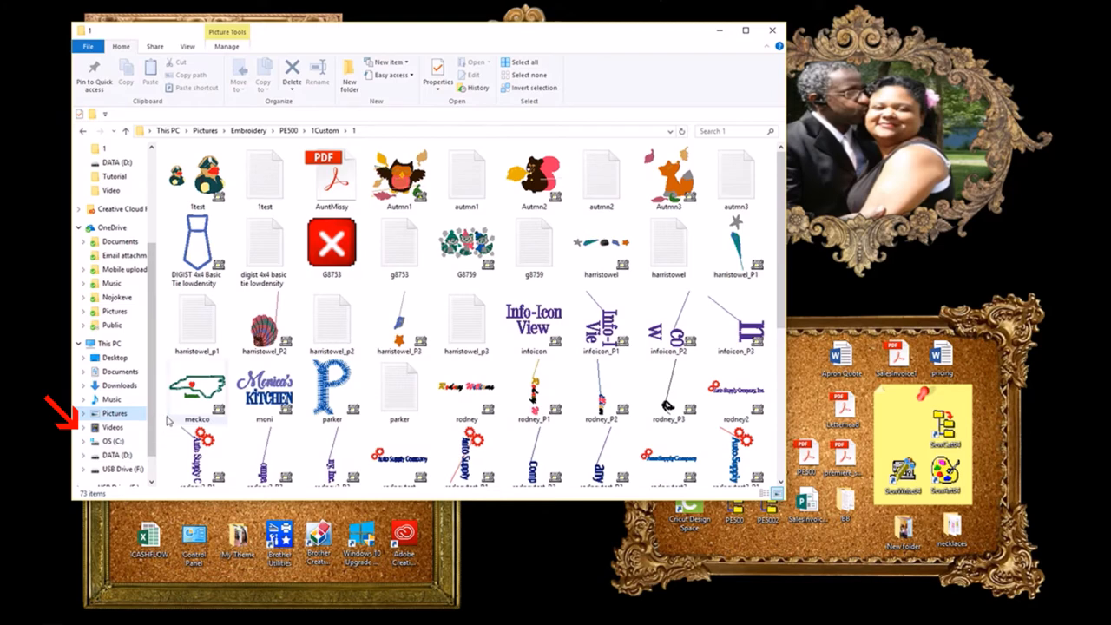
pyautogui.scroll(-3)
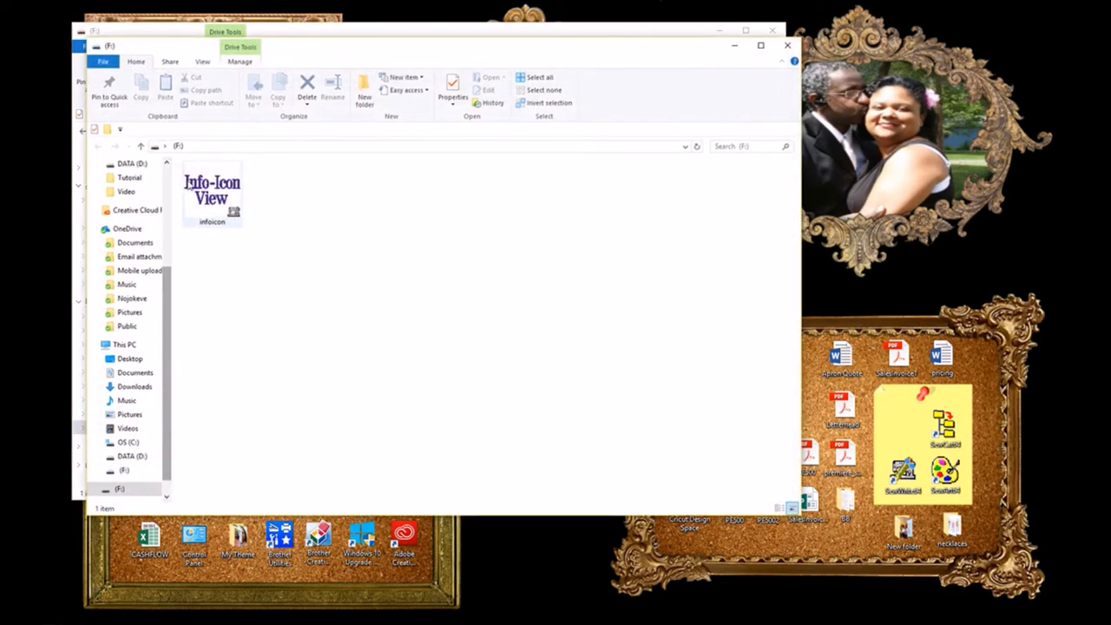
# Step: Delete the infoicon file from the USB drive F: through its context menu
pyautogui.rightClick(211, 196)
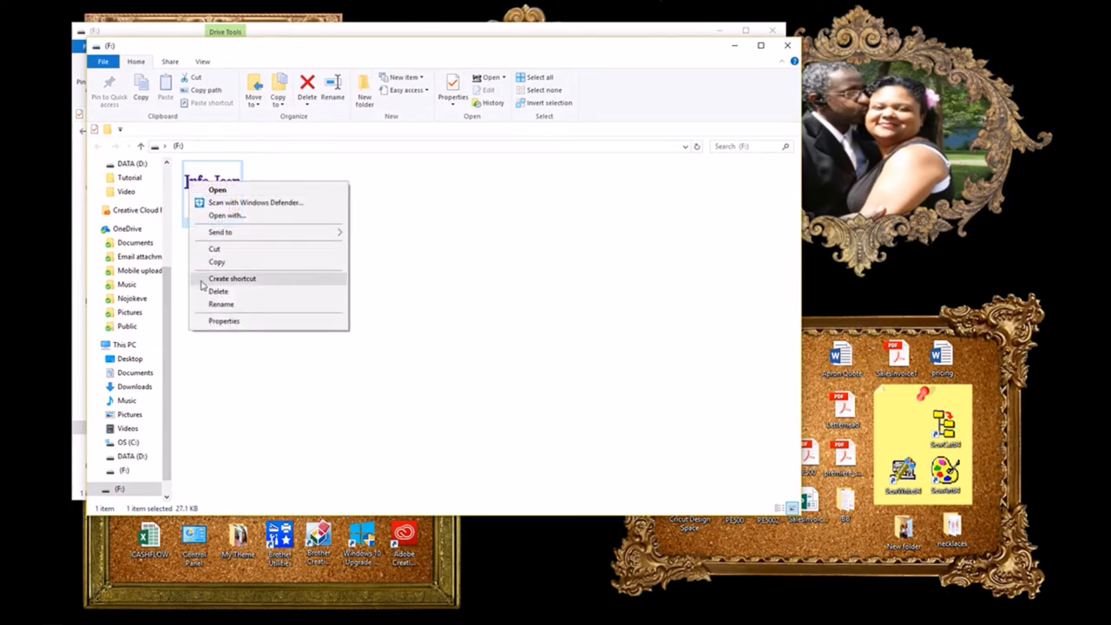
pyautogui.click(218, 291)
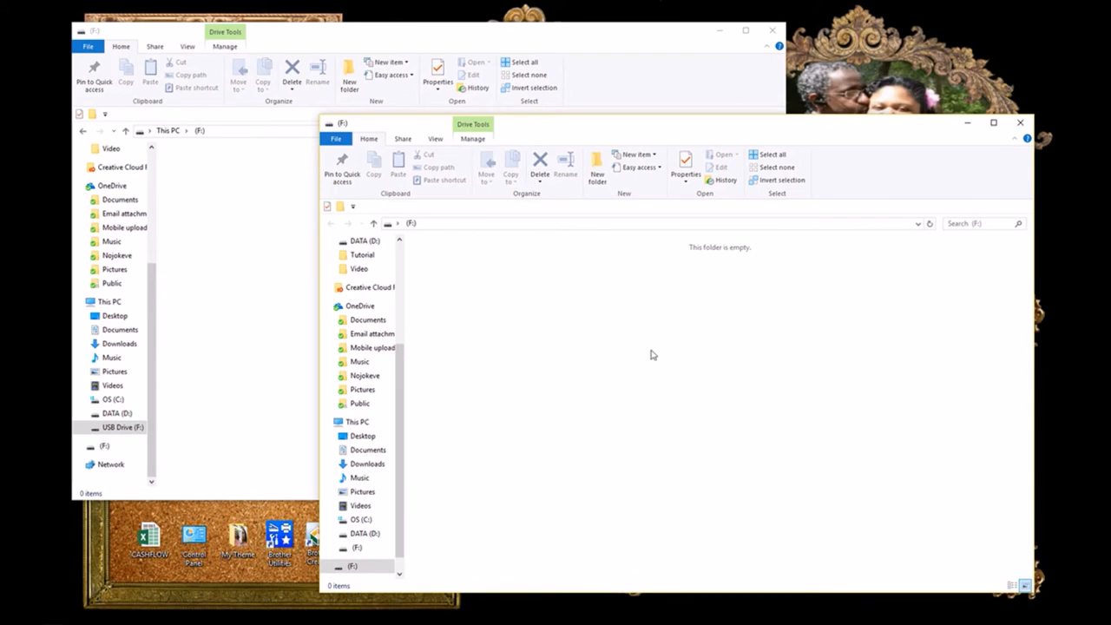
pyautogui.moveTo(197, 271)
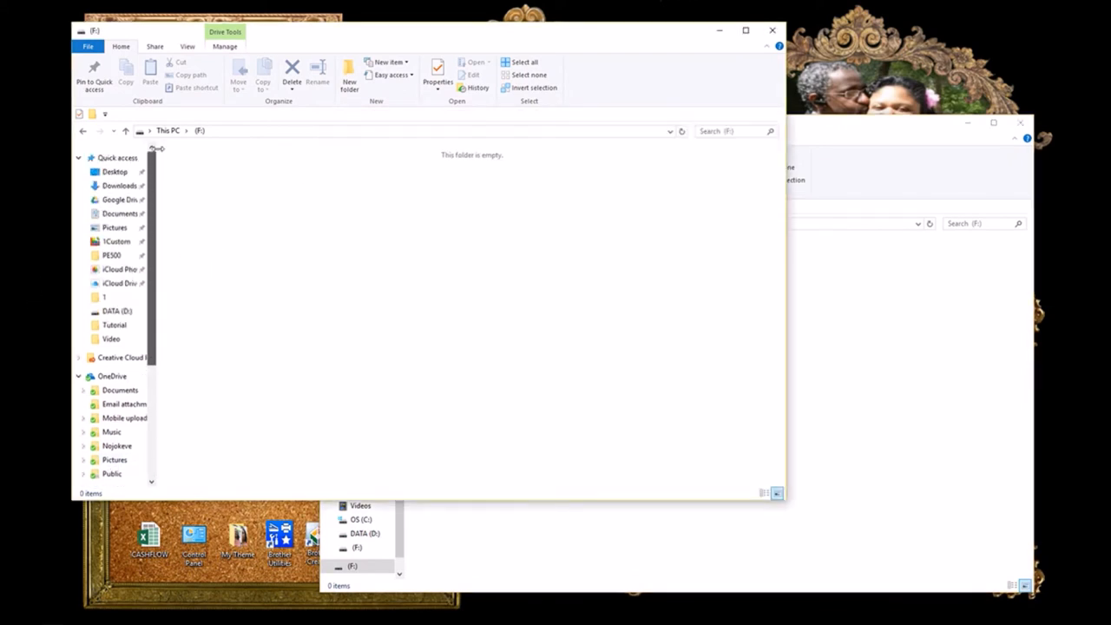
# Step: Return to folder 1, select Autmn3, then permanently delete its copy from drive F:
pyautogui.click(113, 226)
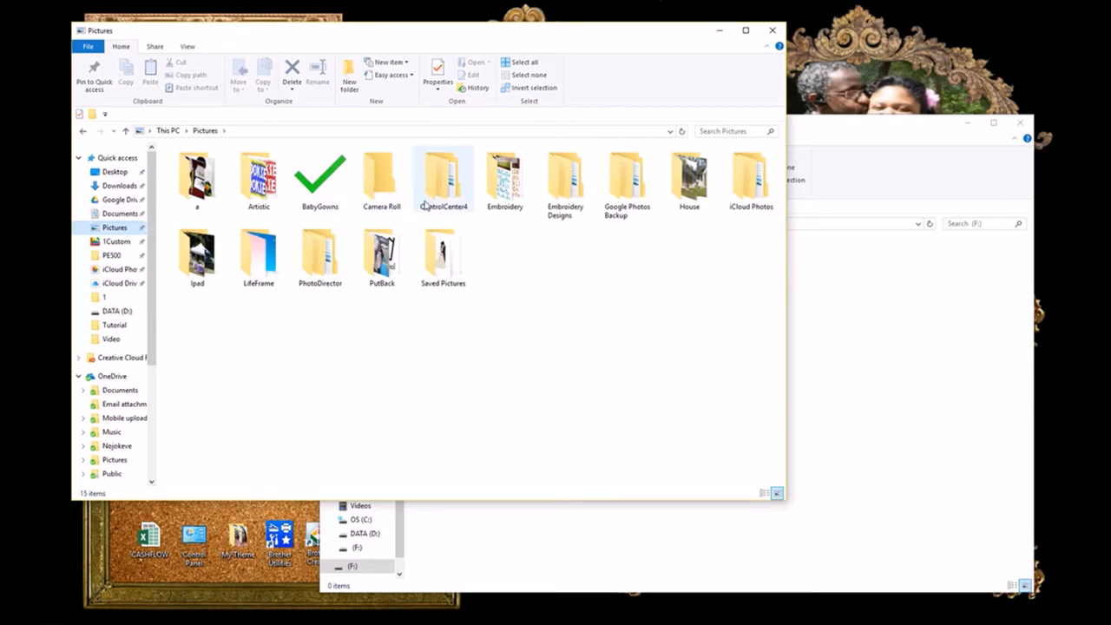
pyautogui.doubleClick(504, 178)
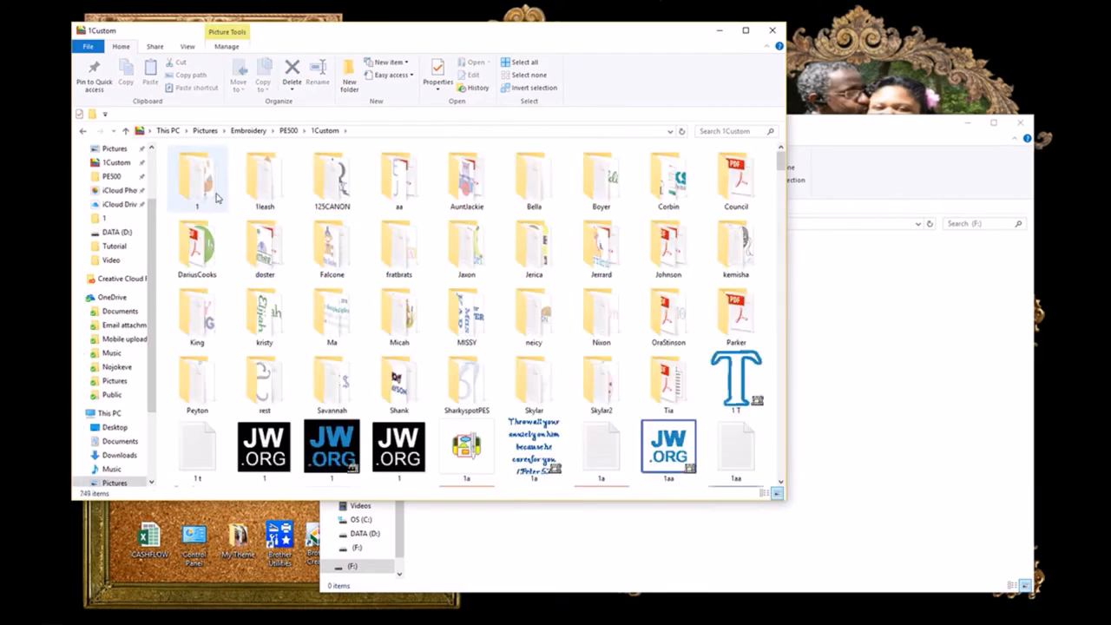
pyautogui.doubleClick(197, 178)
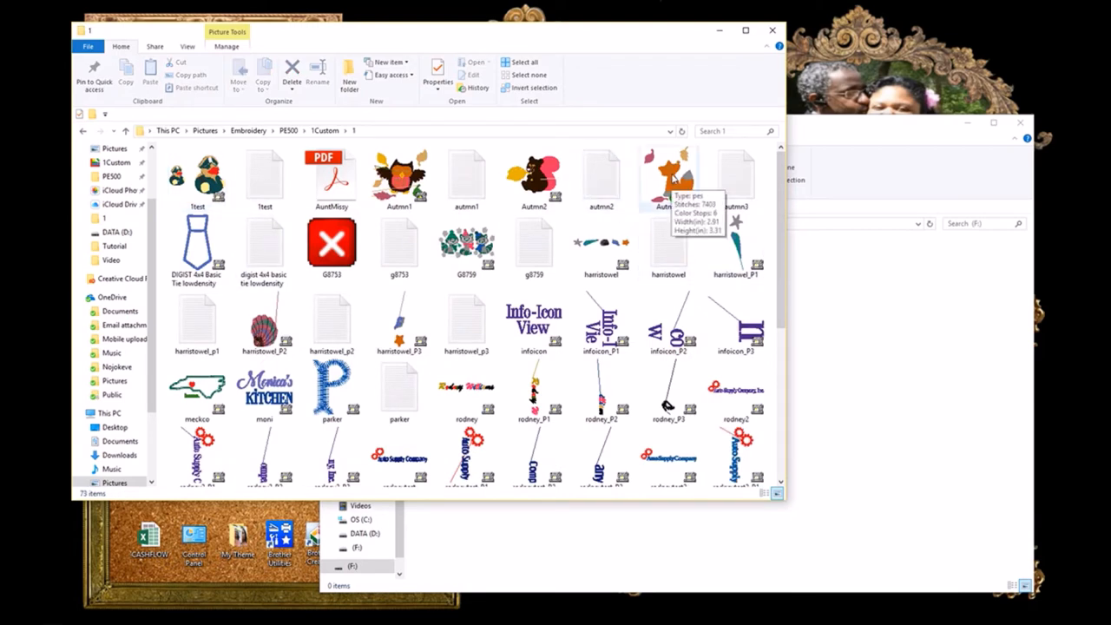
pyautogui.click(669, 178)
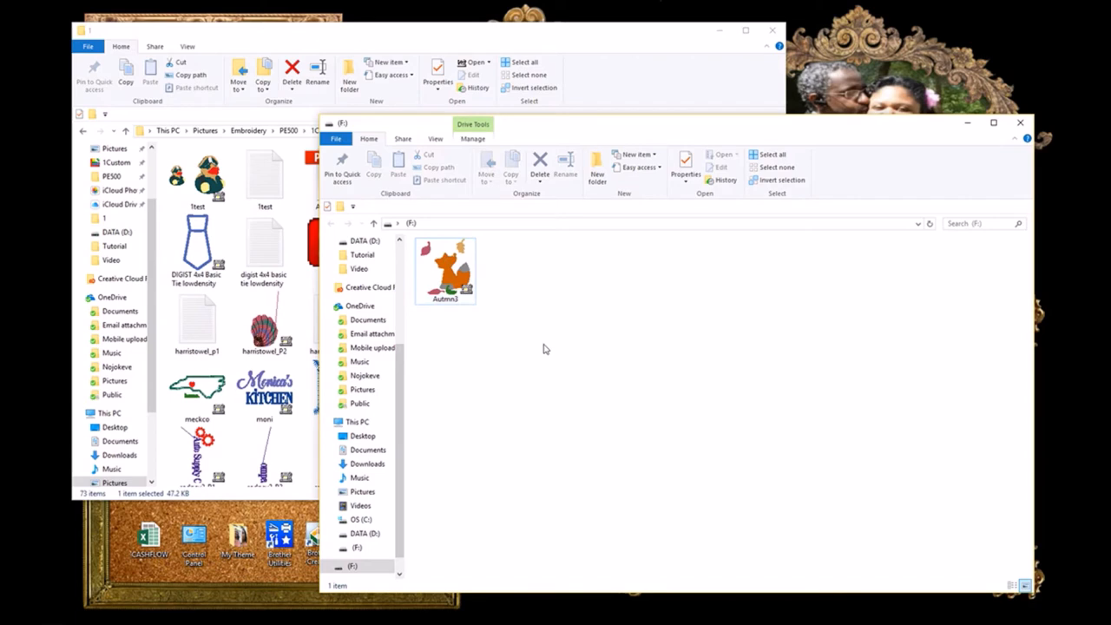
pyautogui.moveTo(521, 274)
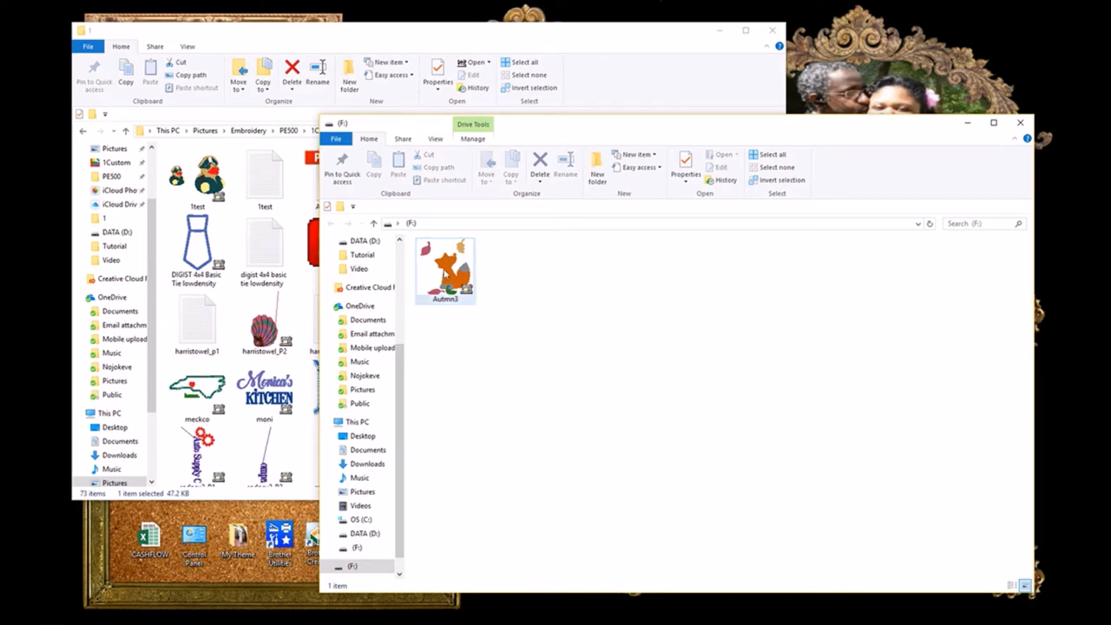
pyautogui.click(540, 165)
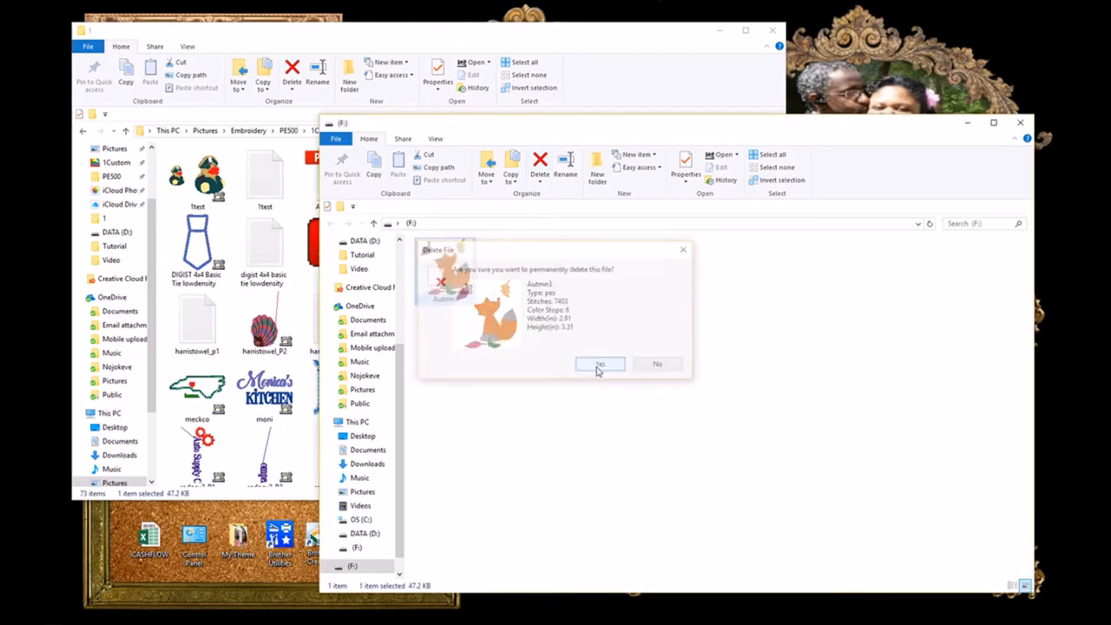
pyautogui.click(600, 364)
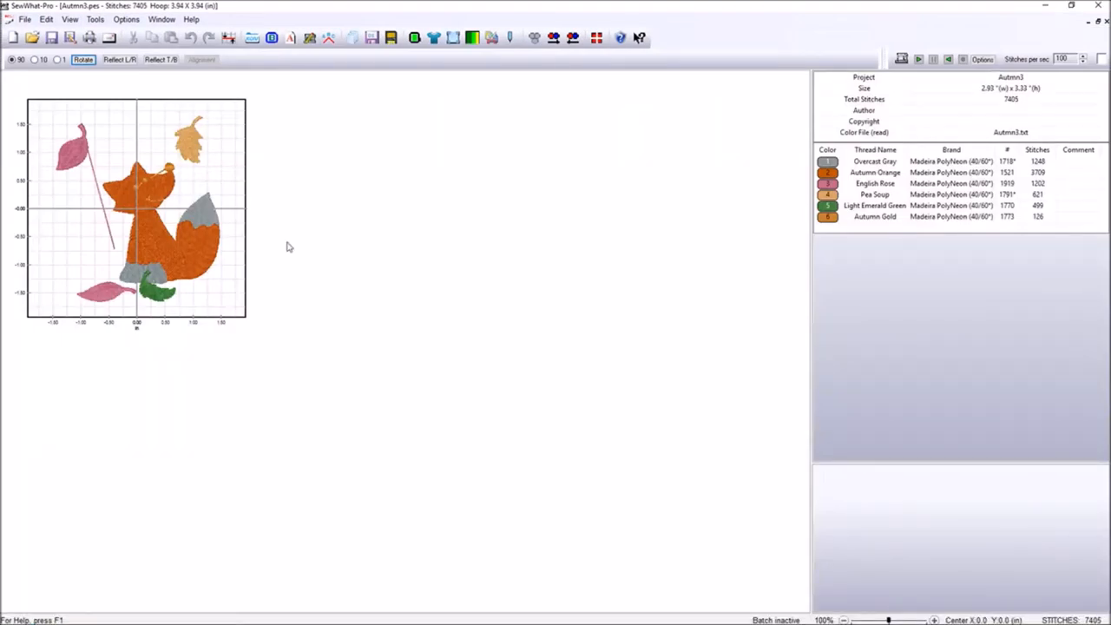
pyautogui.moveTo(283, 216)
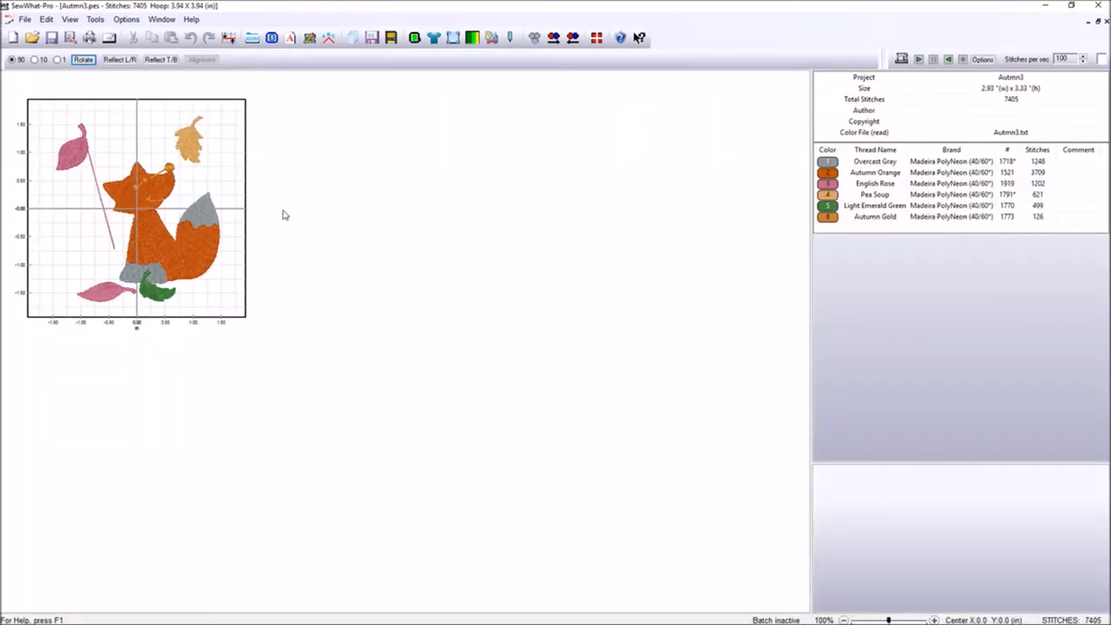
pyautogui.click(291, 37)
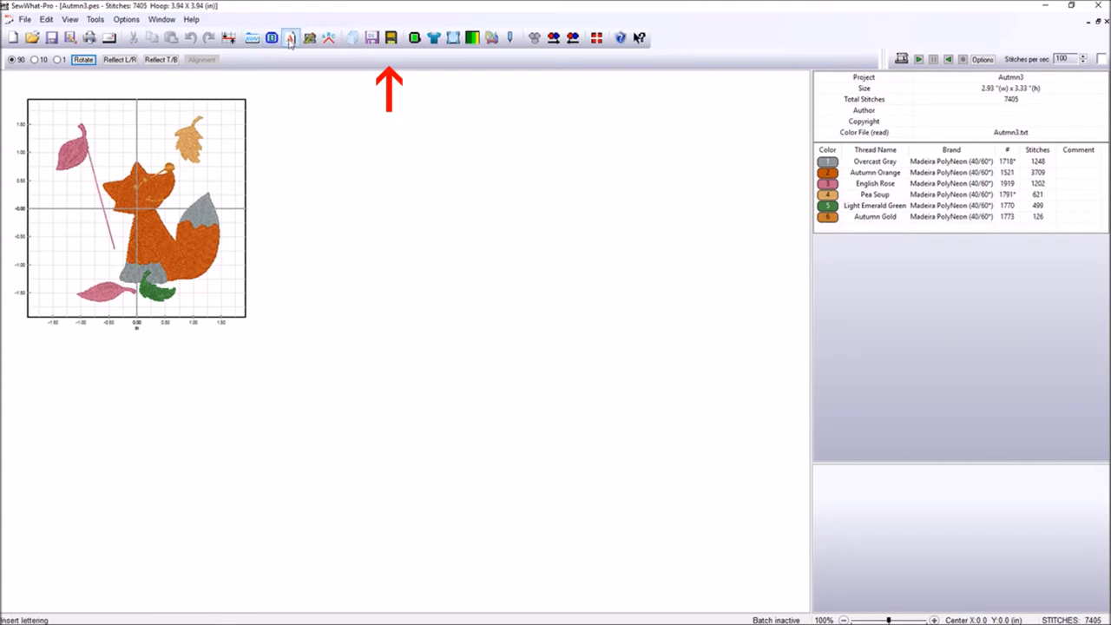
pyautogui.moveTo(390, 38)
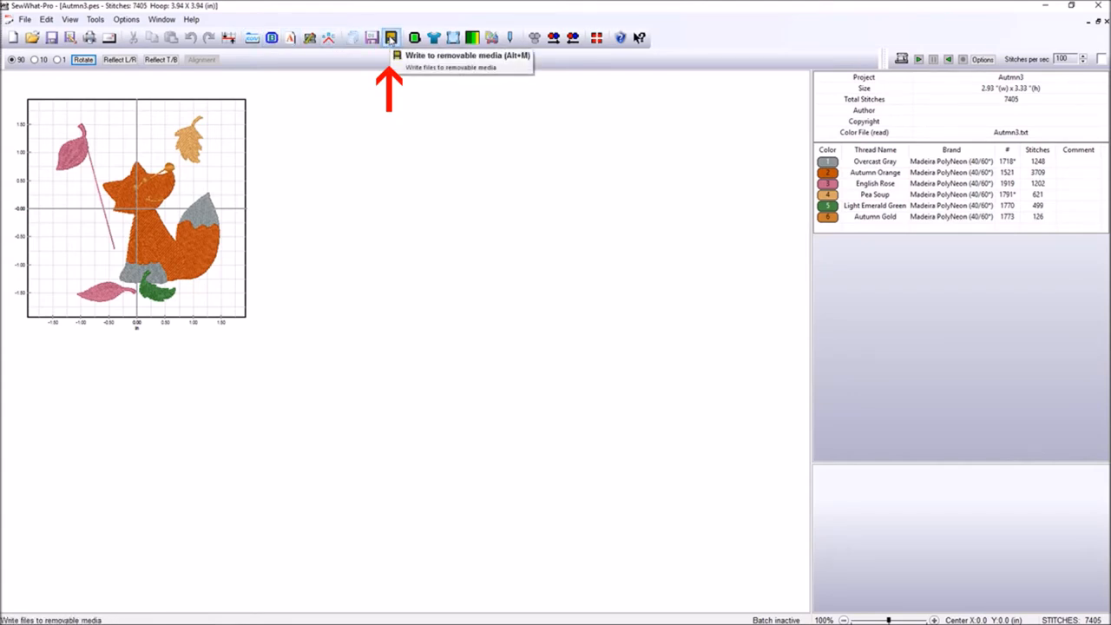
pyautogui.moveTo(392, 23)
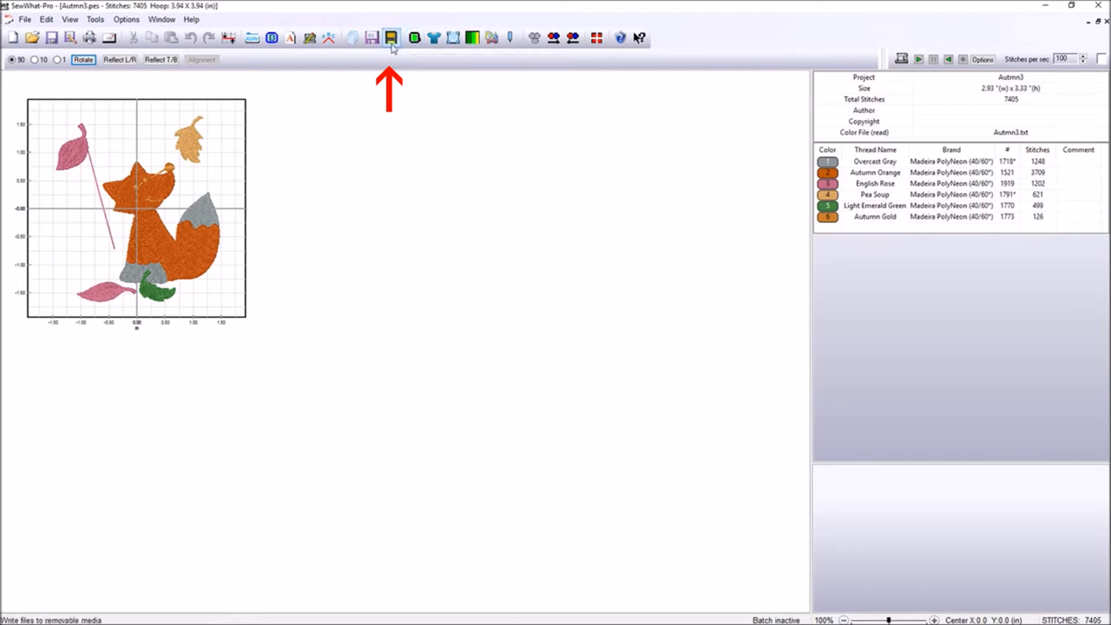
pyautogui.moveTo(390, 38)
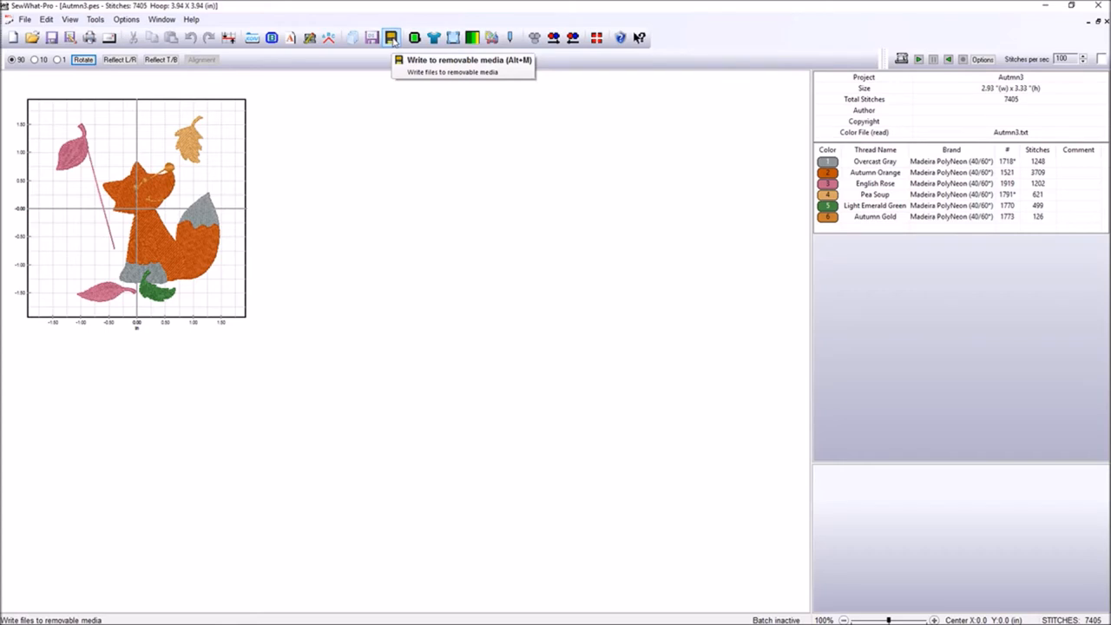
pyautogui.moveTo(391, 47)
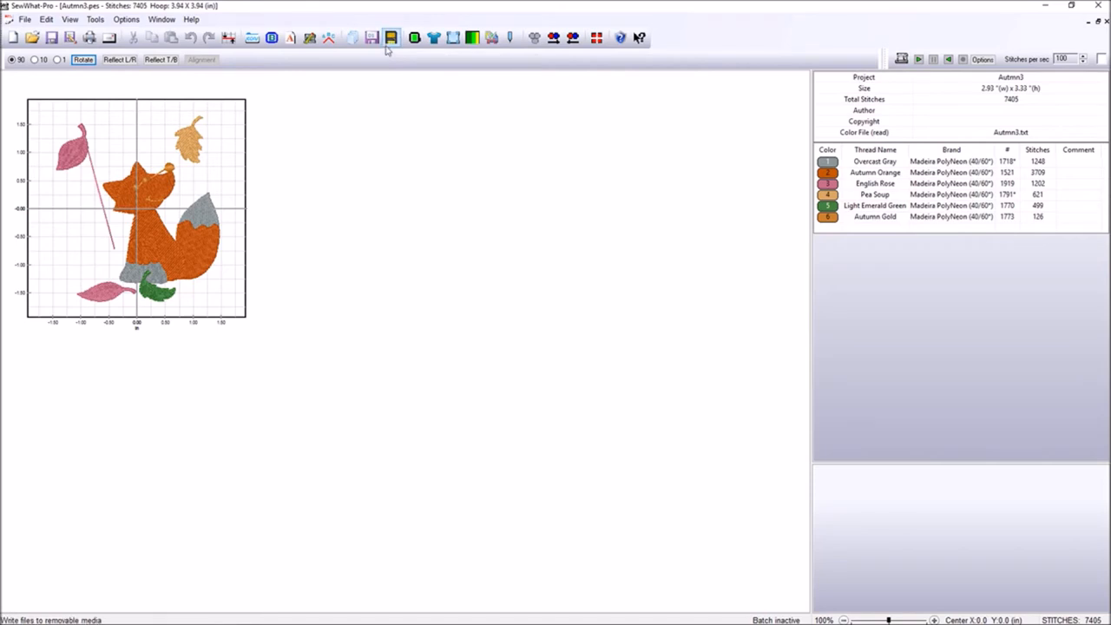
pyautogui.moveTo(391, 38)
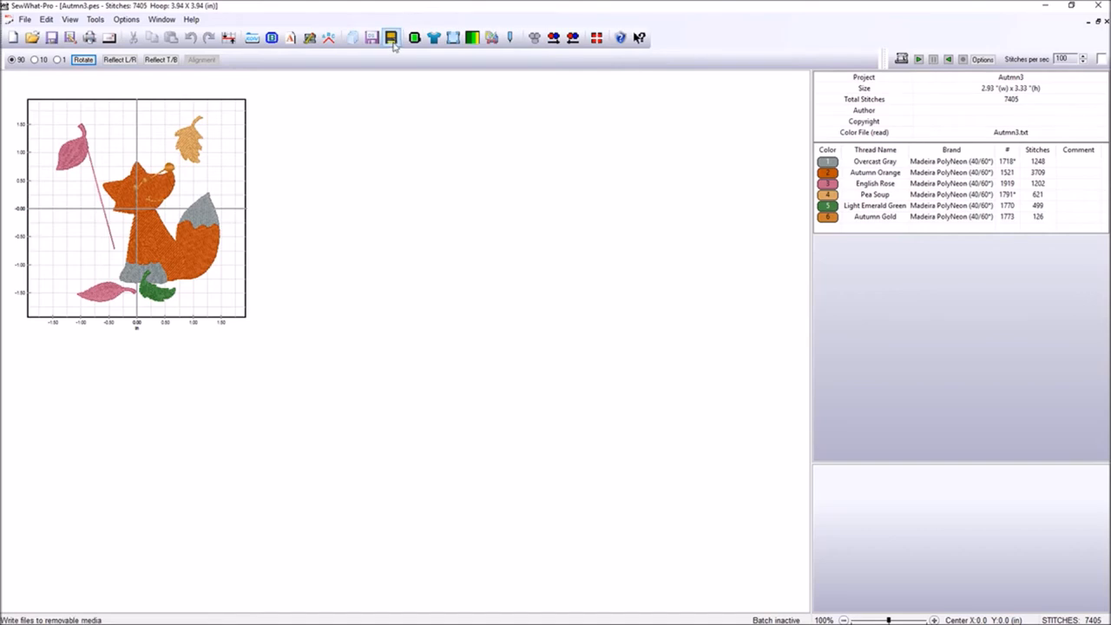
pyautogui.moveTo(392, 37)
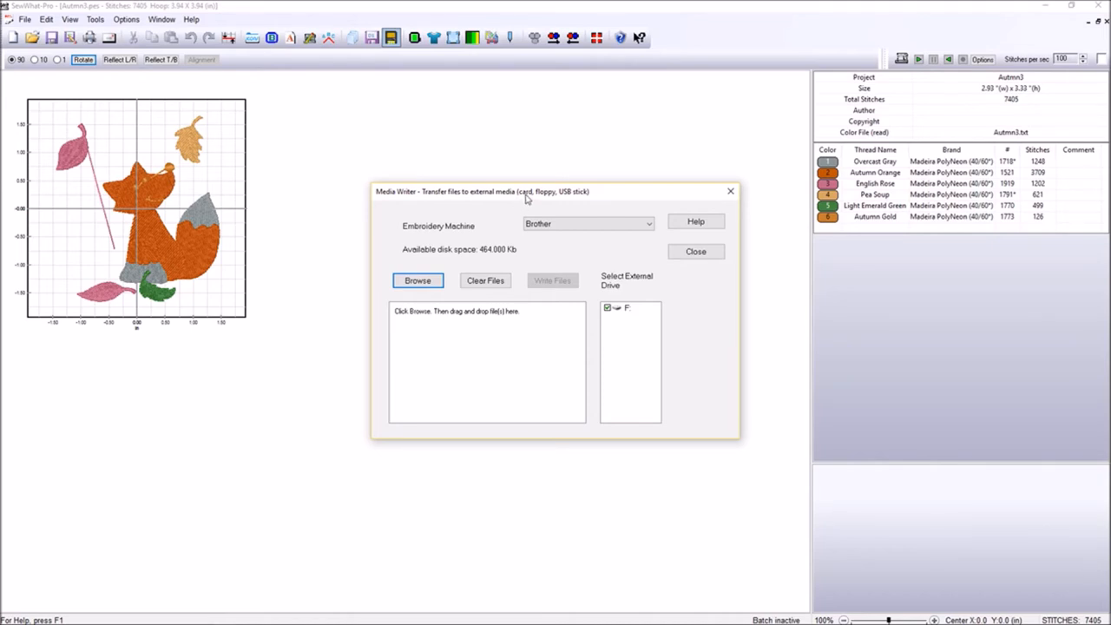
pyautogui.moveTo(527, 204)
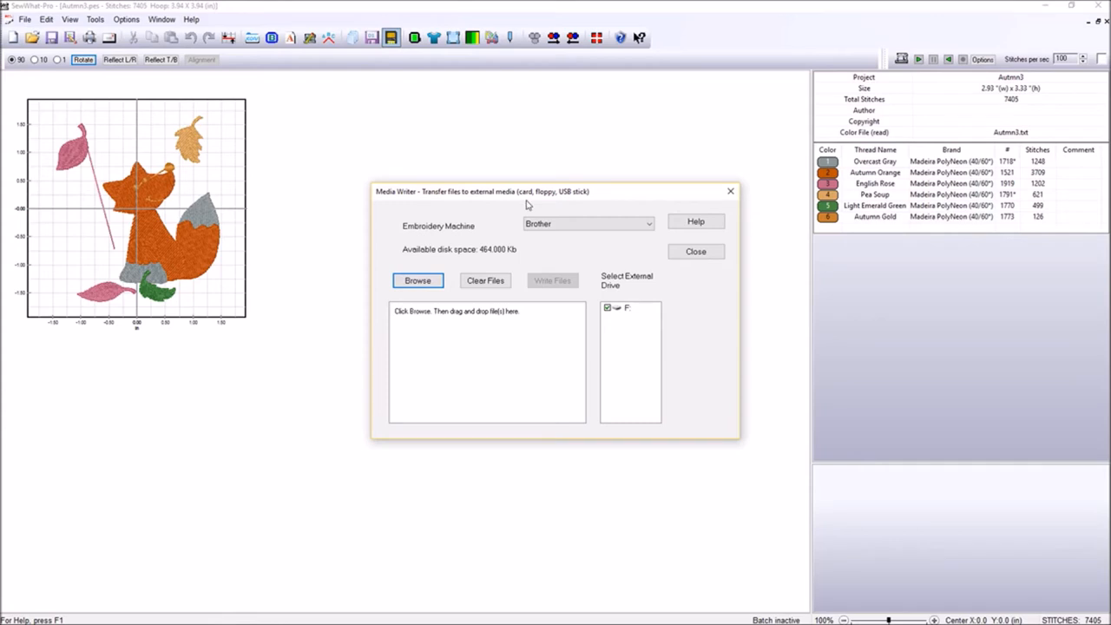
pyautogui.moveTo(587, 184)
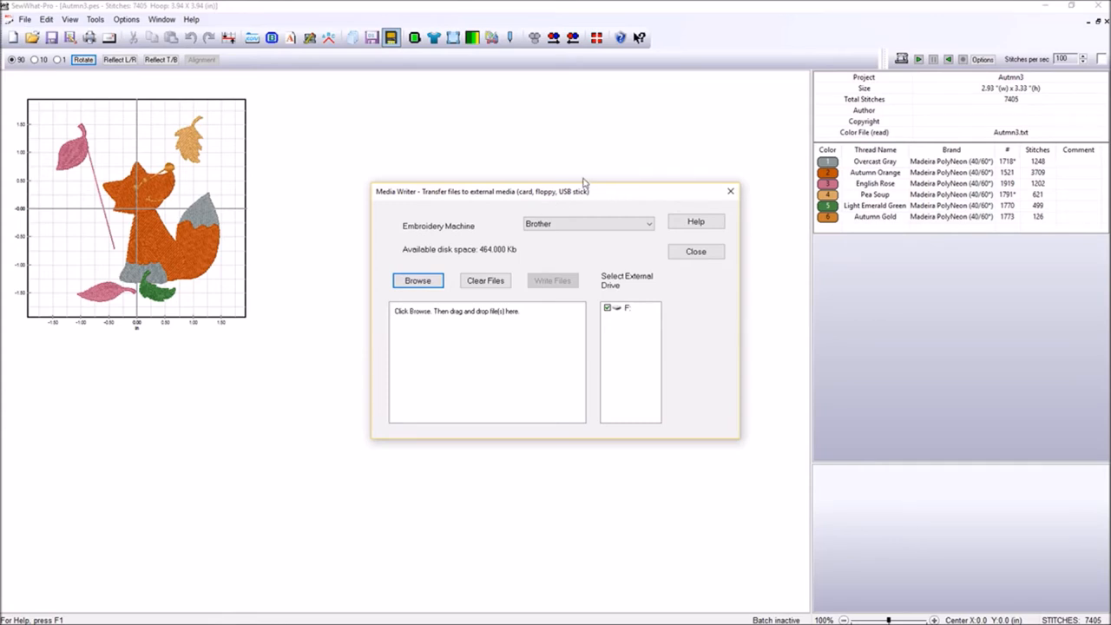
pyautogui.moveTo(487, 249)
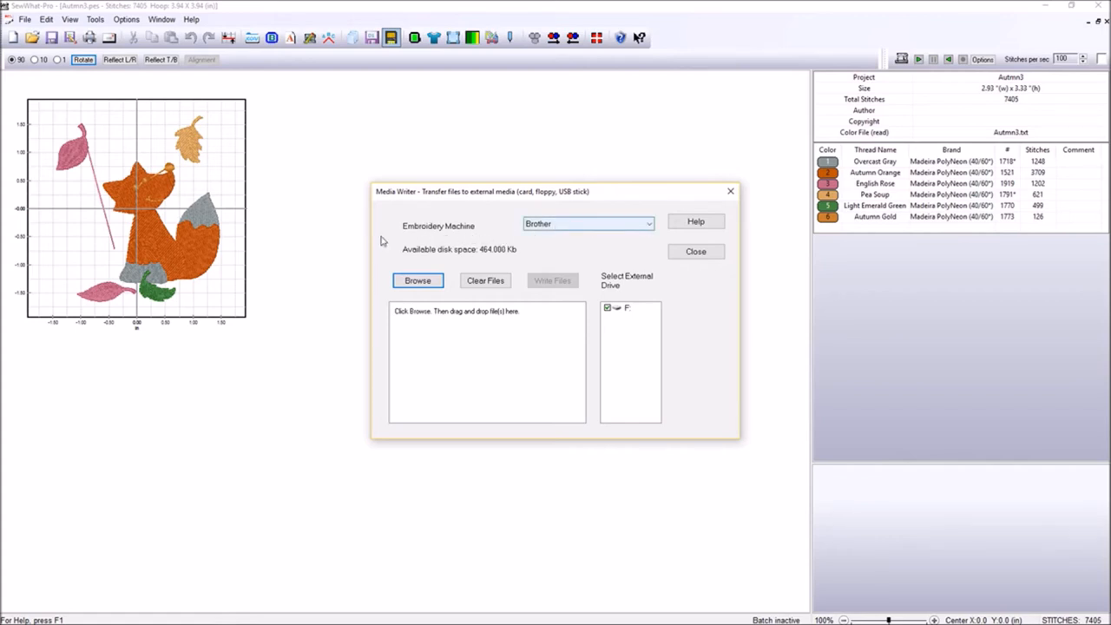
pyautogui.click(648, 223)
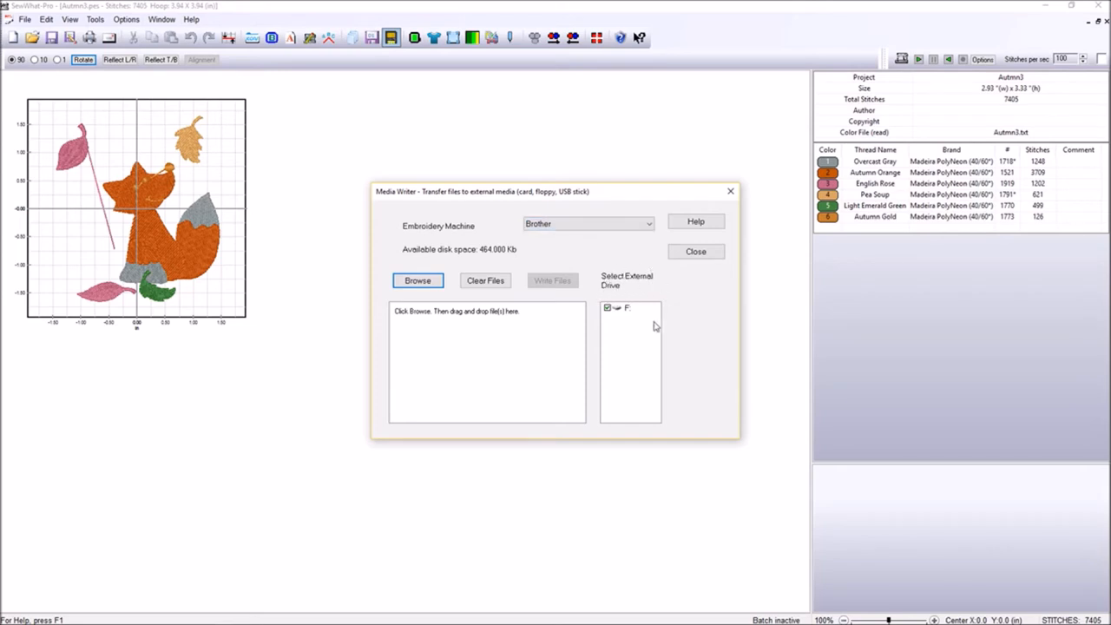
pyautogui.moveTo(623, 312)
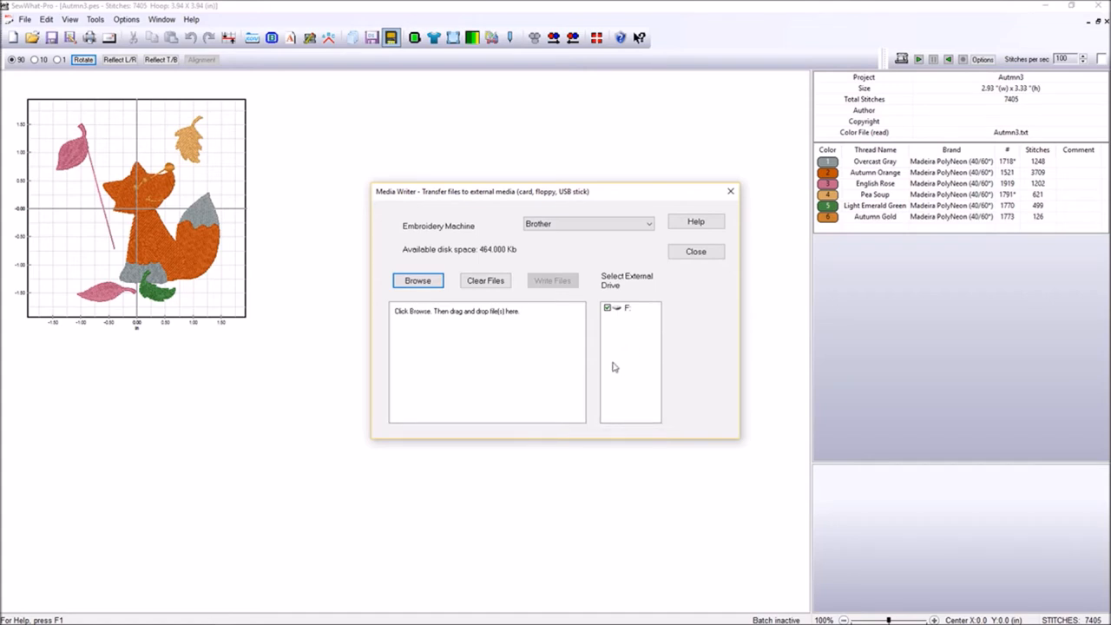
pyautogui.moveTo(612, 323)
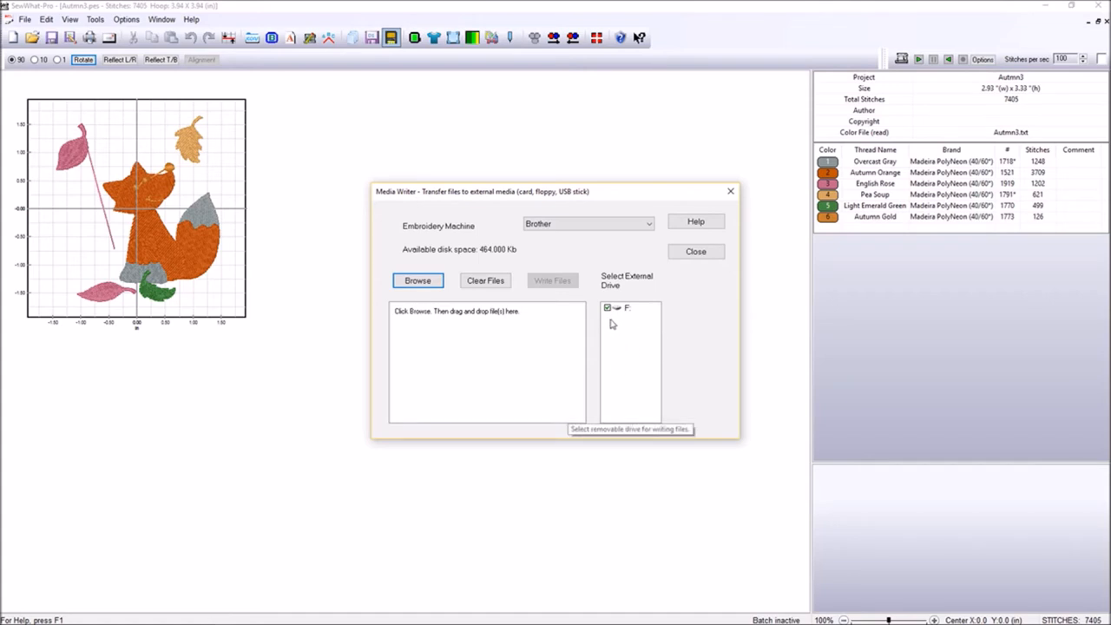
pyautogui.moveTo(620, 348)
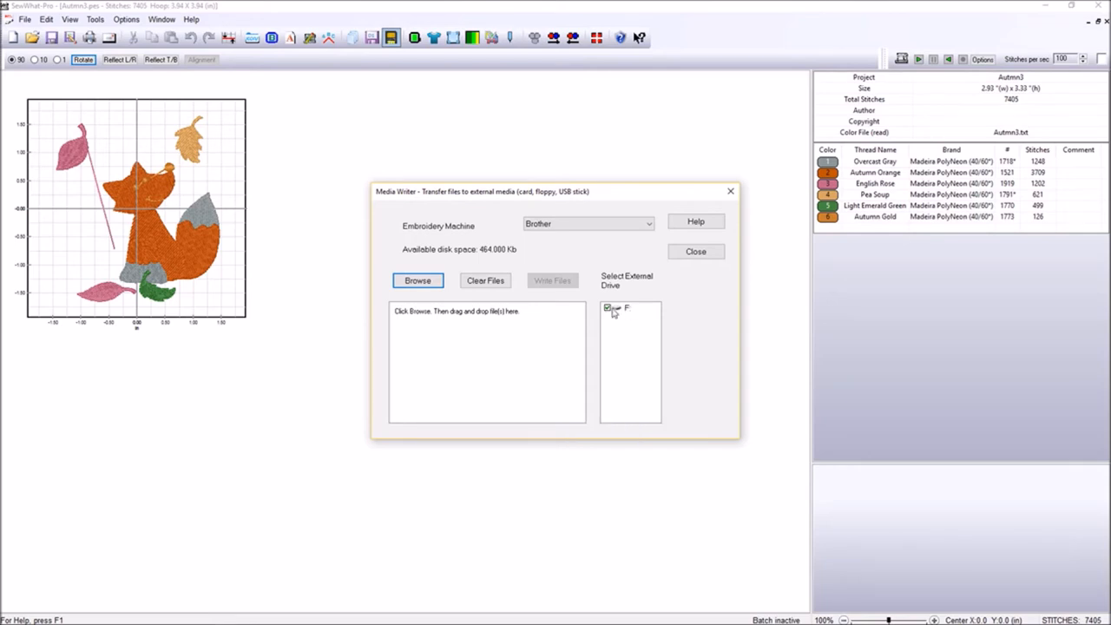
pyautogui.moveTo(611, 314)
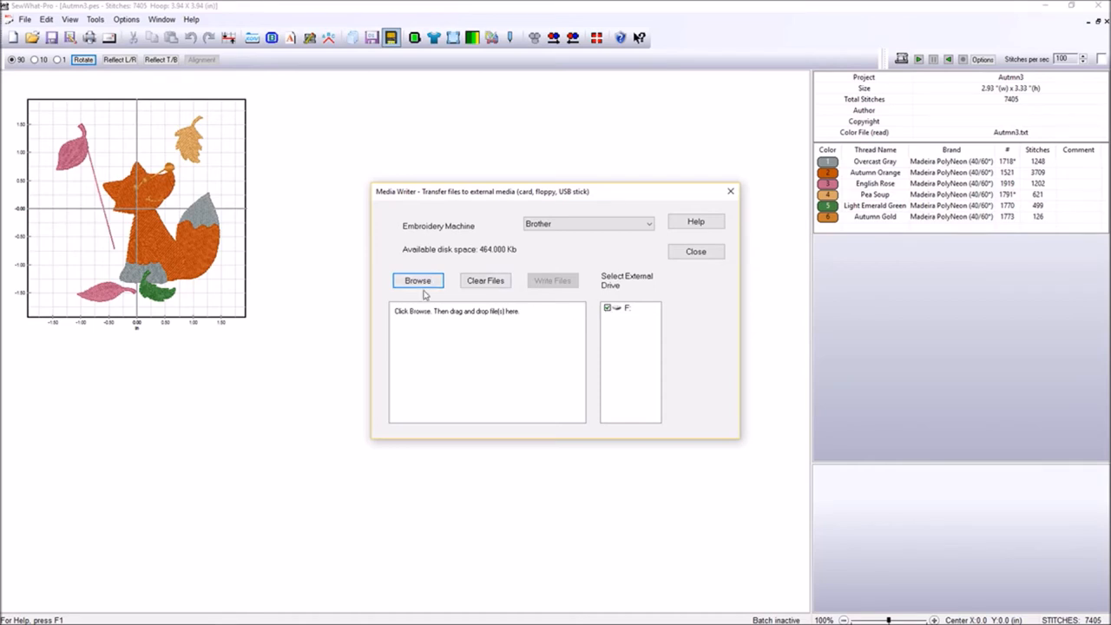
pyautogui.moveTo(558, 366)
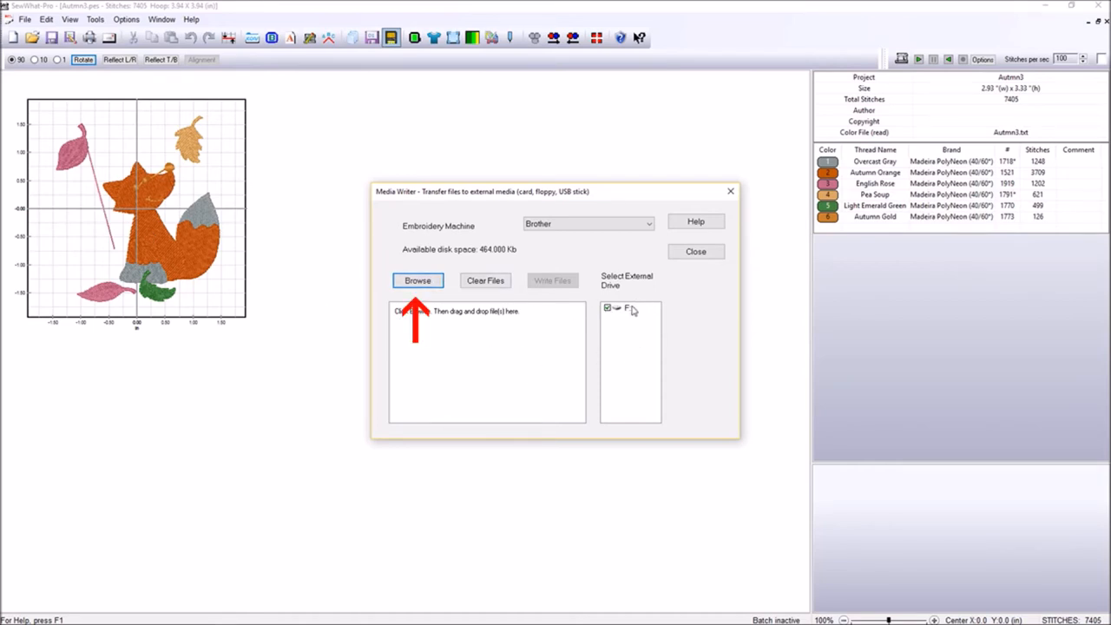
pyautogui.moveTo(425, 281)
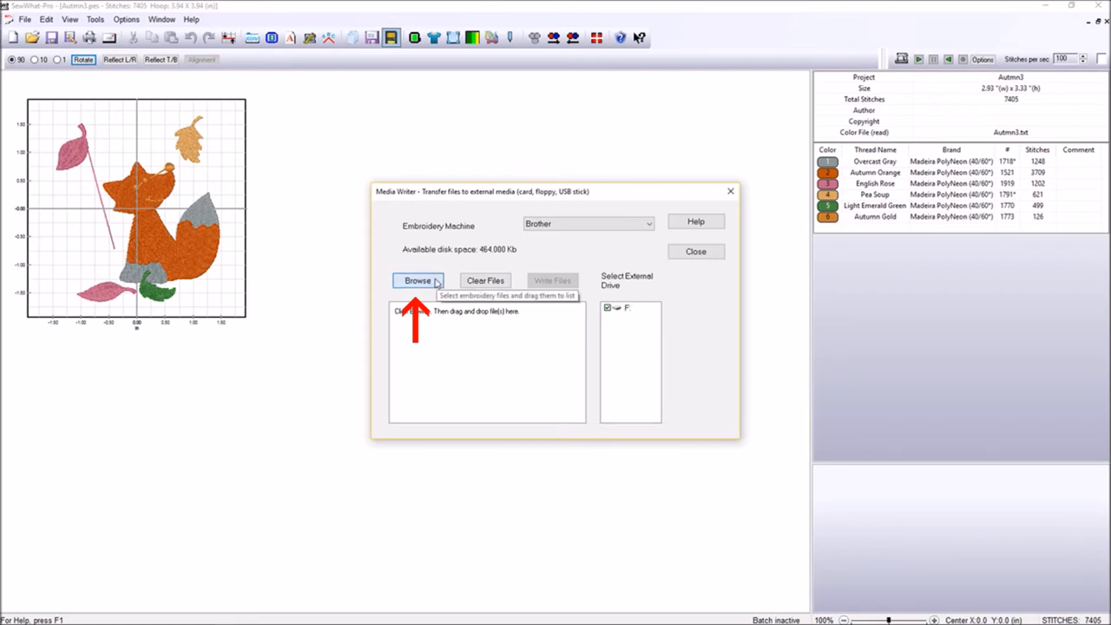
# Step: Add the Autmn3 fox and Autmn1 owl designs to the Media Writer list
pyautogui.click(417, 280)
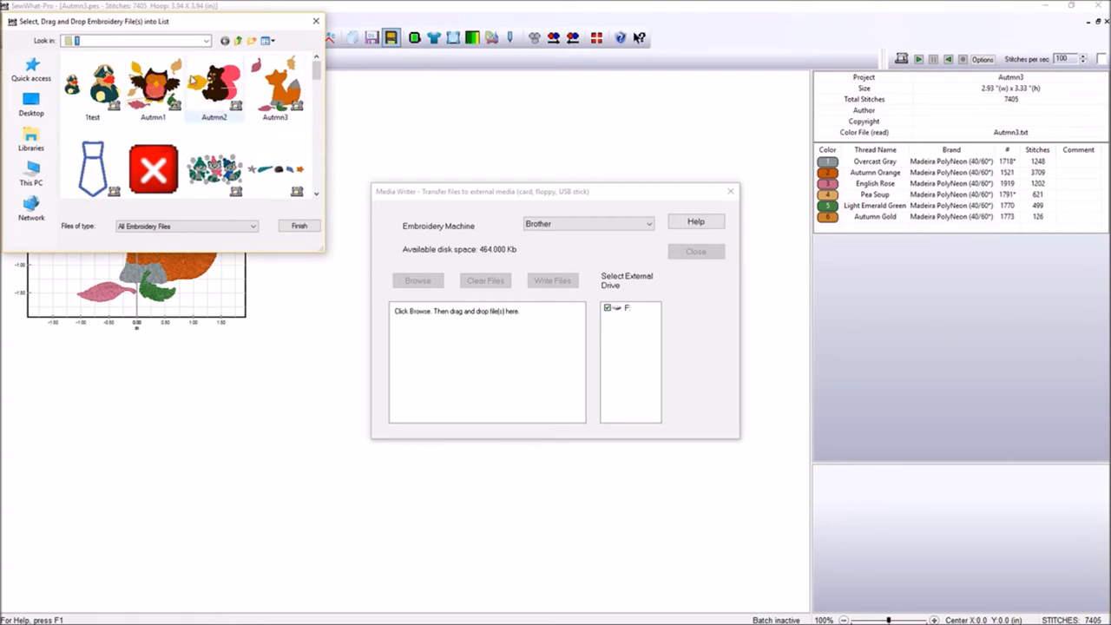
pyautogui.click(206, 40)
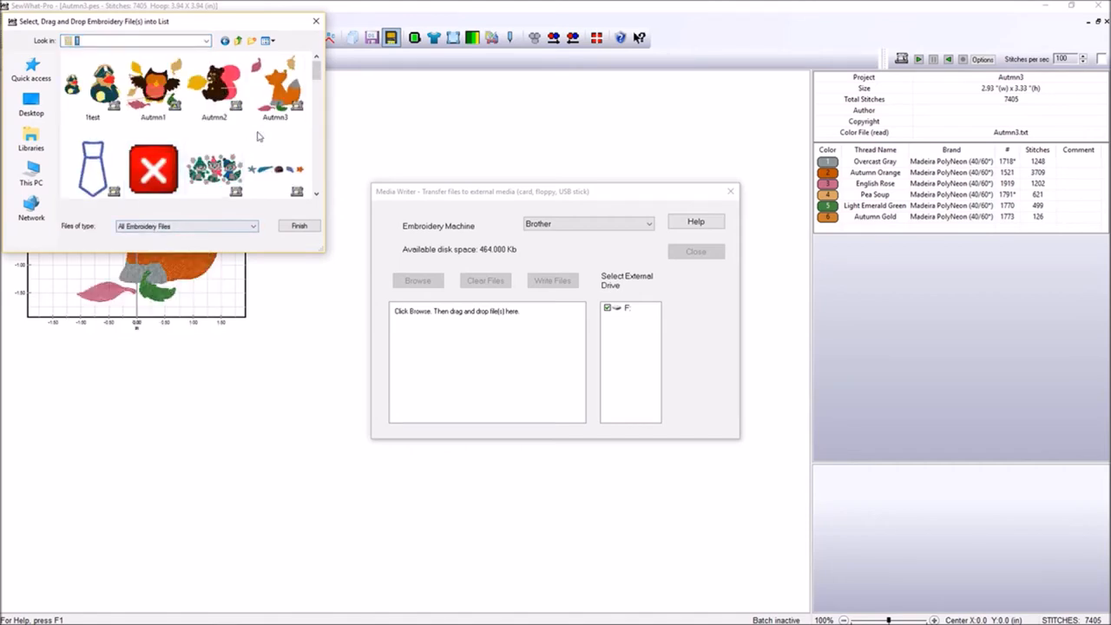
pyautogui.moveTo(276, 82)
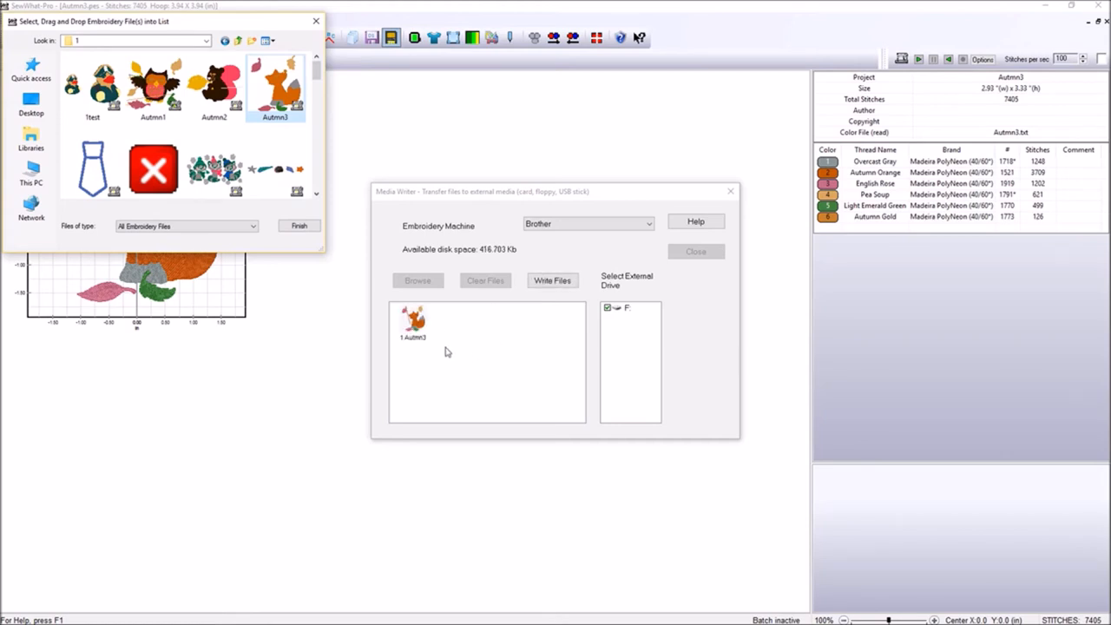
pyautogui.moveTo(290, 296)
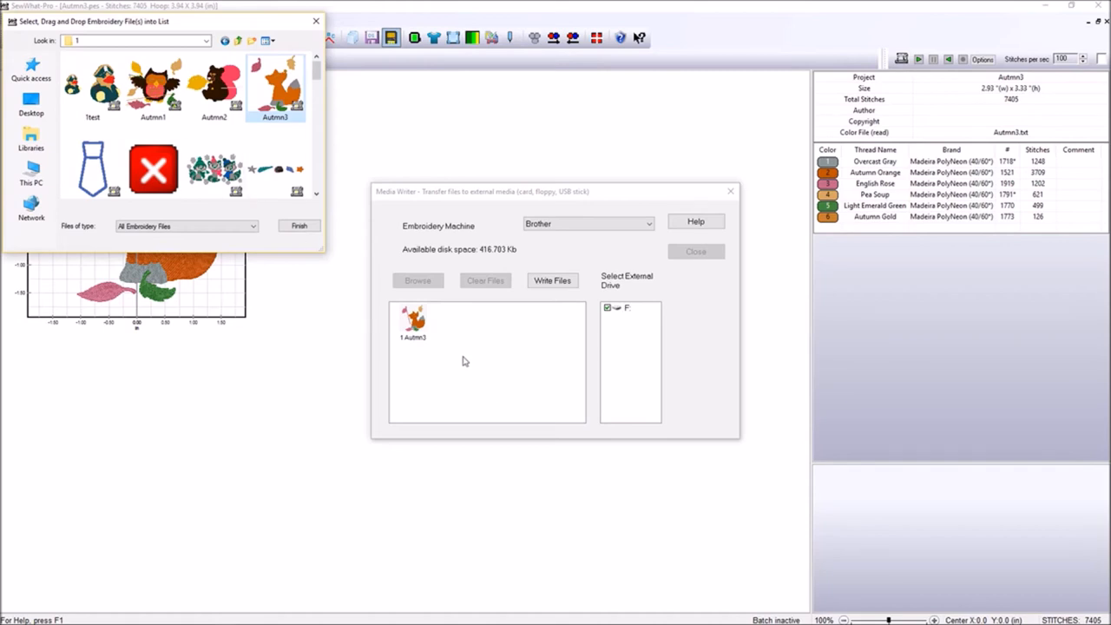
pyautogui.moveTo(354, 351)
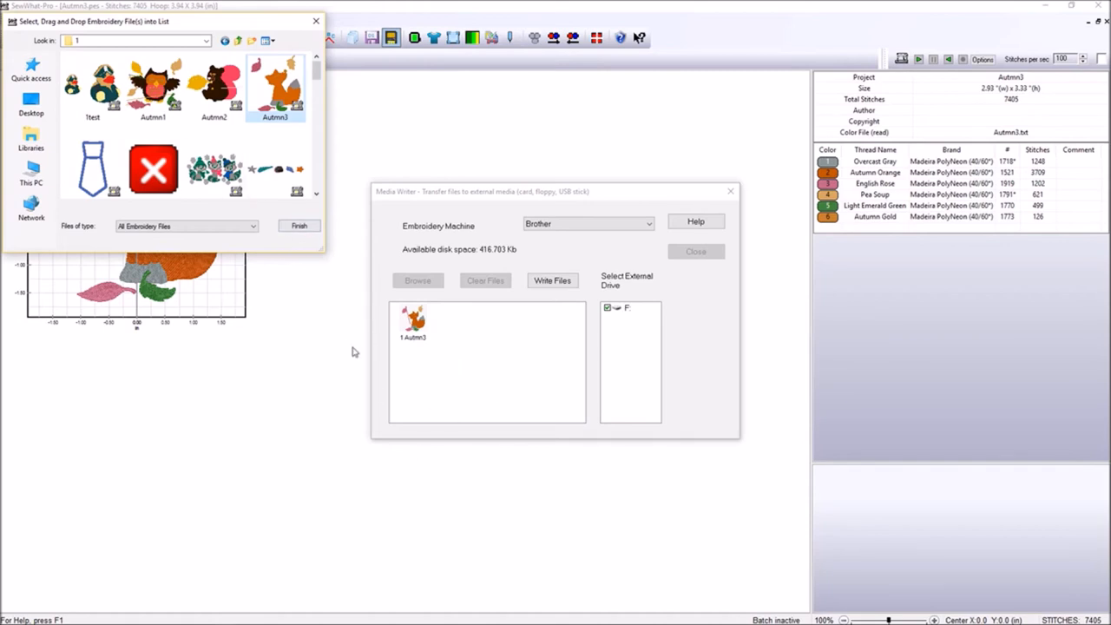
pyautogui.moveTo(156, 83)
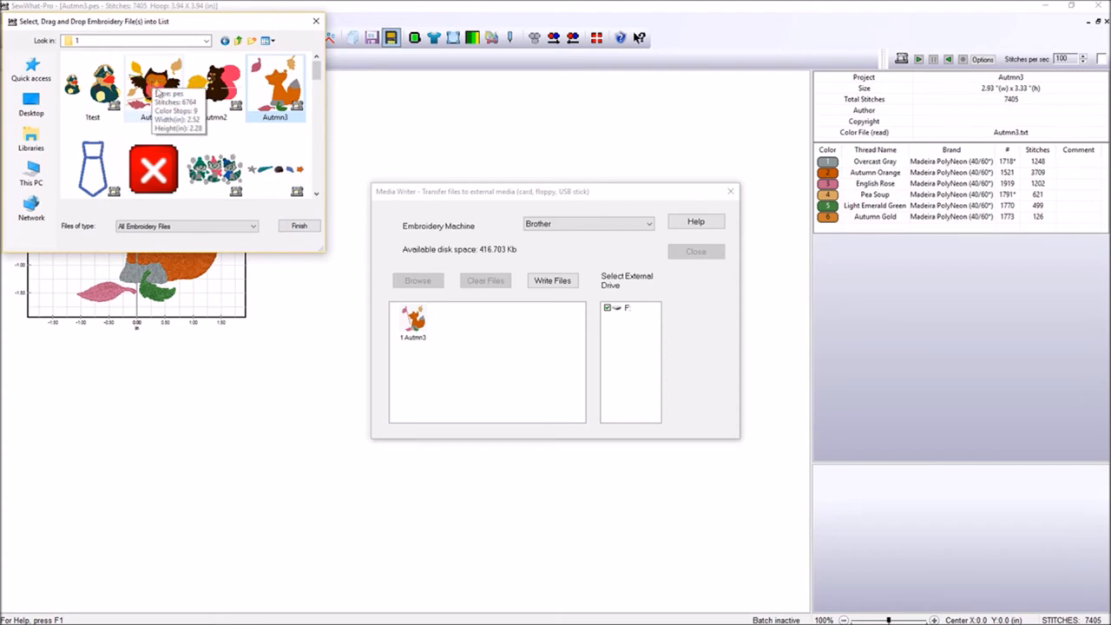
pyautogui.click(152, 87)
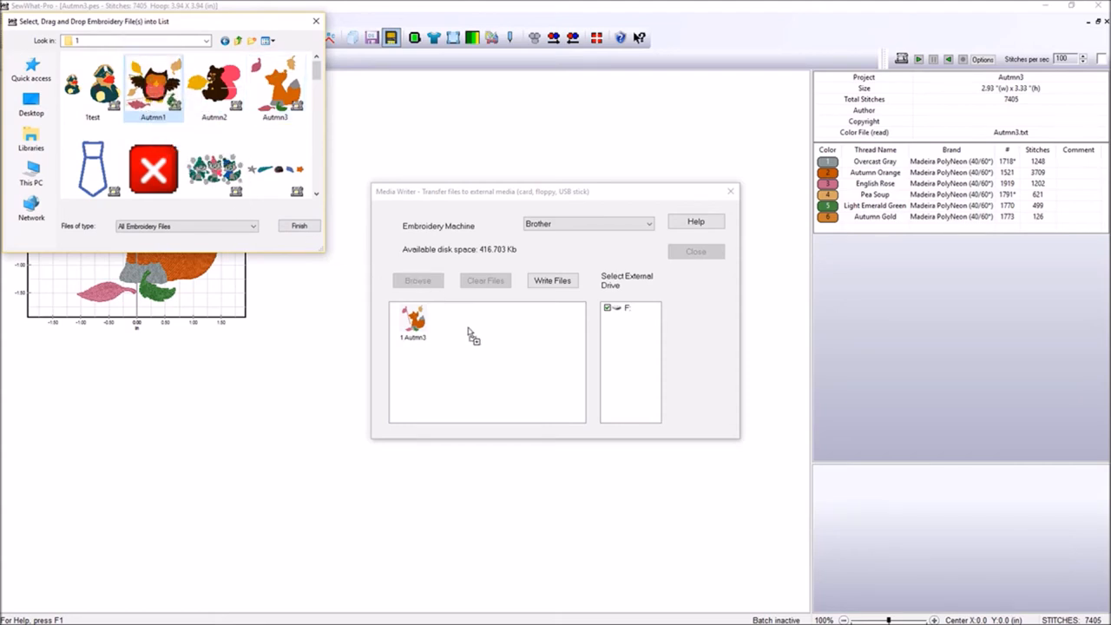
pyautogui.moveTo(153, 83); pyautogui.dragTo(460, 322)
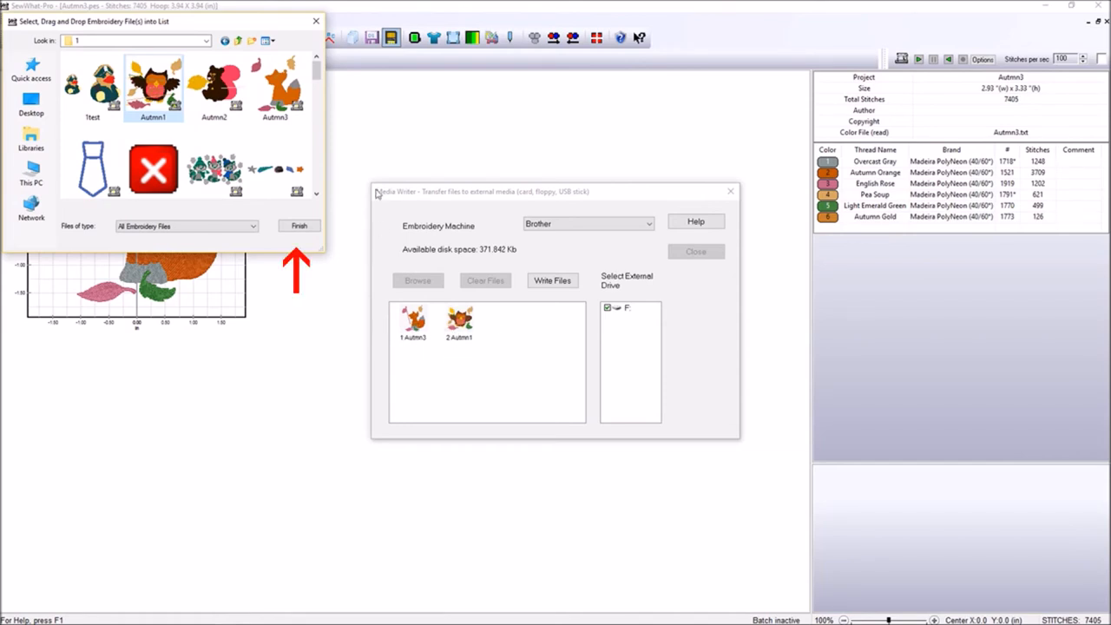
pyautogui.click(299, 226)
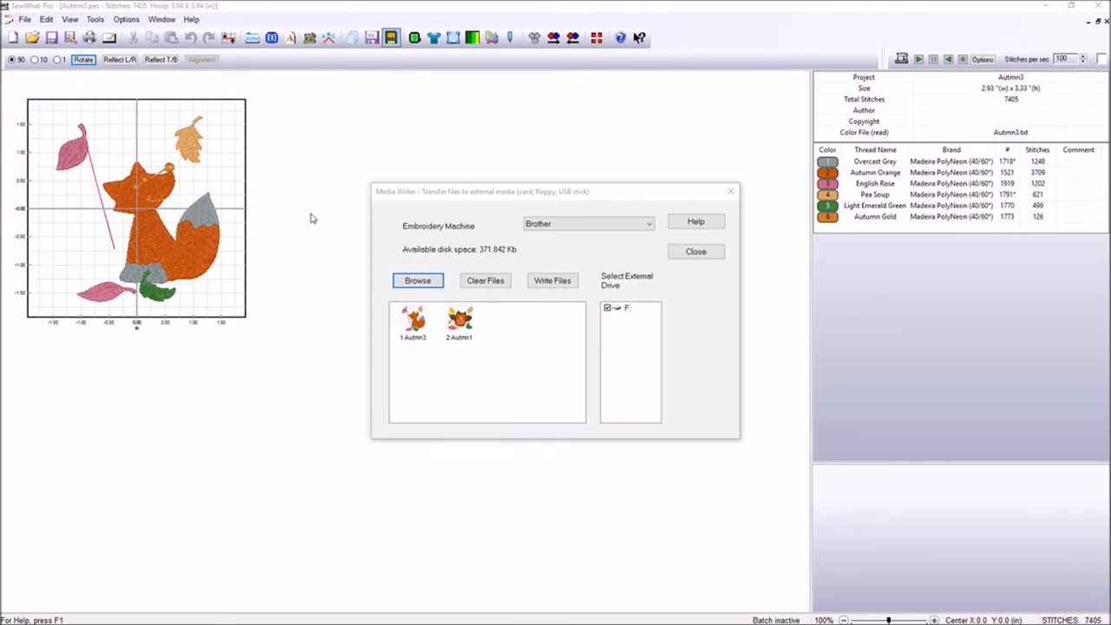
pyautogui.moveTo(468, 342)
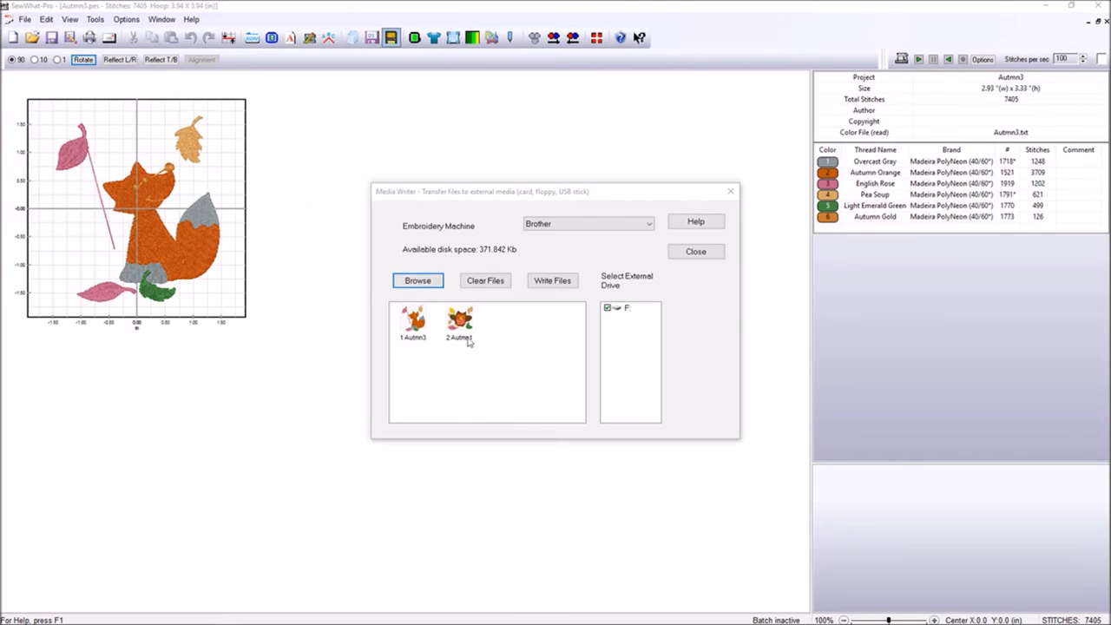
pyautogui.moveTo(295, 300)
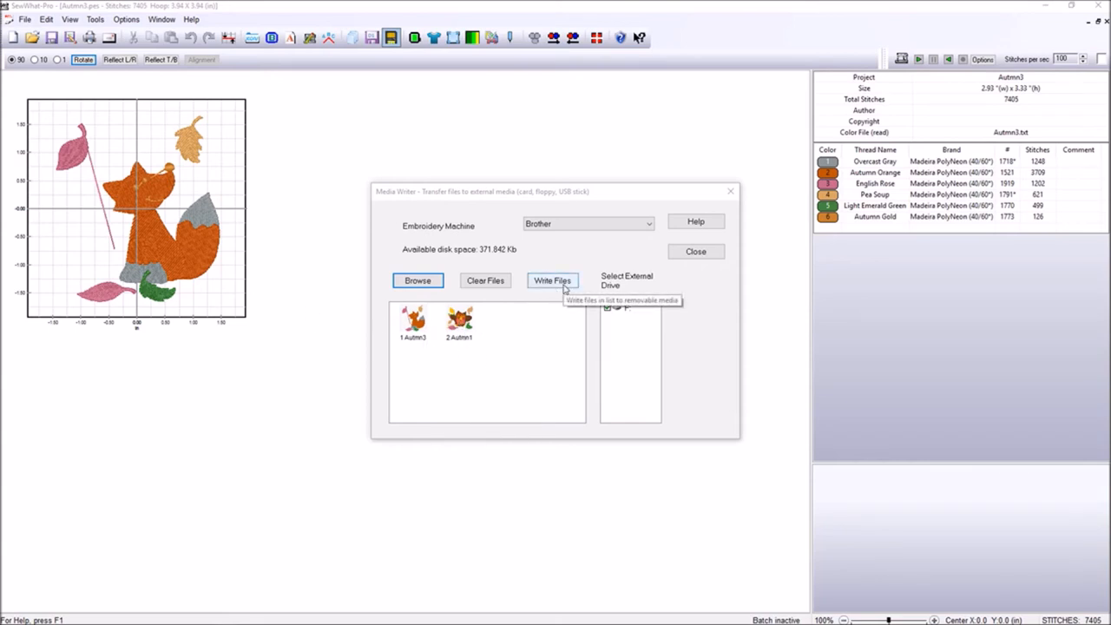
# Step: Write Autmn3 and Autmn1 to drive F:, acknowledge completion, and close Media Writer
pyautogui.click(552, 280)
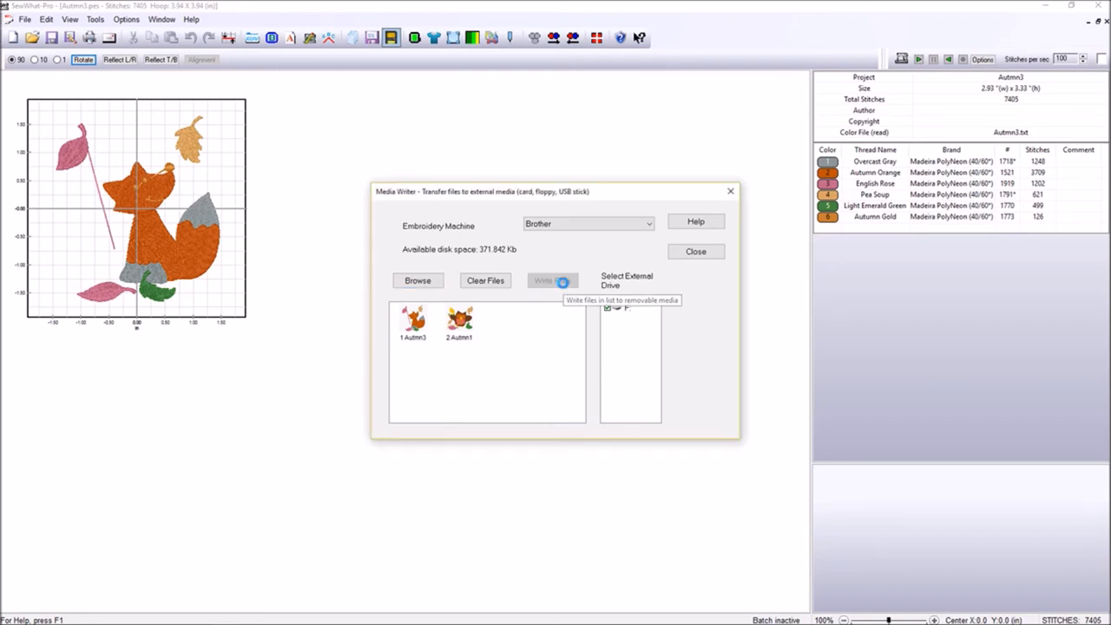
pyautogui.click(552, 279)
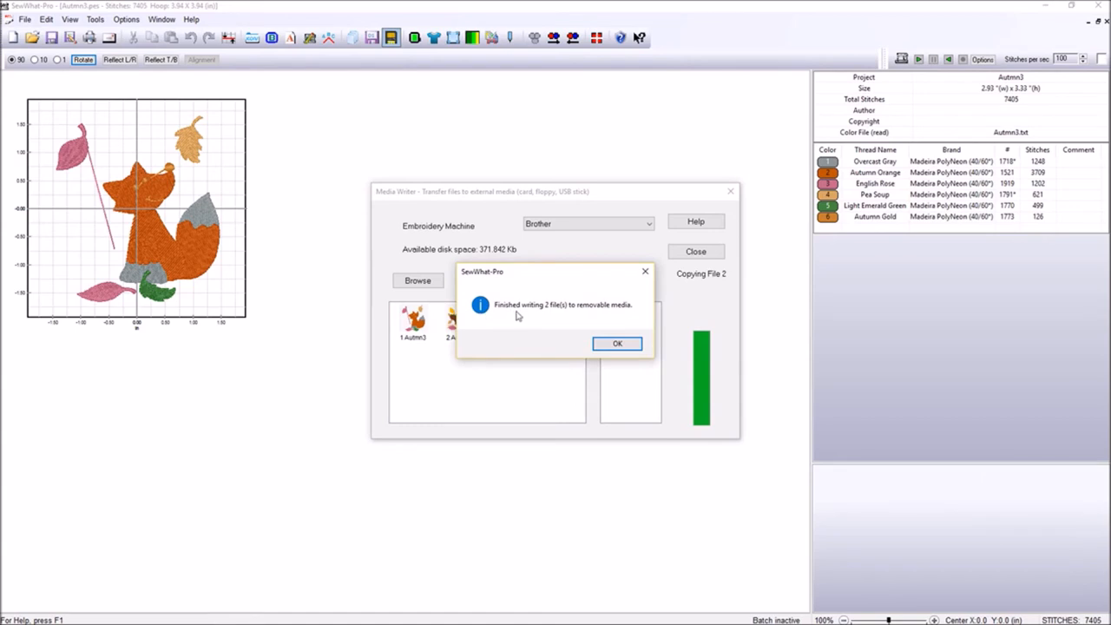
pyautogui.moveTo(629, 322)
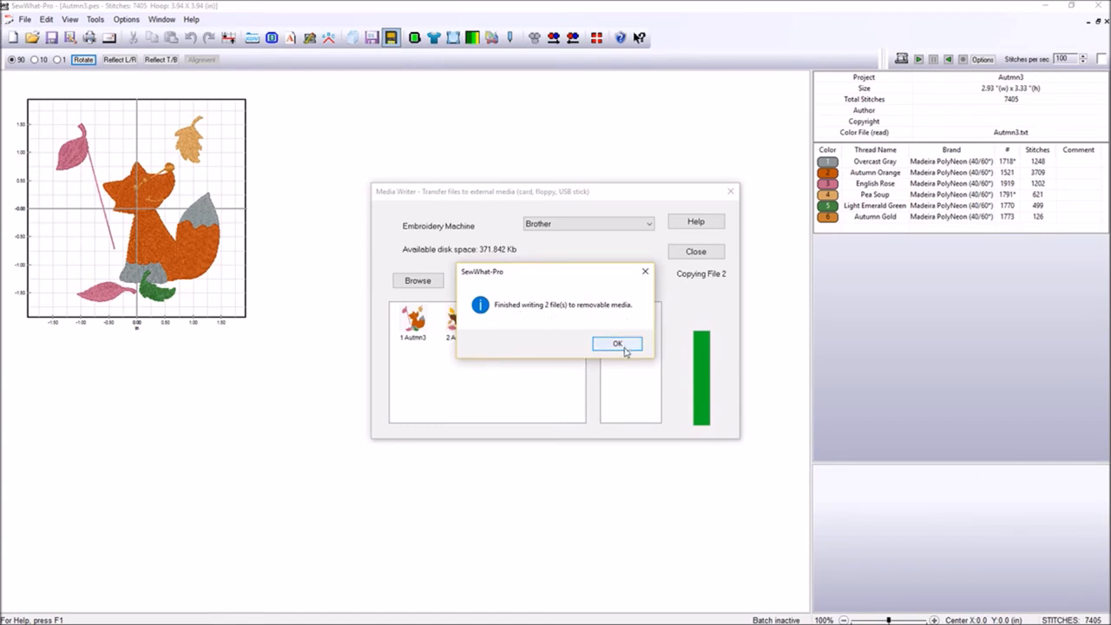
pyautogui.click(617, 343)
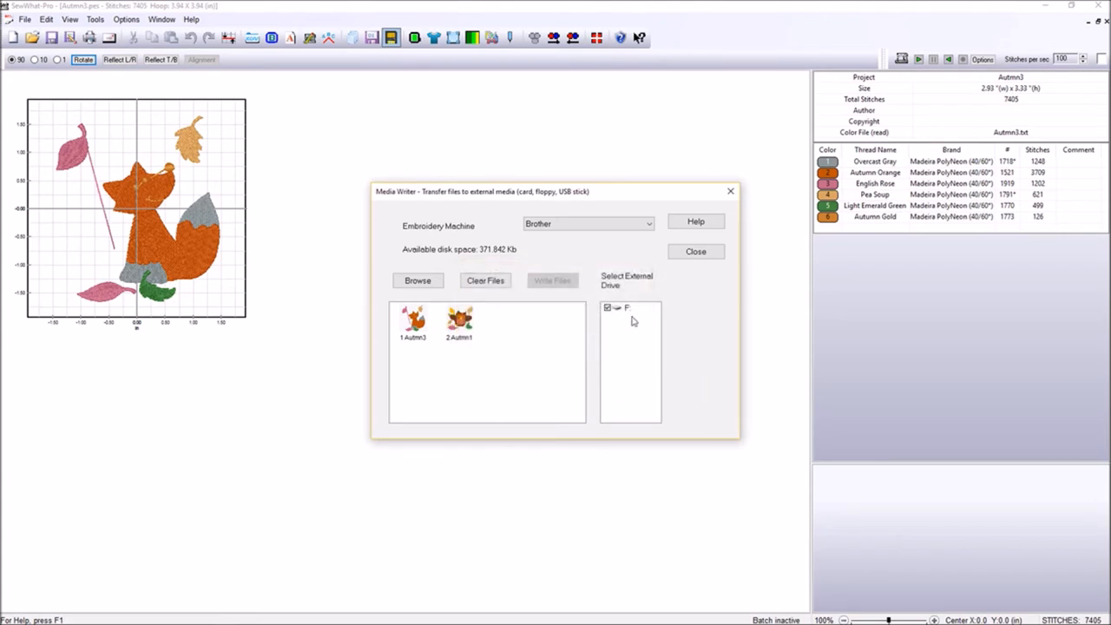
pyautogui.moveTo(632, 316)
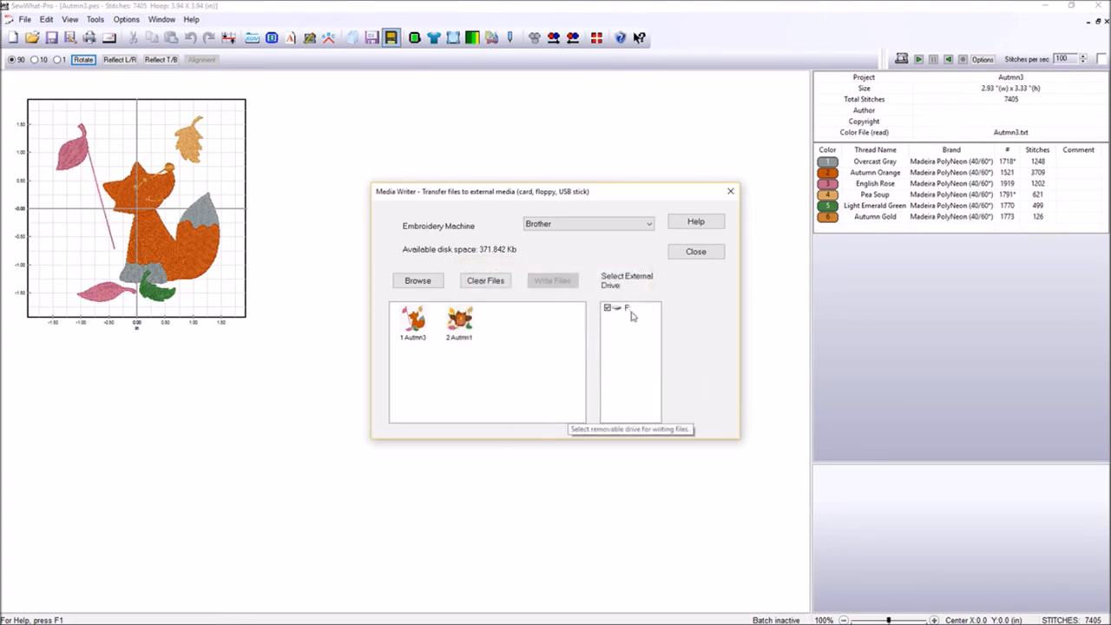
pyautogui.moveTo(695, 252)
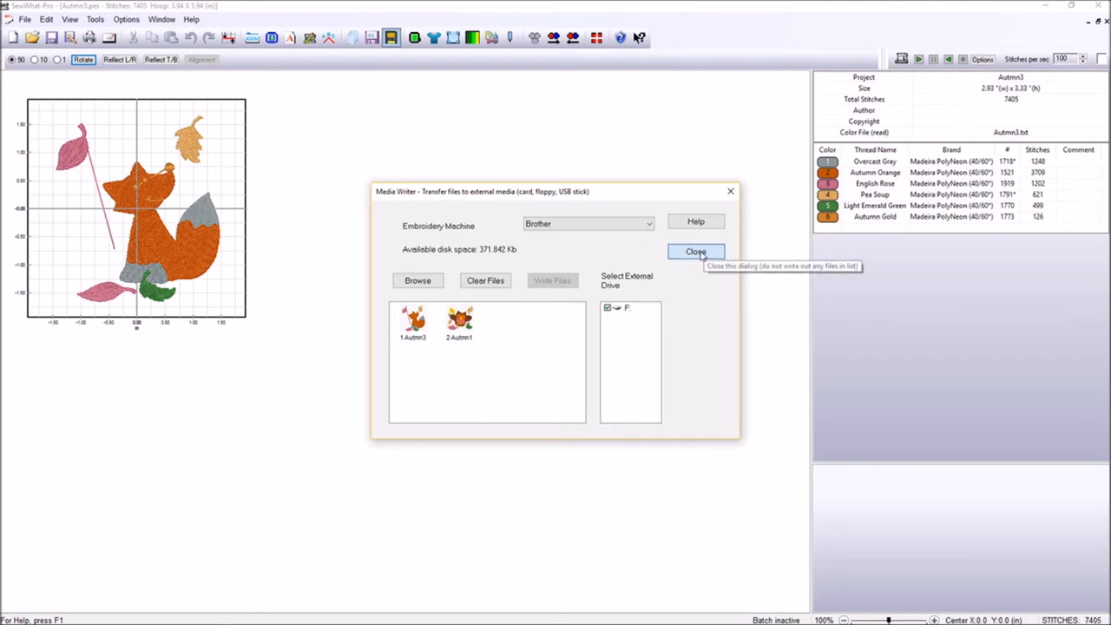
pyautogui.click(696, 251)
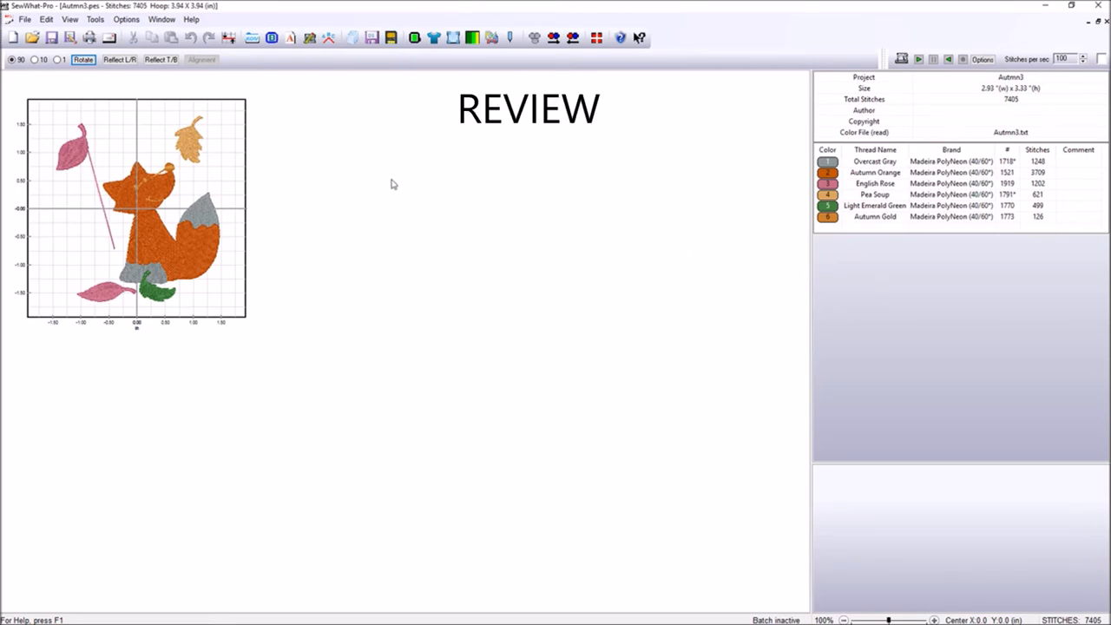
pyautogui.moveTo(390, 178)
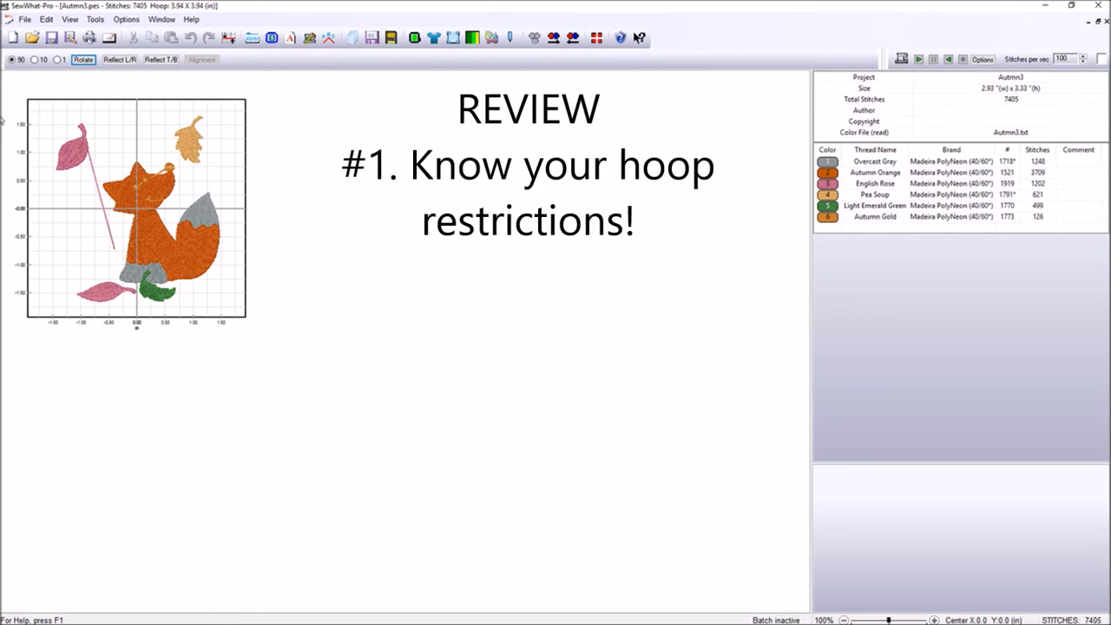
pyautogui.moveTo(179, 104)
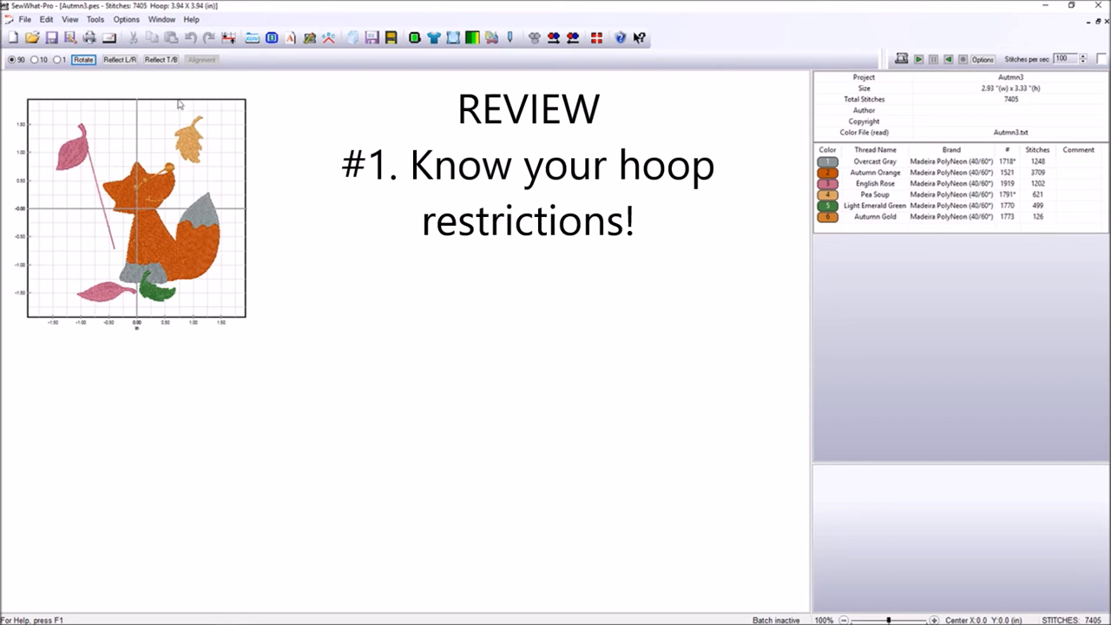
pyautogui.moveTo(33, 109)
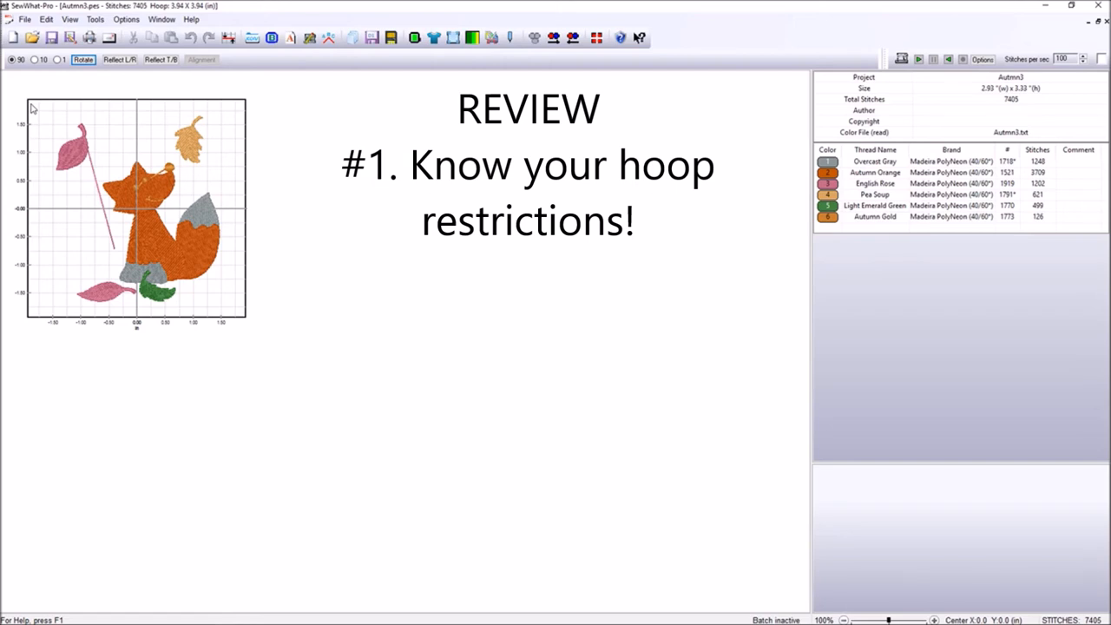
pyautogui.moveTo(36, 311)
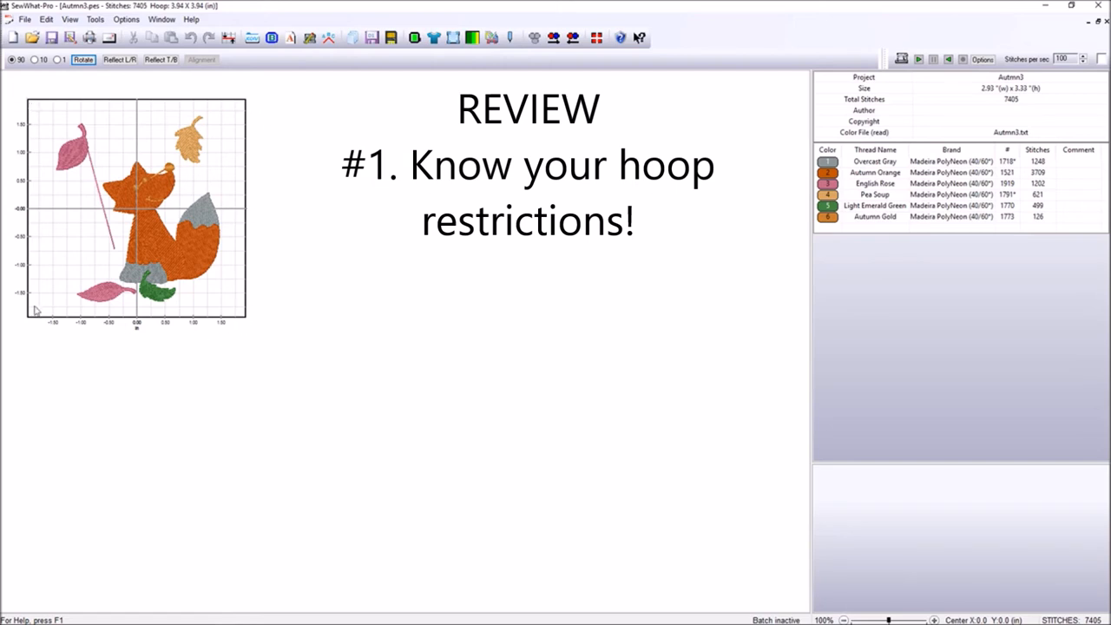
pyautogui.moveTo(91, 303)
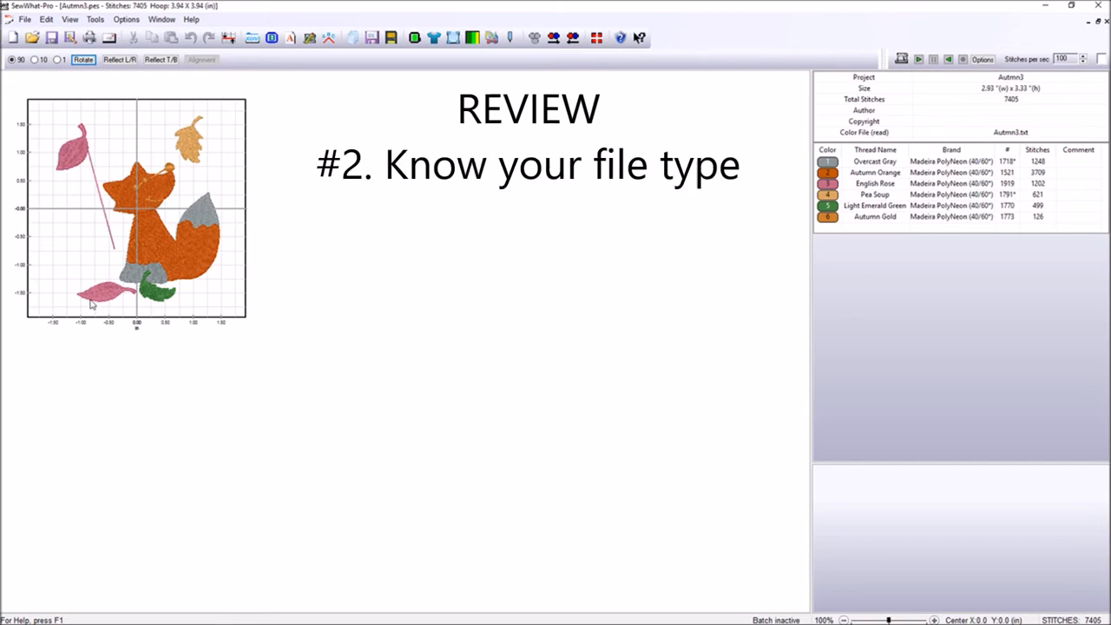
pyautogui.moveTo(66, 116)
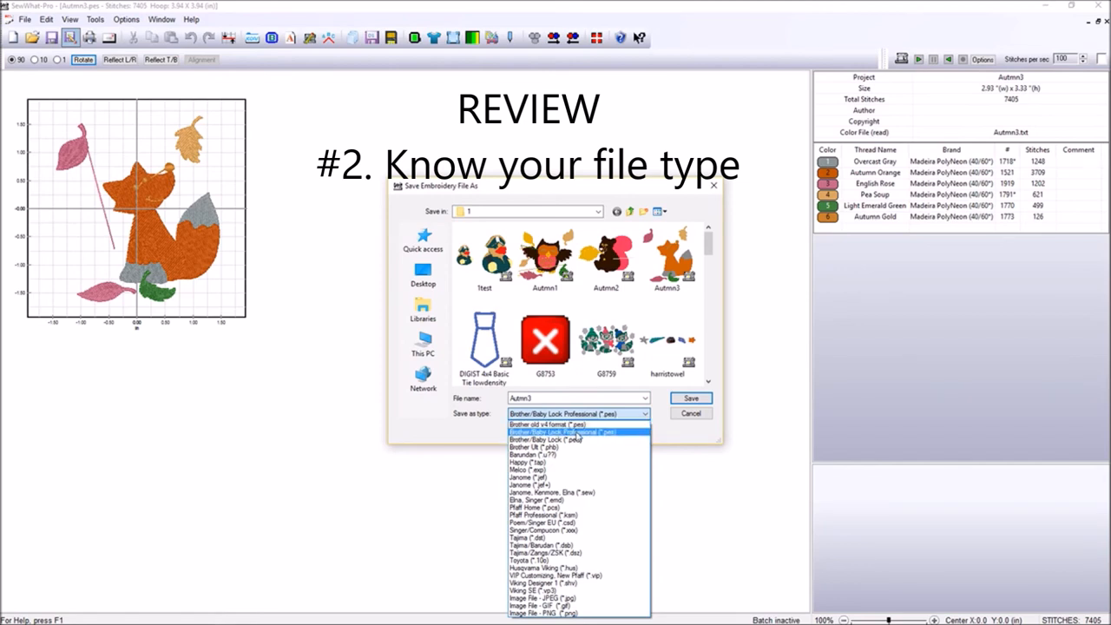
pyautogui.click(566, 432)
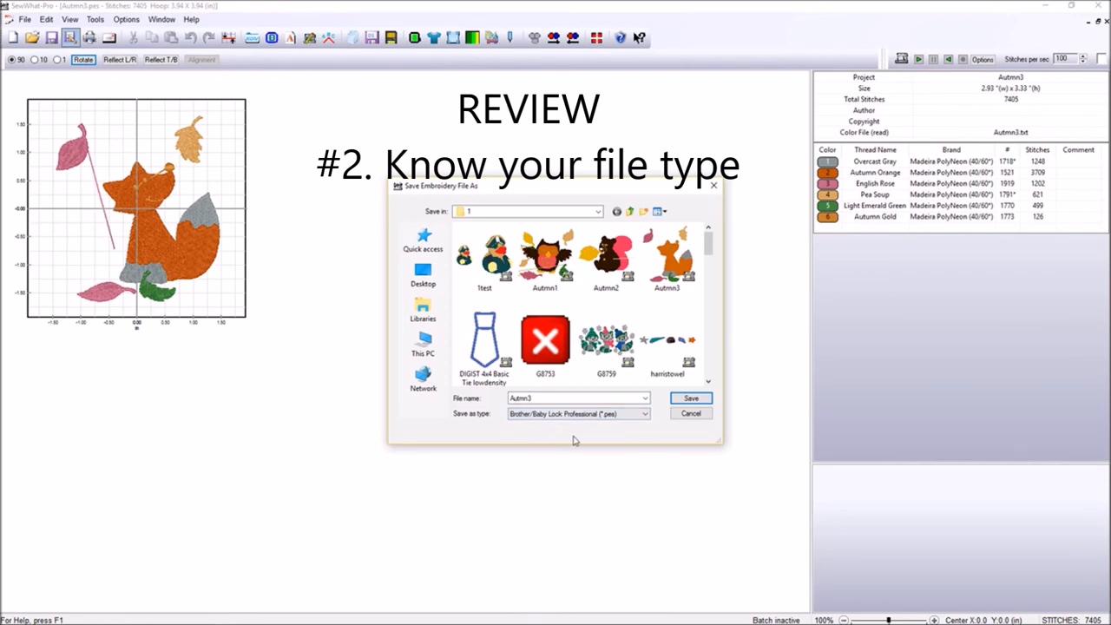
pyautogui.moveTo(587, 435)
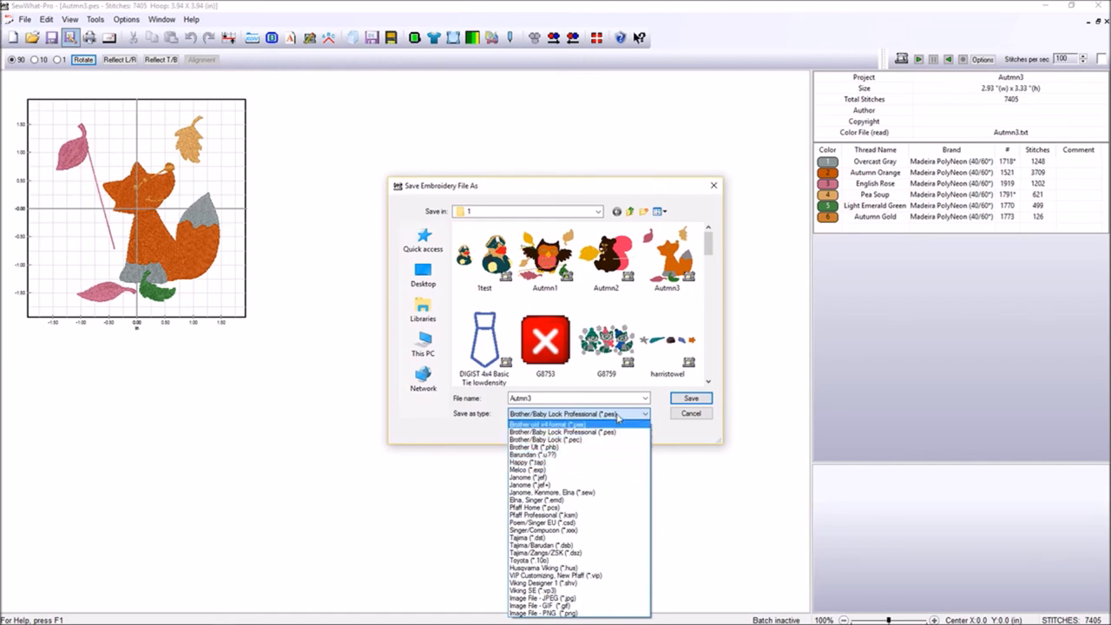
pyautogui.click(561, 431)
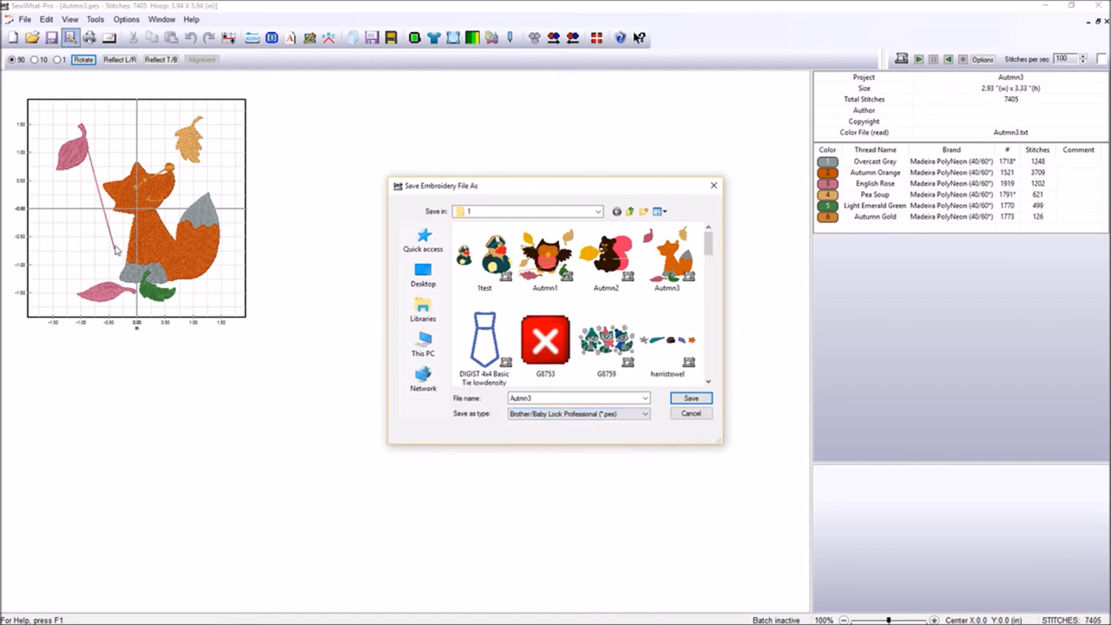
pyautogui.moveTo(75, 338)
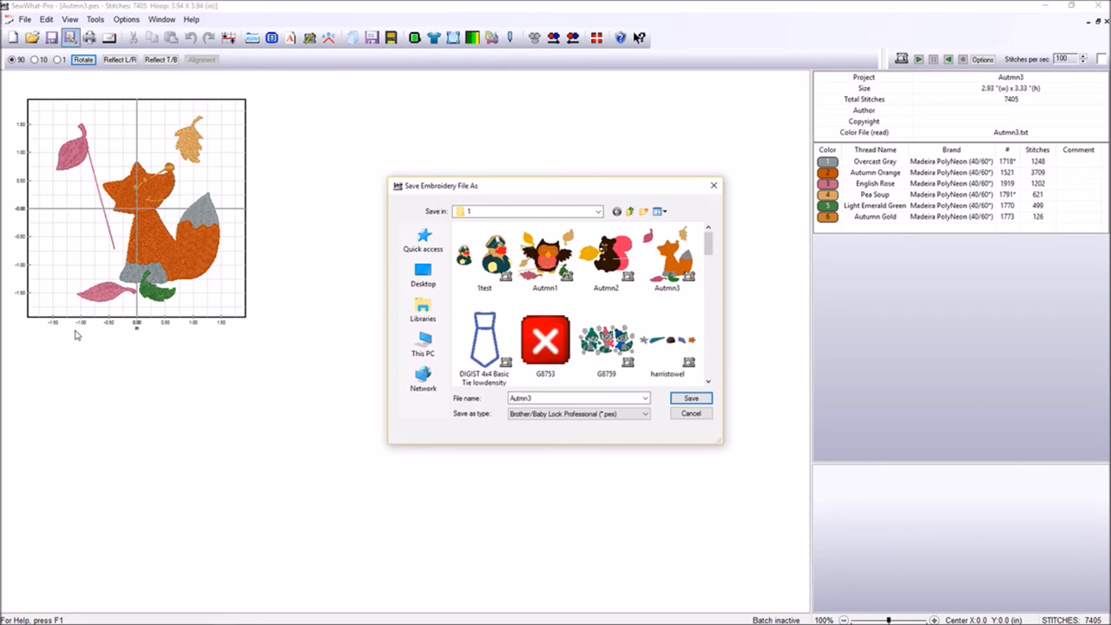
pyautogui.click(577, 397)
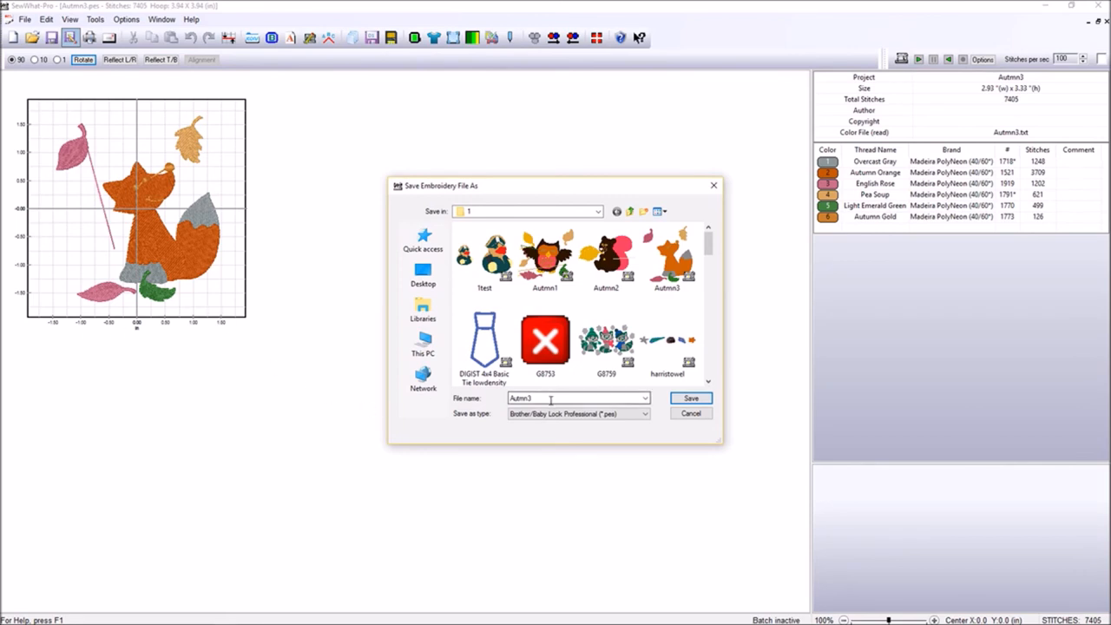
pyautogui.click(690, 397)
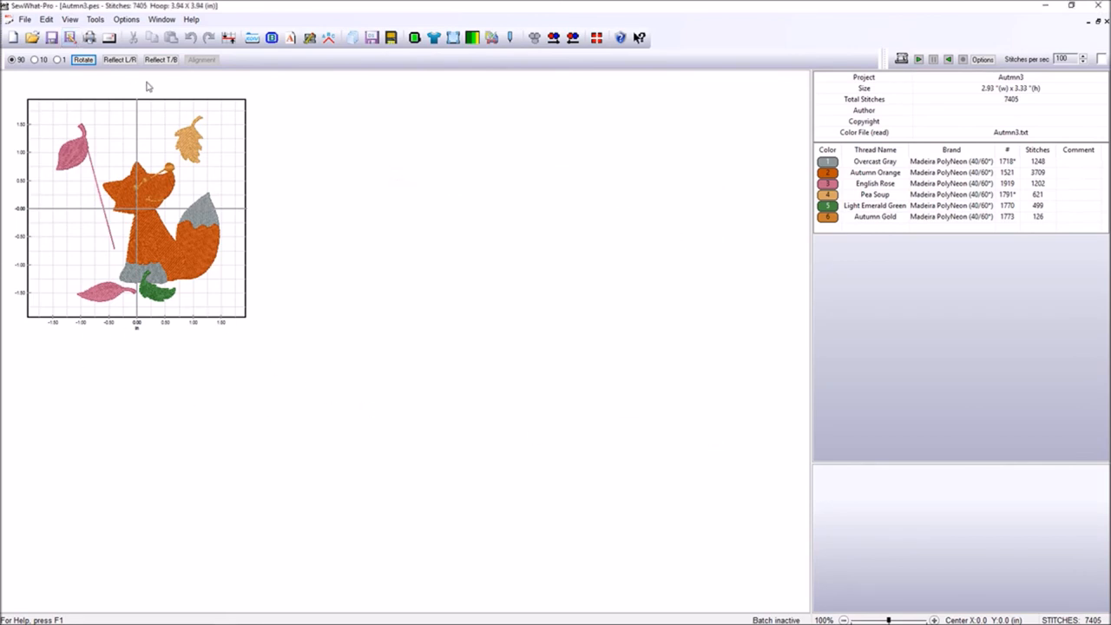
pyautogui.moveTo(290, 269)
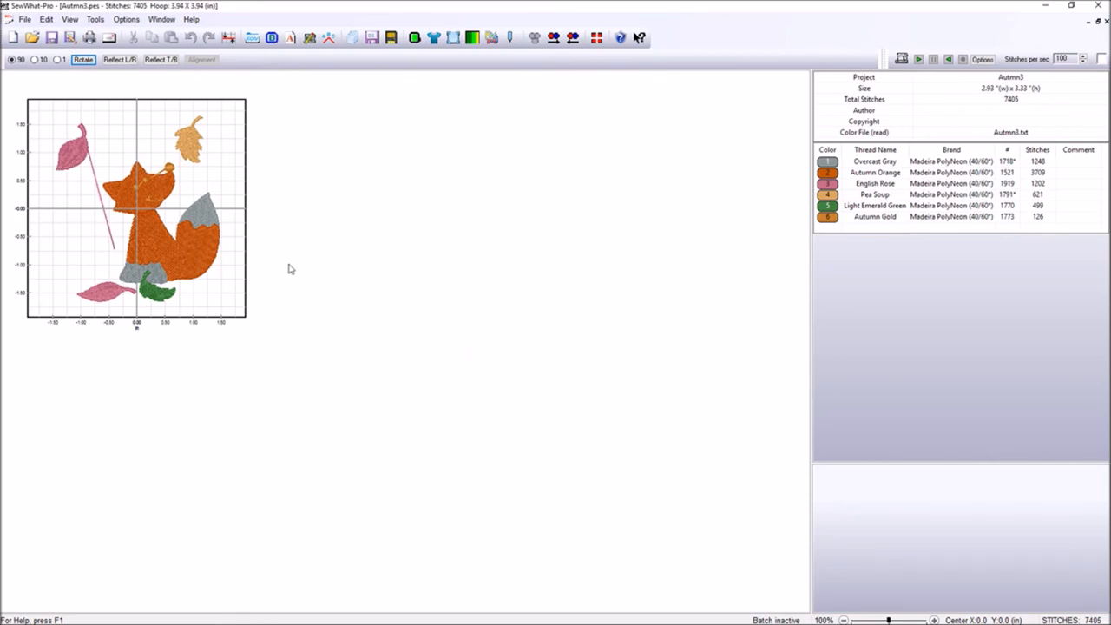
pyautogui.moveTo(234, 328)
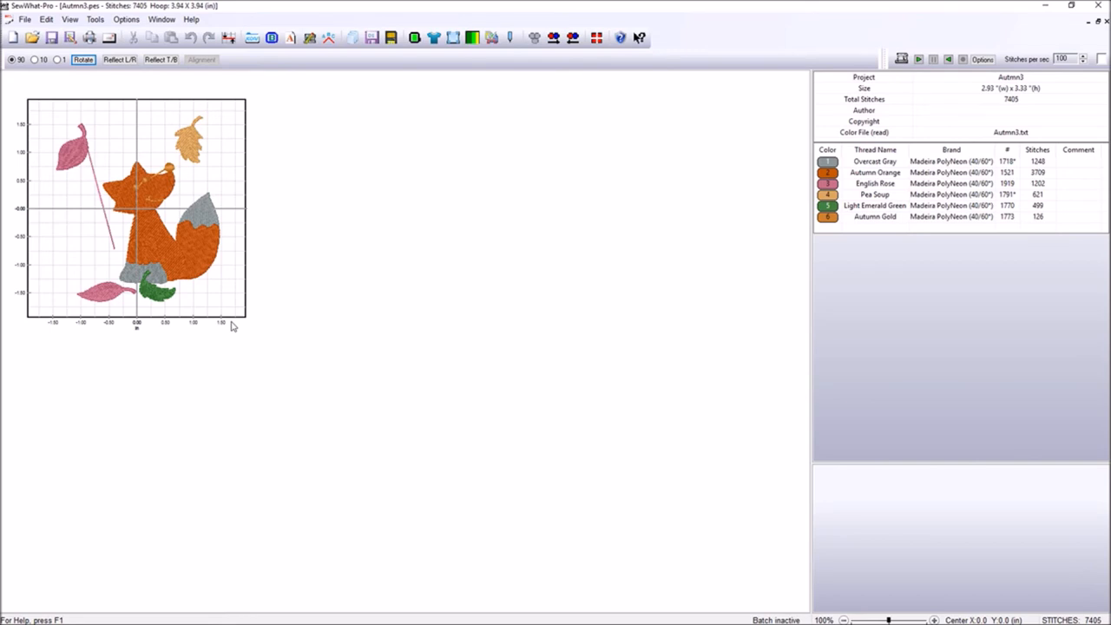
pyautogui.moveTo(118, 174)
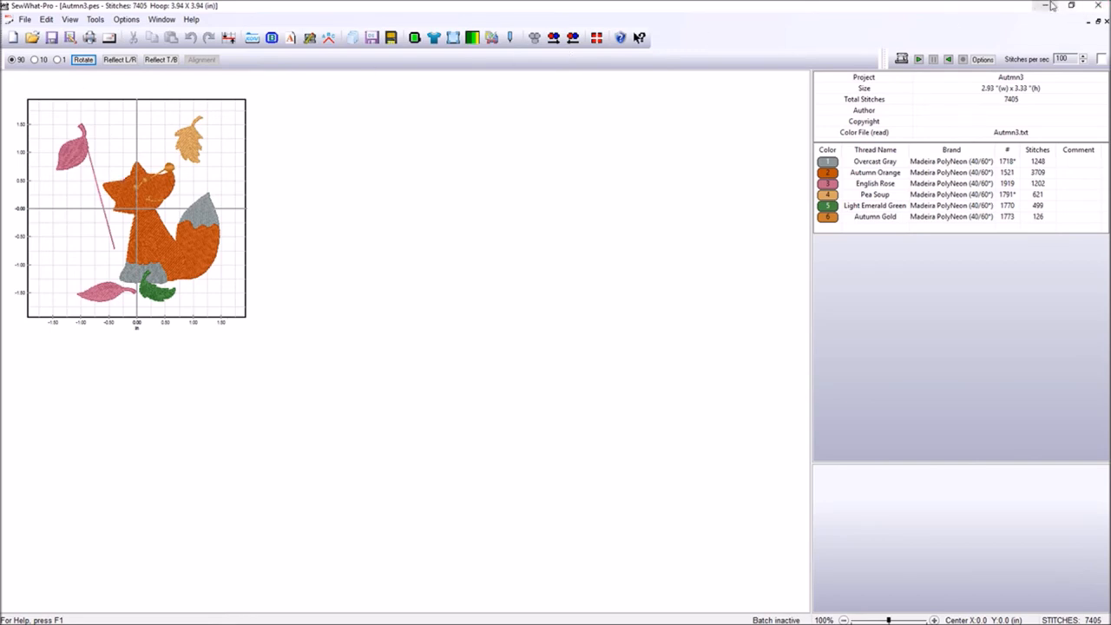
# Step: Minimize SewWhat-Pro to reveal the Windows desktop
pyautogui.click(1056, 6)
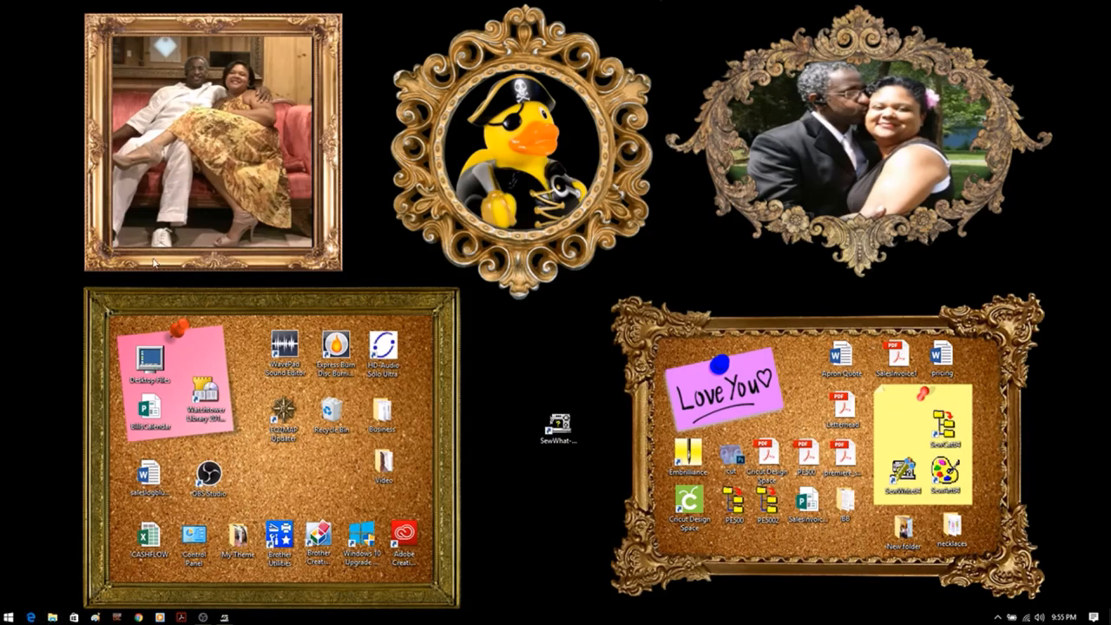
# Step: Open File Explorer, scroll toward the F: drive, then close it
pyautogui.click(71, 616)
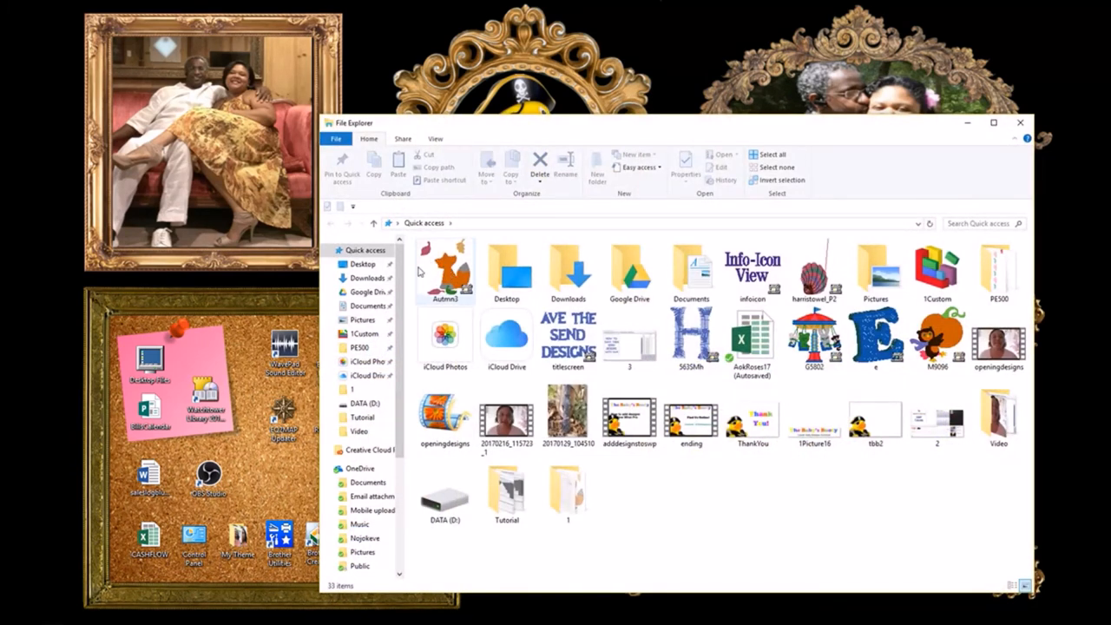
pyautogui.scroll(-3)
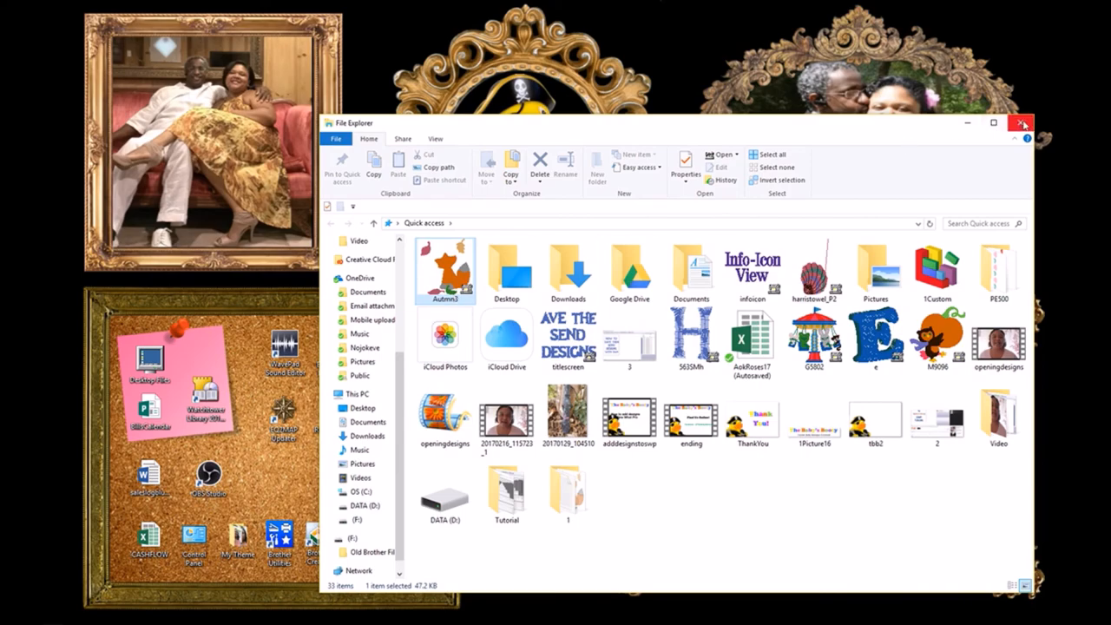
pyautogui.doubleClick(446, 272)
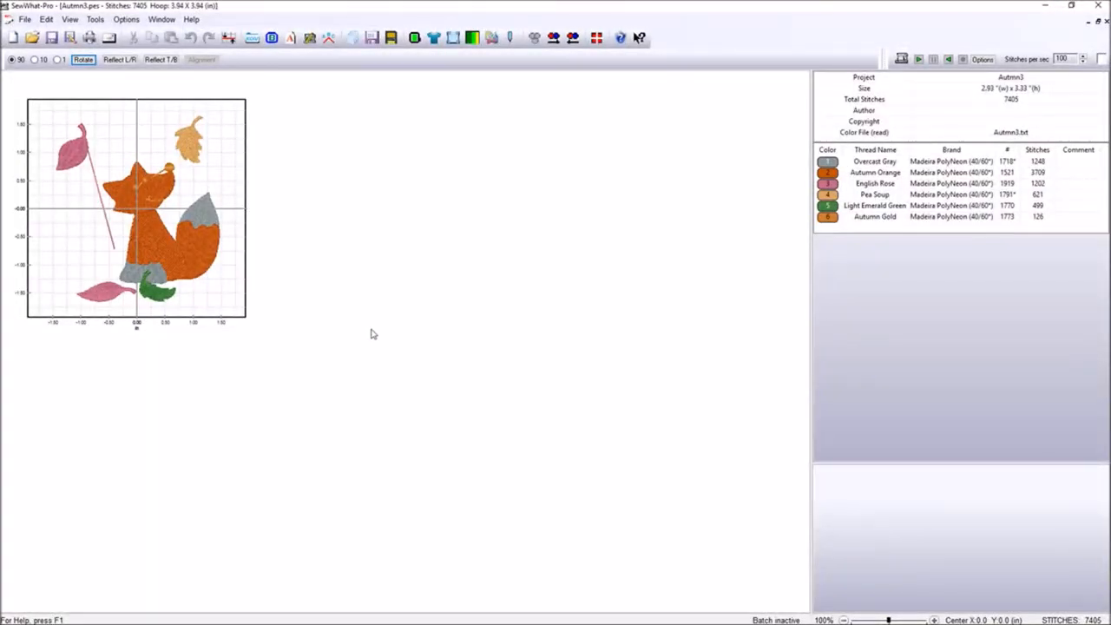
pyautogui.moveTo(390, 37)
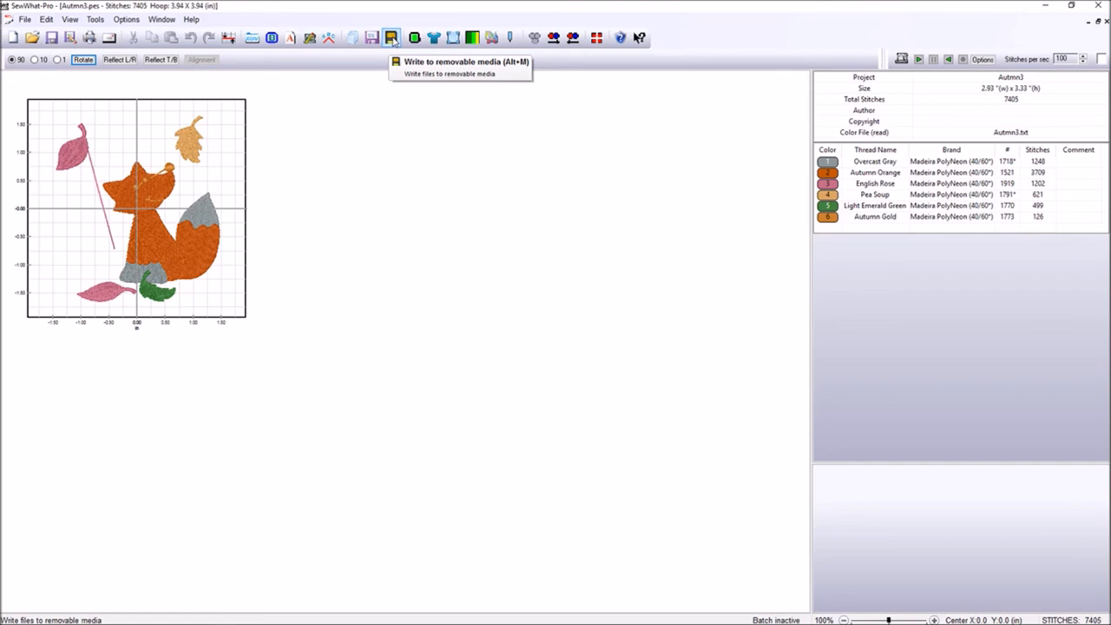
# Step: Queue Autmn3 and Autmn1 for the Brother machine in the Media Writer
pyautogui.click(391, 38)
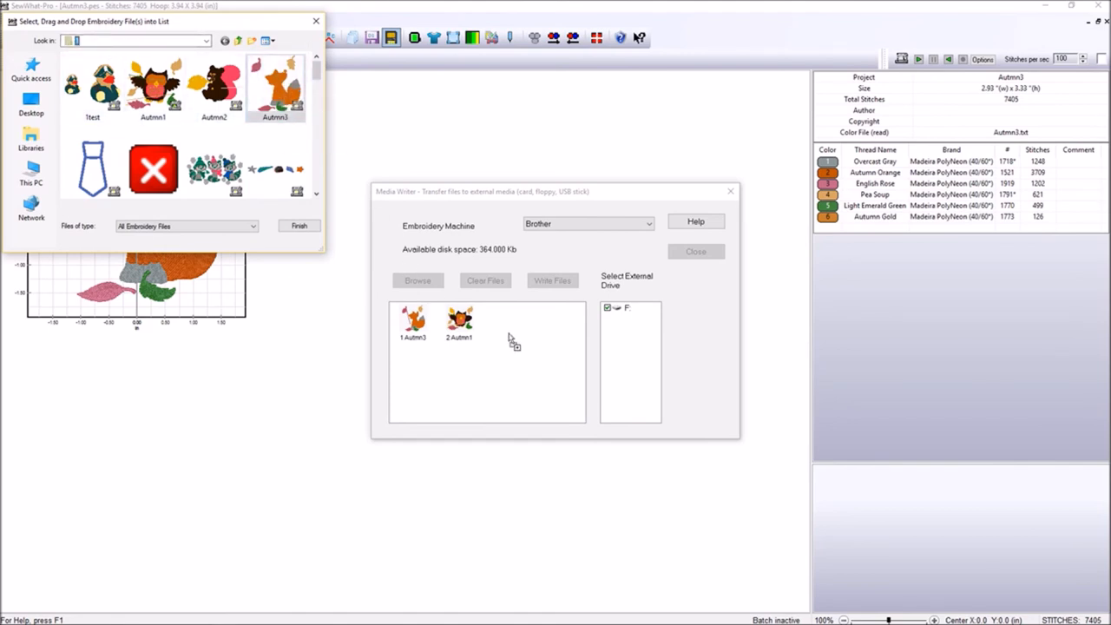
pyautogui.moveTo(508, 340)
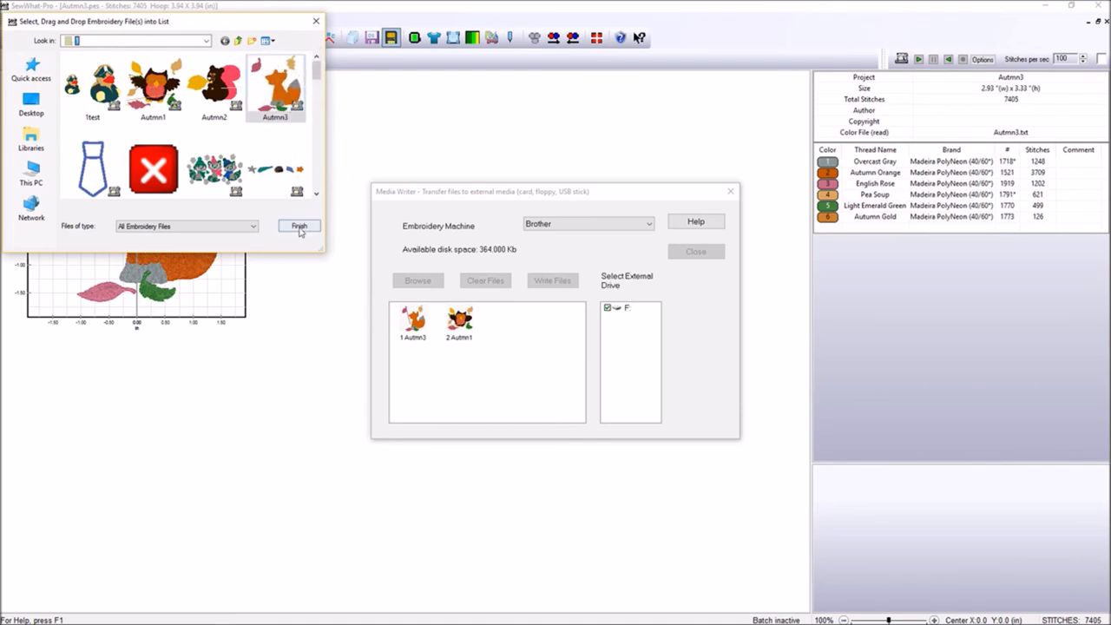
pyautogui.click(299, 225)
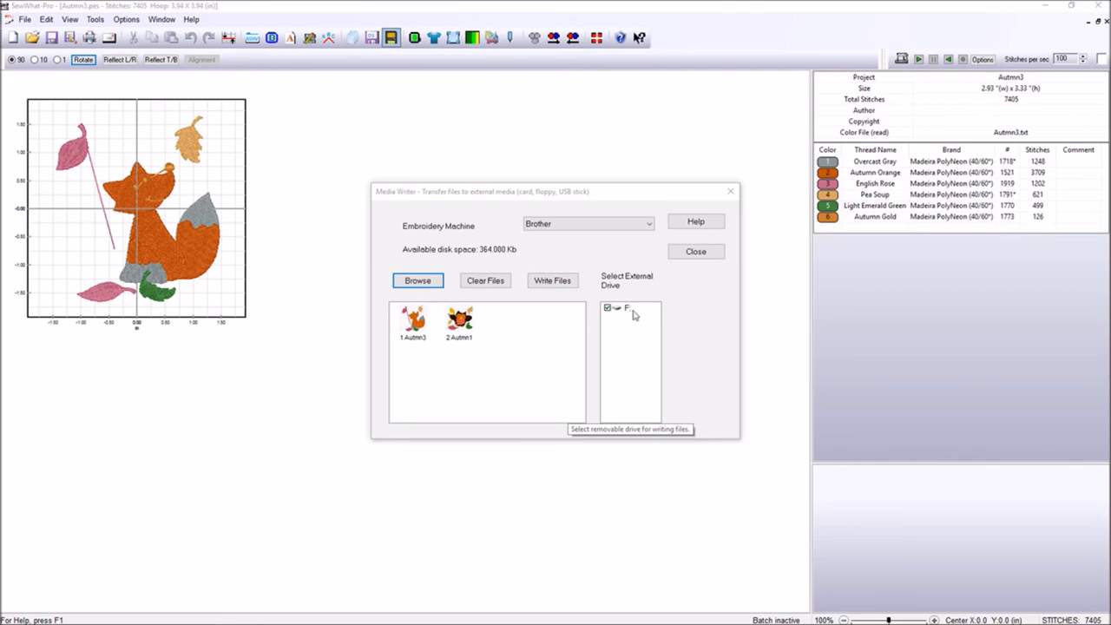
pyautogui.moveTo(612, 348)
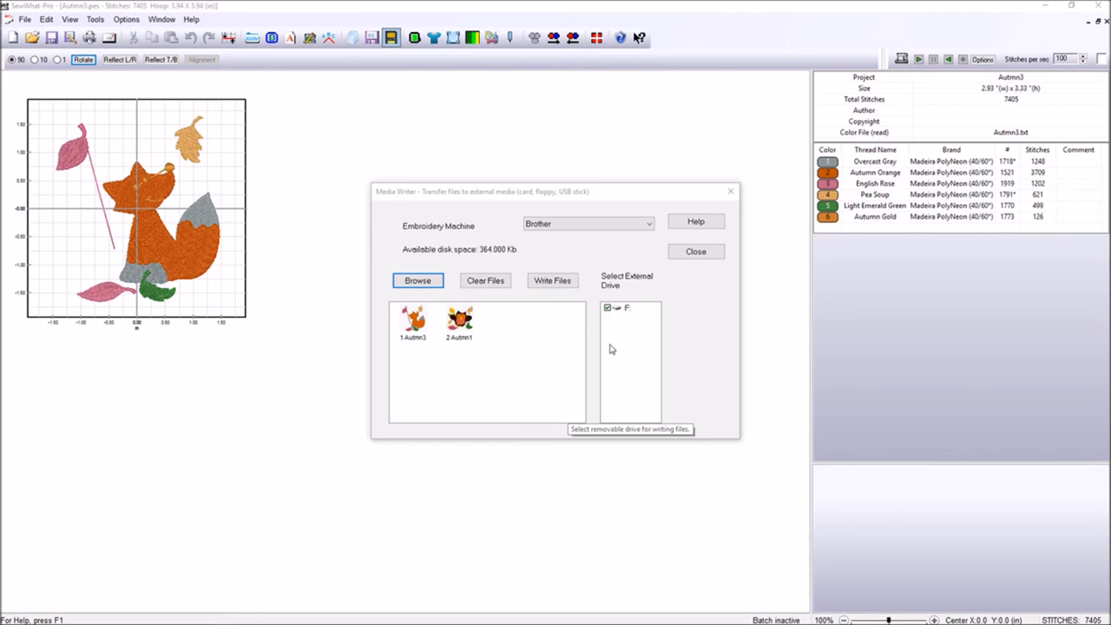
pyautogui.moveTo(610, 346)
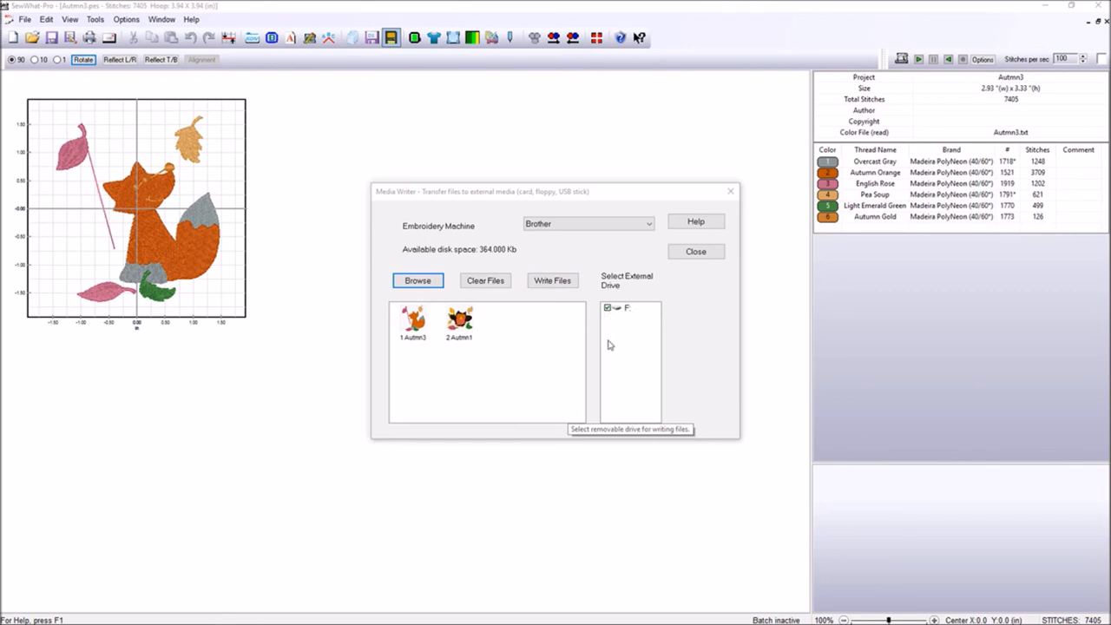
pyautogui.moveTo(608, 262)
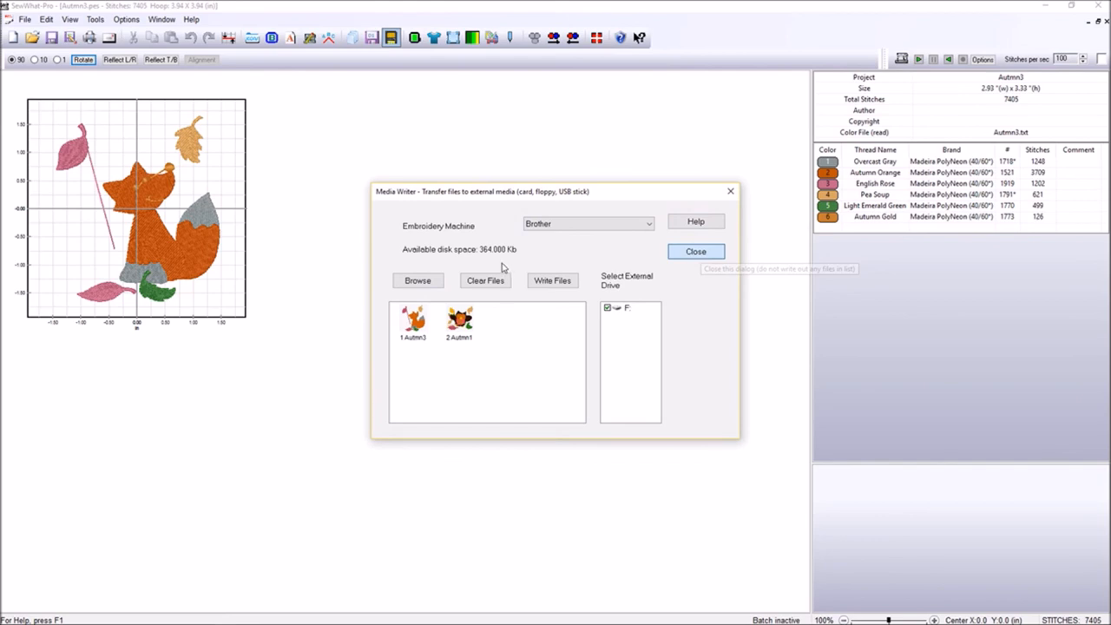
# Step: Close the Media Writer dialog, ending on the YouTube overlap-hoop tutorial page
pyautogui.click(695, 251)
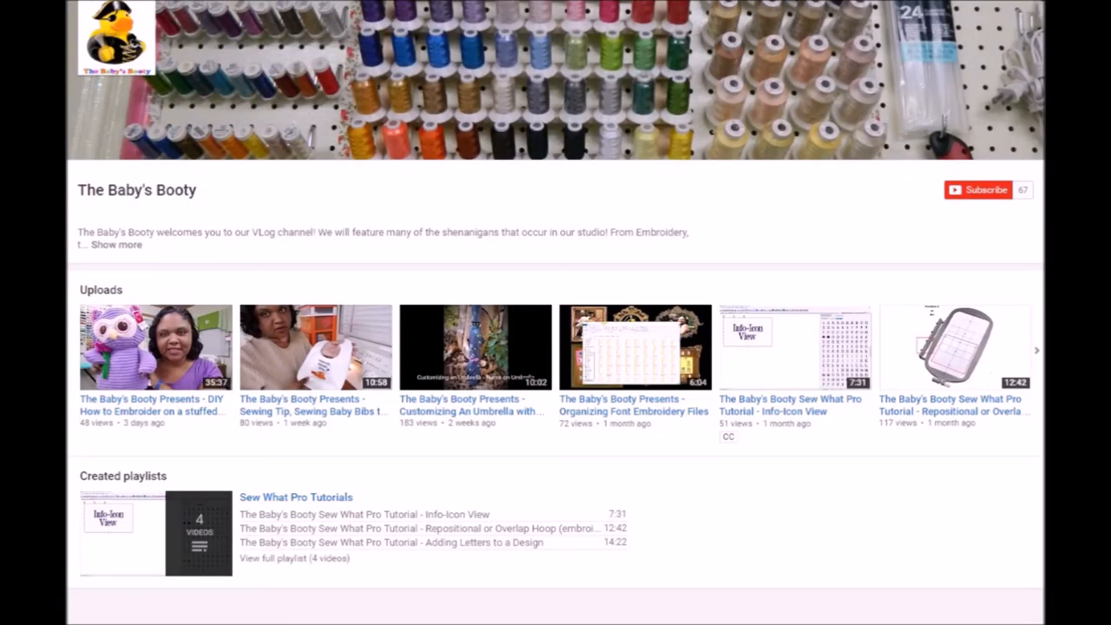
pyautogui.click(953, 347)
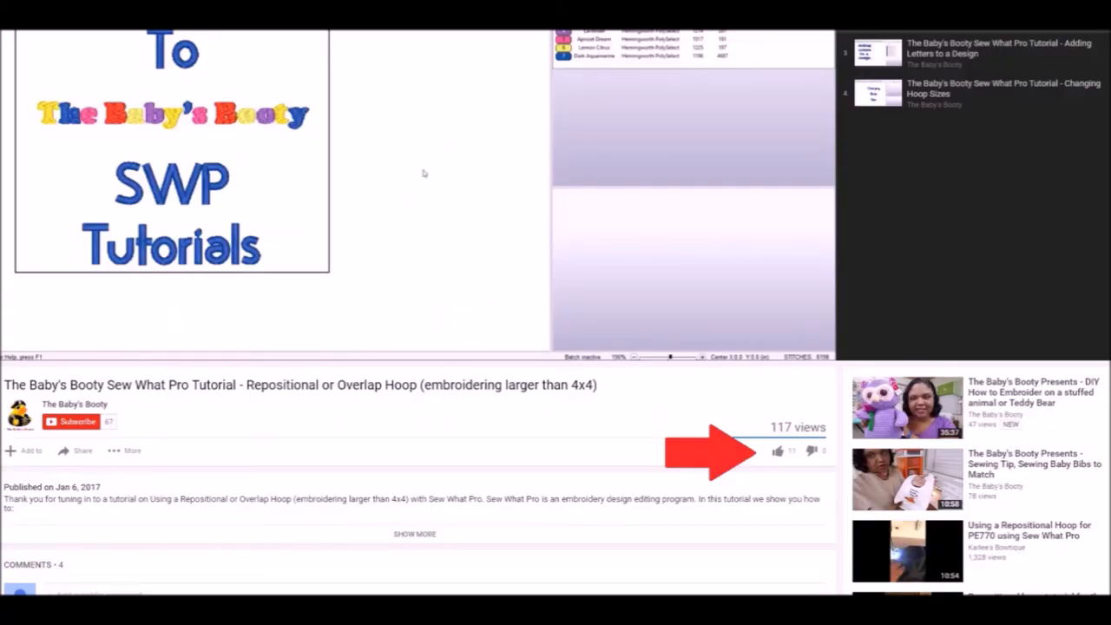